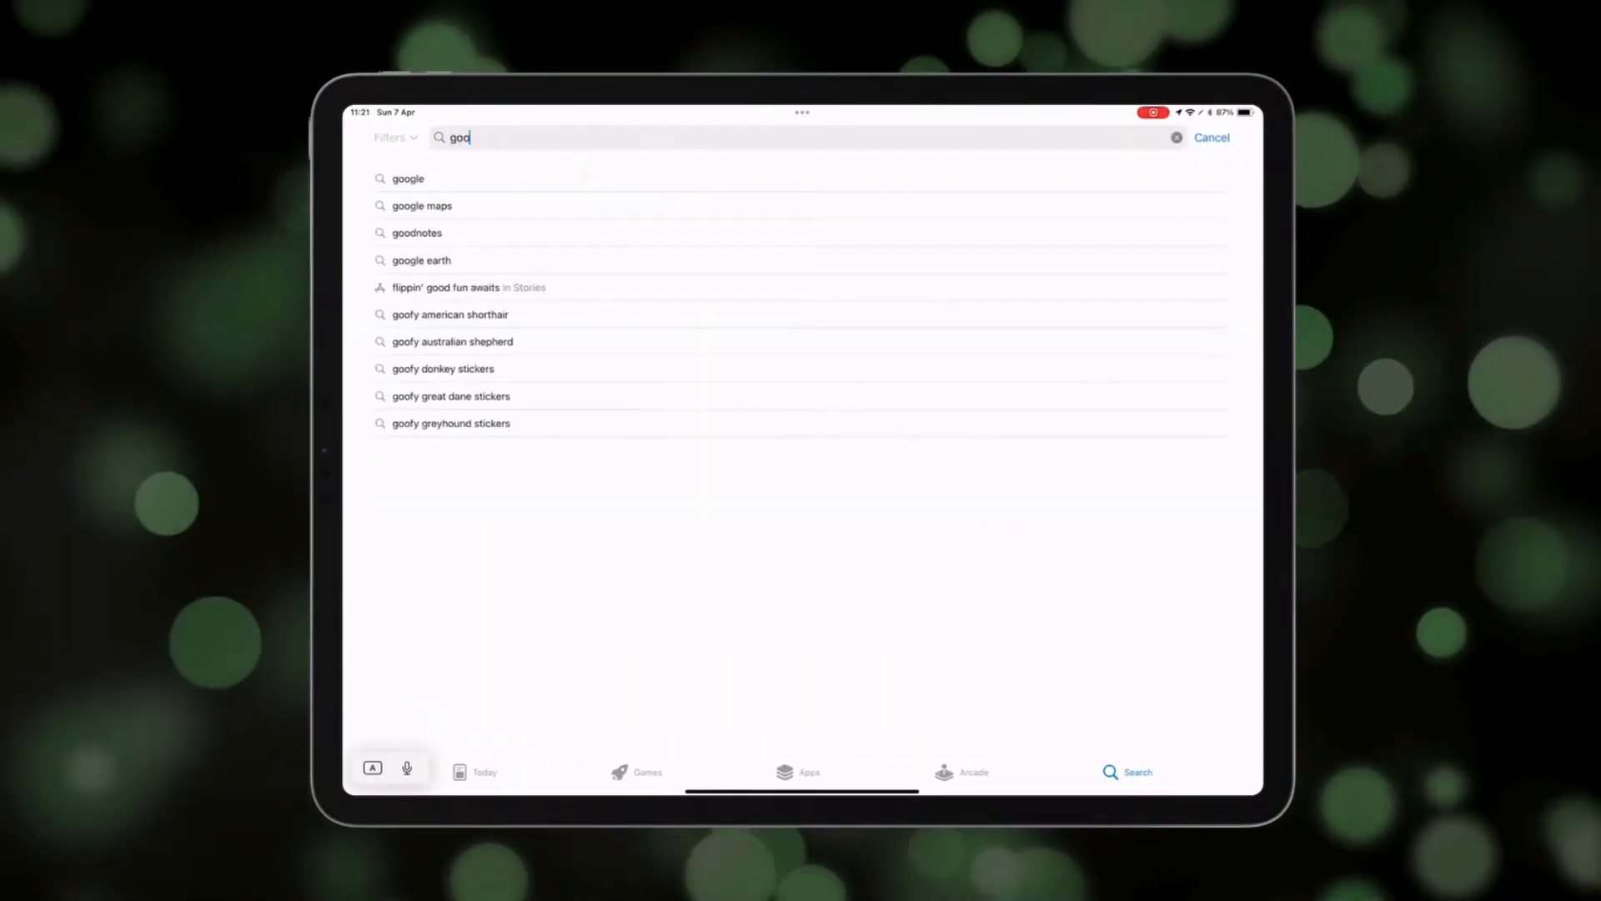
Search the App Store for 'google sheets' and launch the installed Google Sheets app.
{"action": "type", "text": "google sheets"}
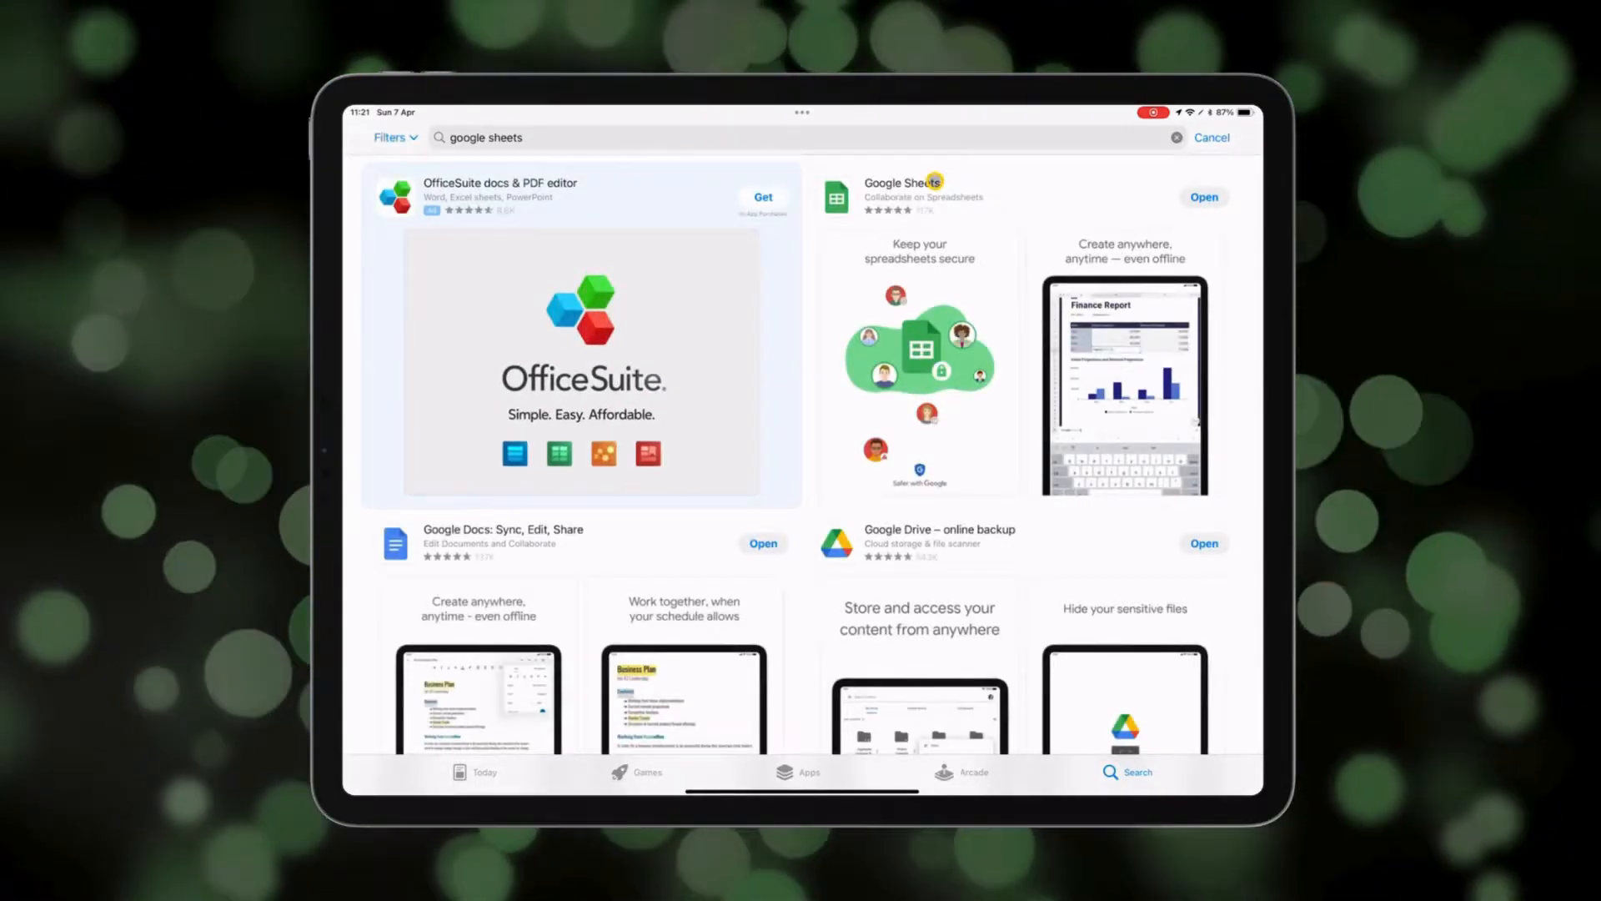
{"action": "left_click", "coordinate": [903, 197]}
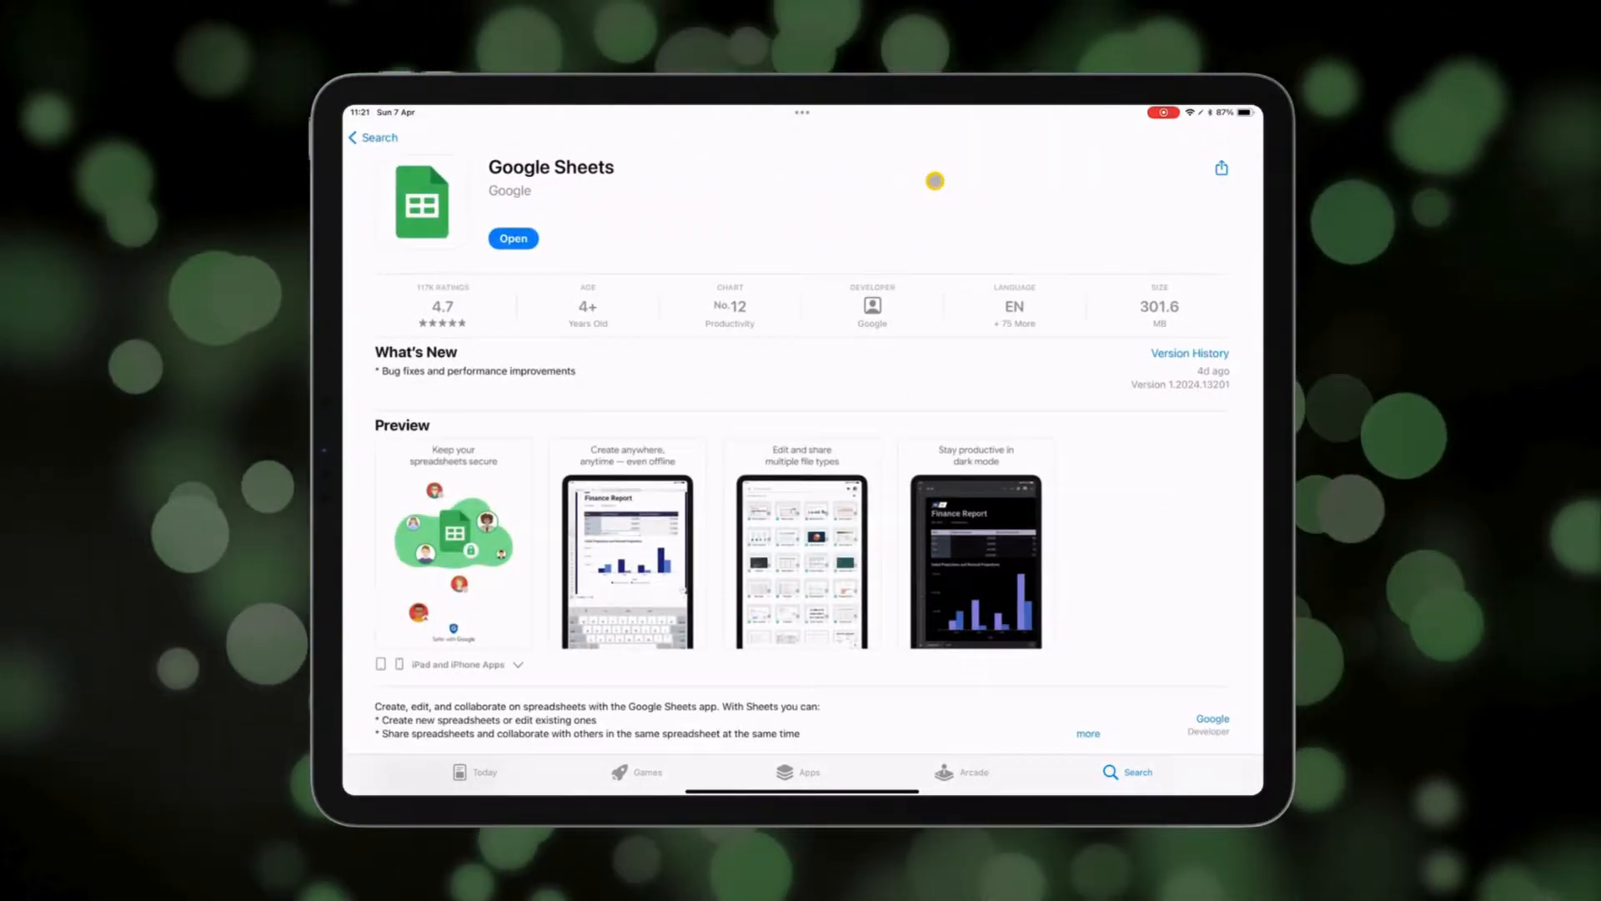
{"action": "left_click", "coordinate": [512, 239]}
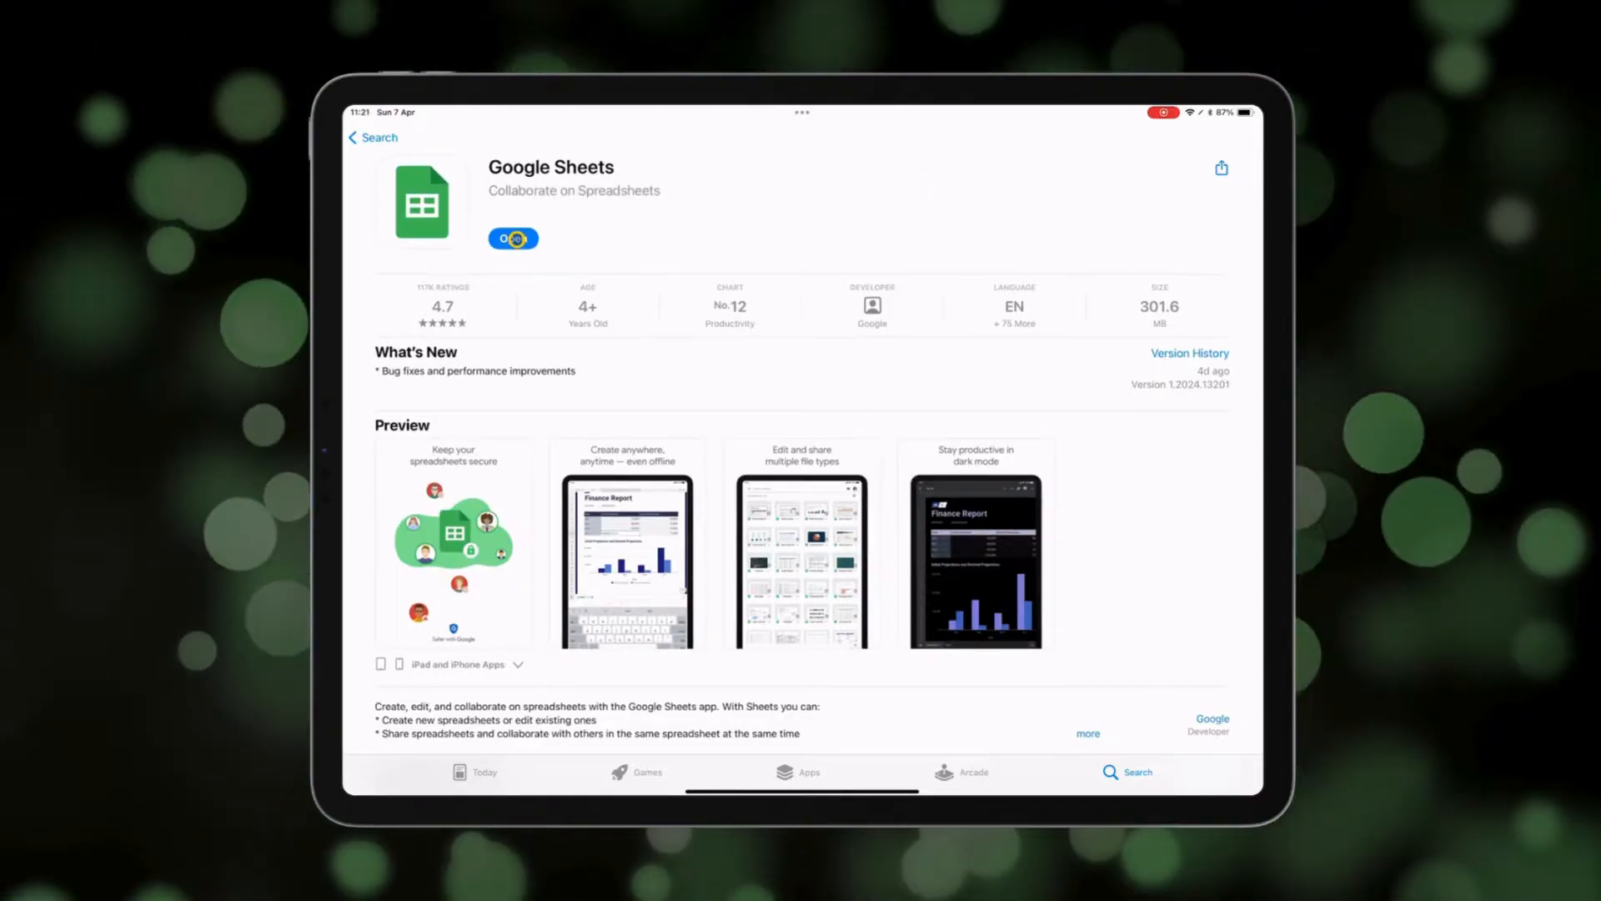
{"action": "left_click", "coordinate": [512, 239]}
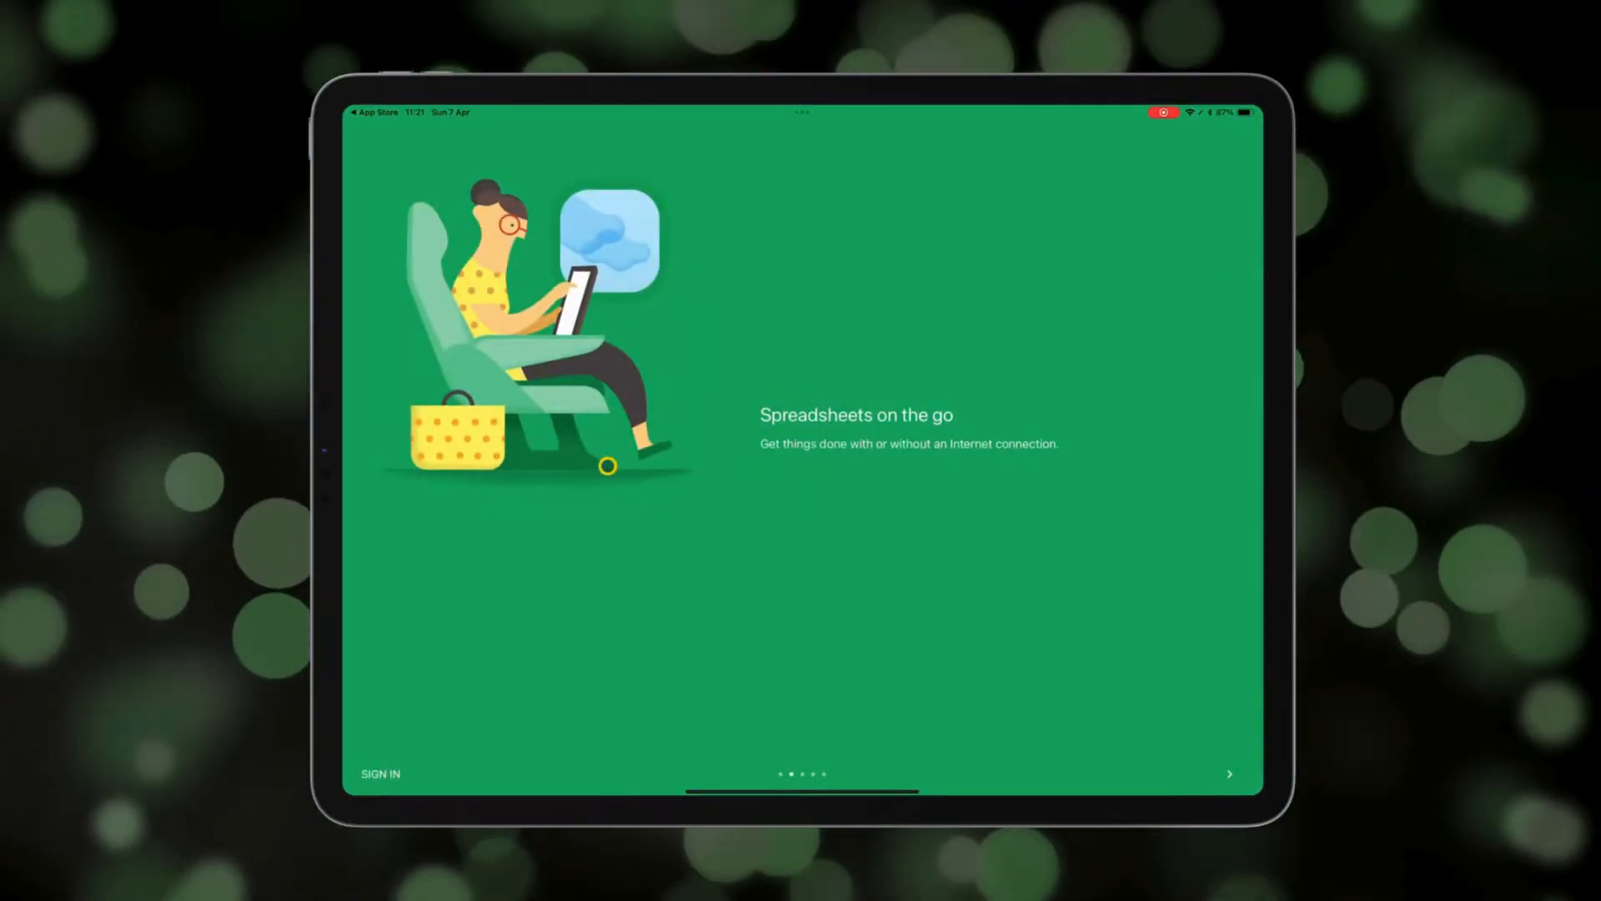
Advance through the intro slides to the final 'Edit Excel spreadsheets' one.
{"action": "left_click", "coordinate": [1229, 772]}
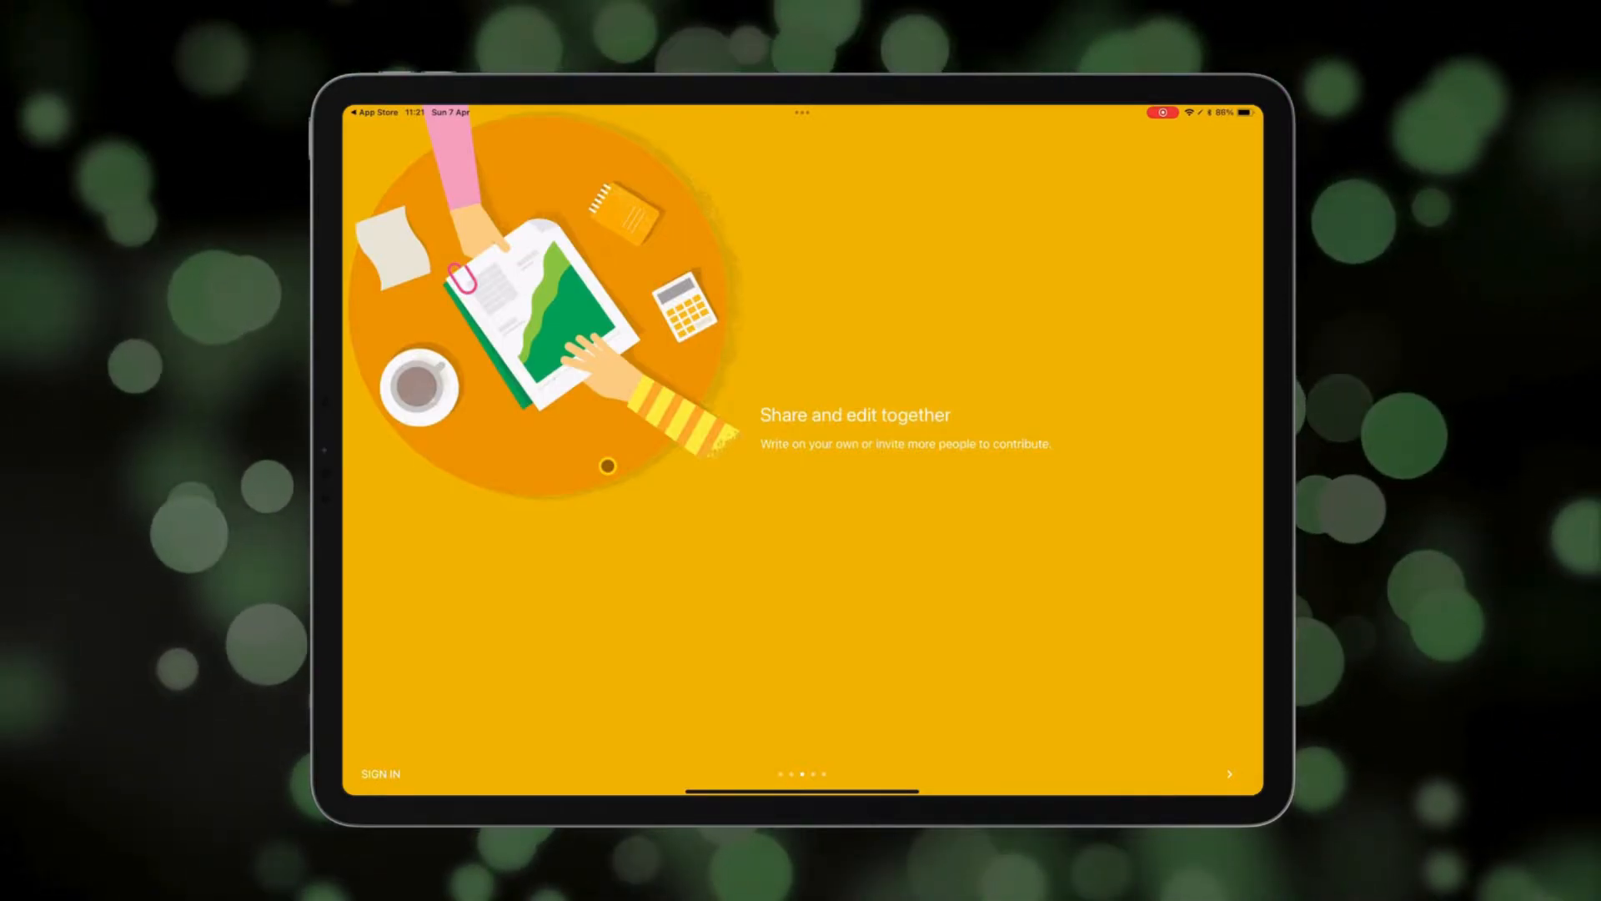
{"action": "left_click", "coordinate": [1229, 772]}
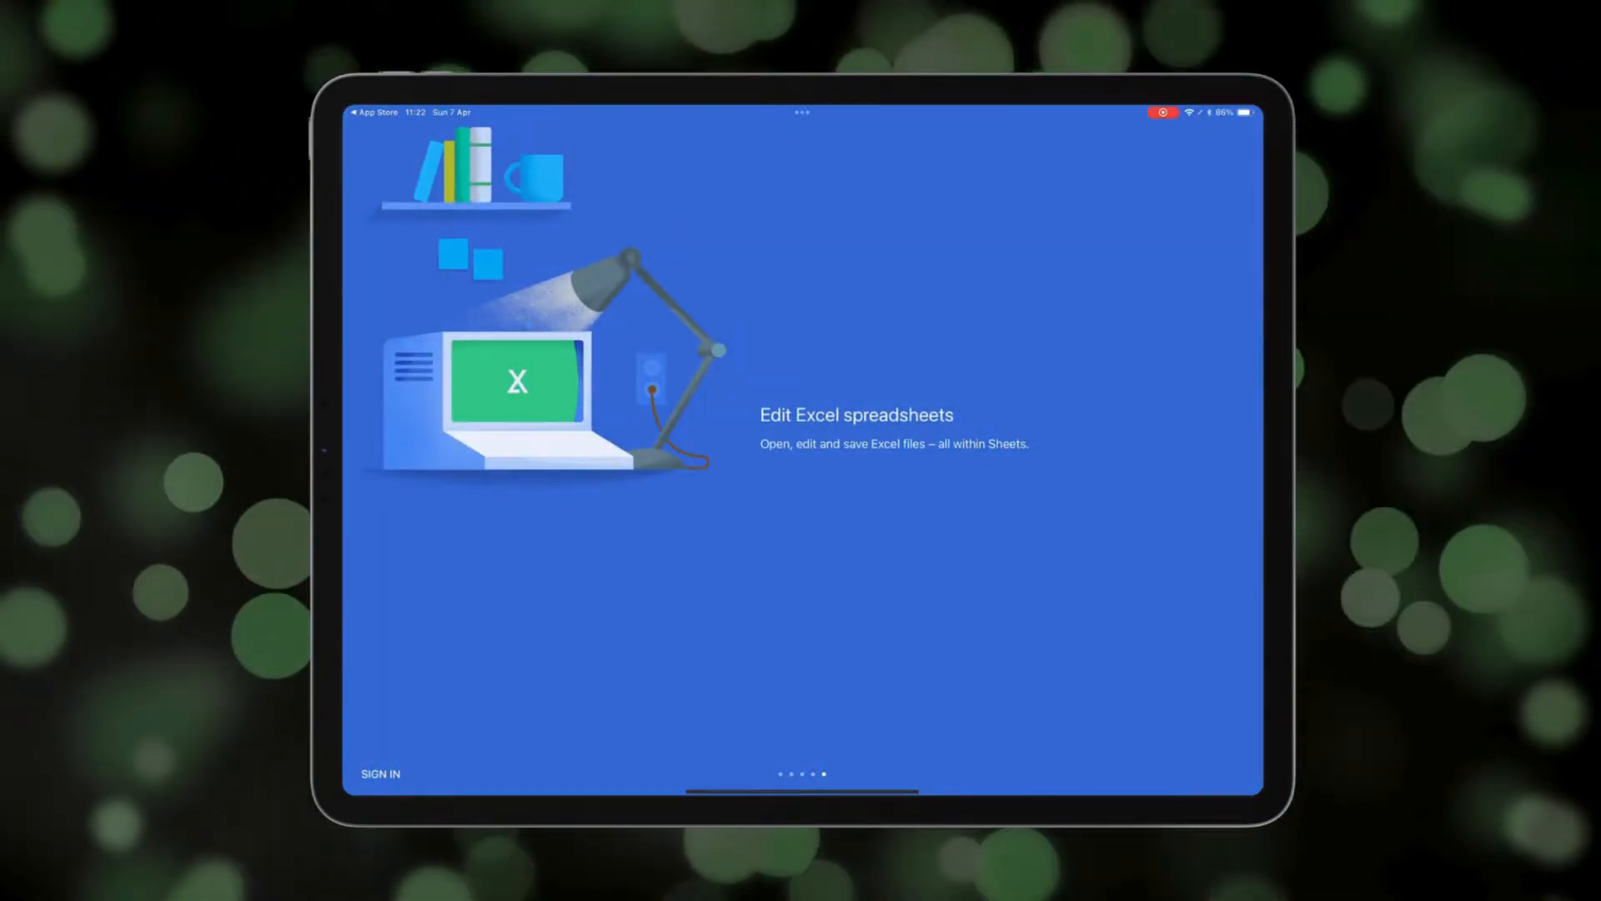
{"action": "left_click", "coordinate": [380, 773]}
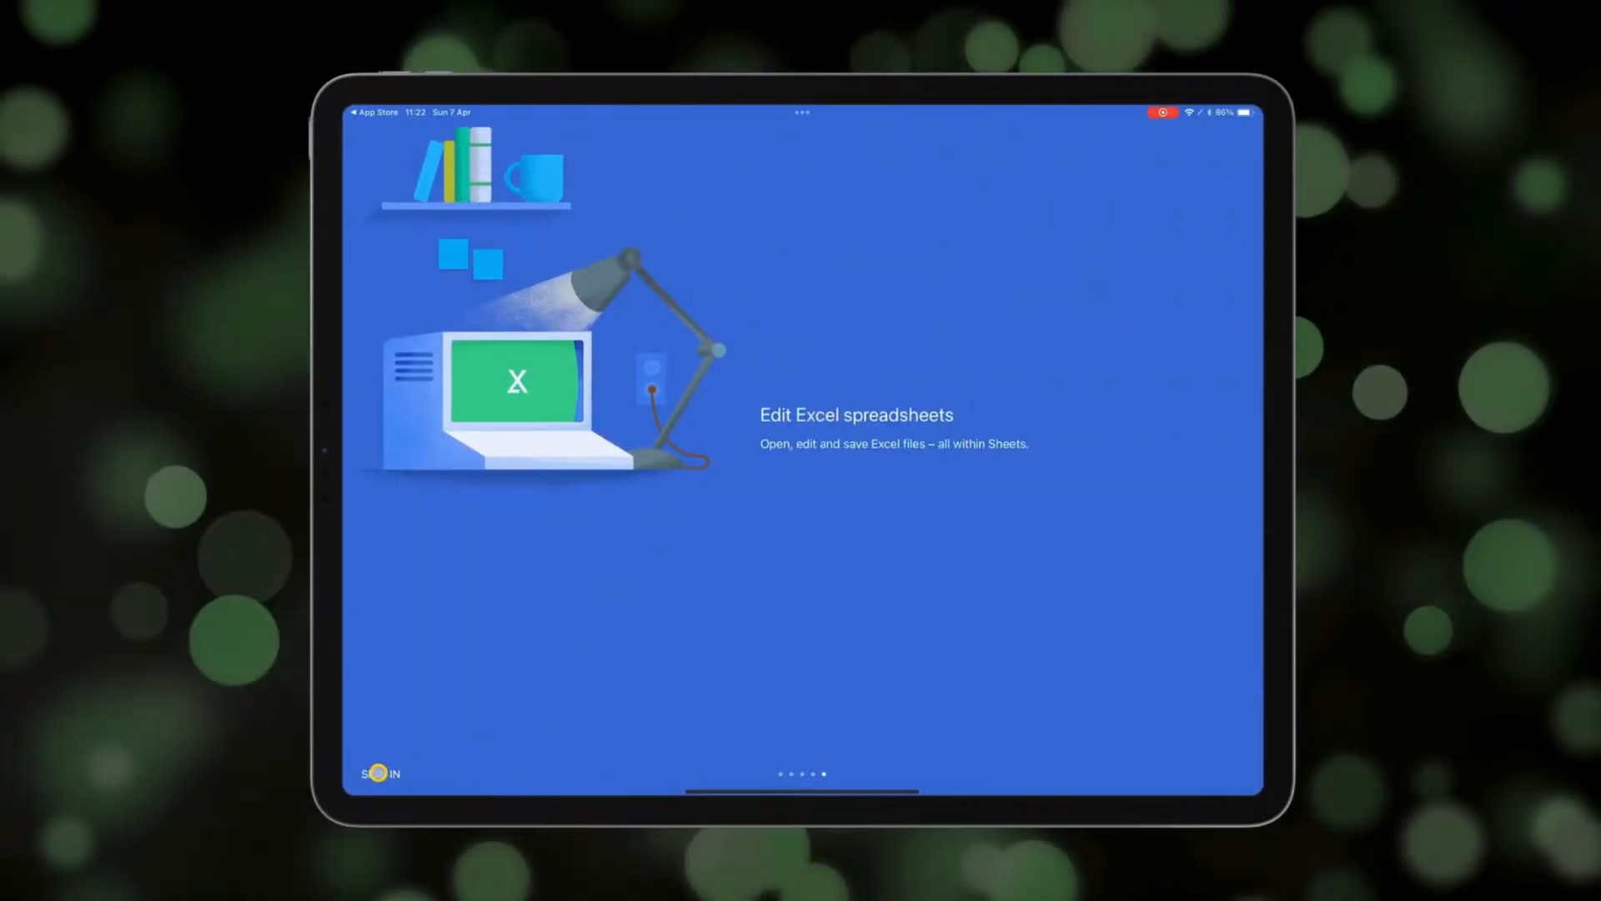
Sign in with the saved Google email and password and reach the Sheets home file list.
{"action": "left_click", "coordinate": [378, 772]}
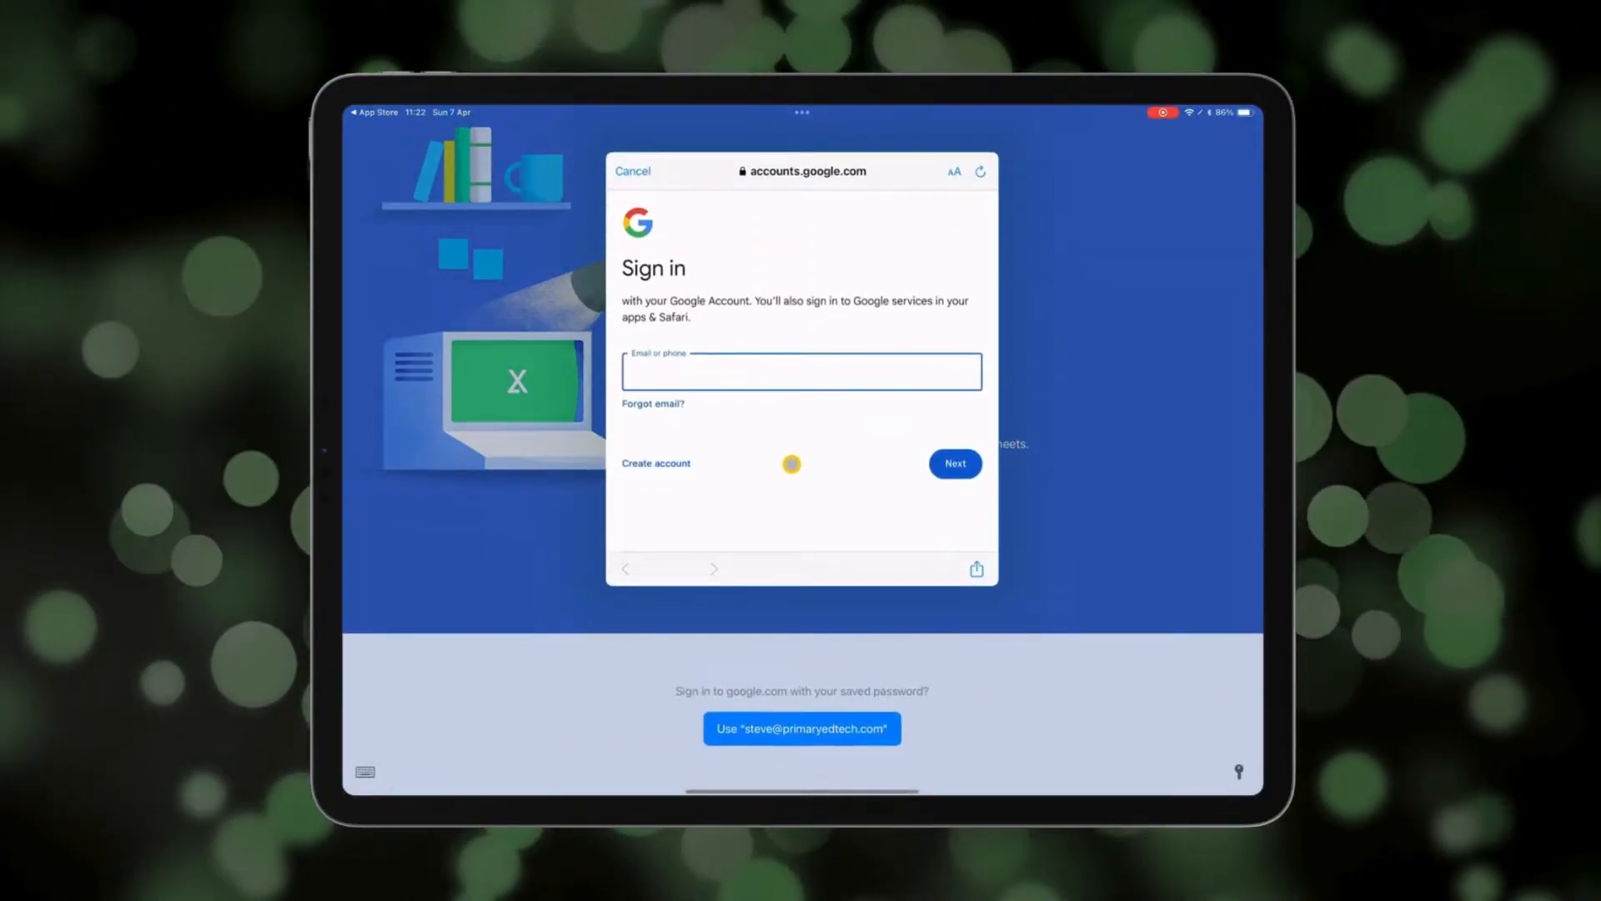
{"action": "left_click", "coordinate": [802, 729]}
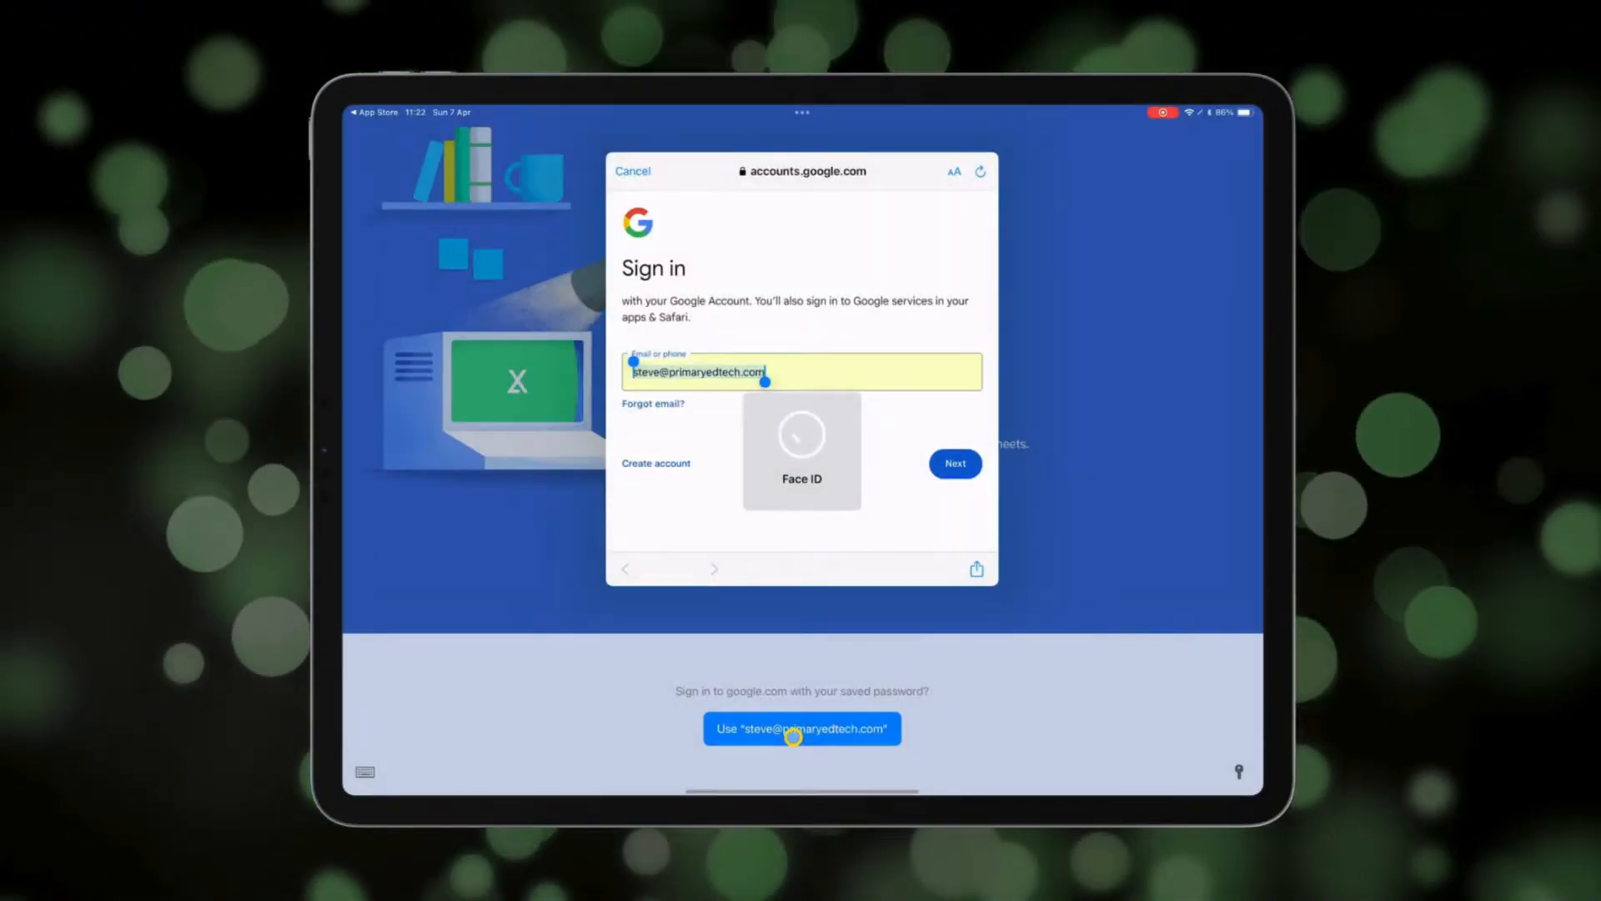
{"action": "left_click", "coordinate": [954, 462]}
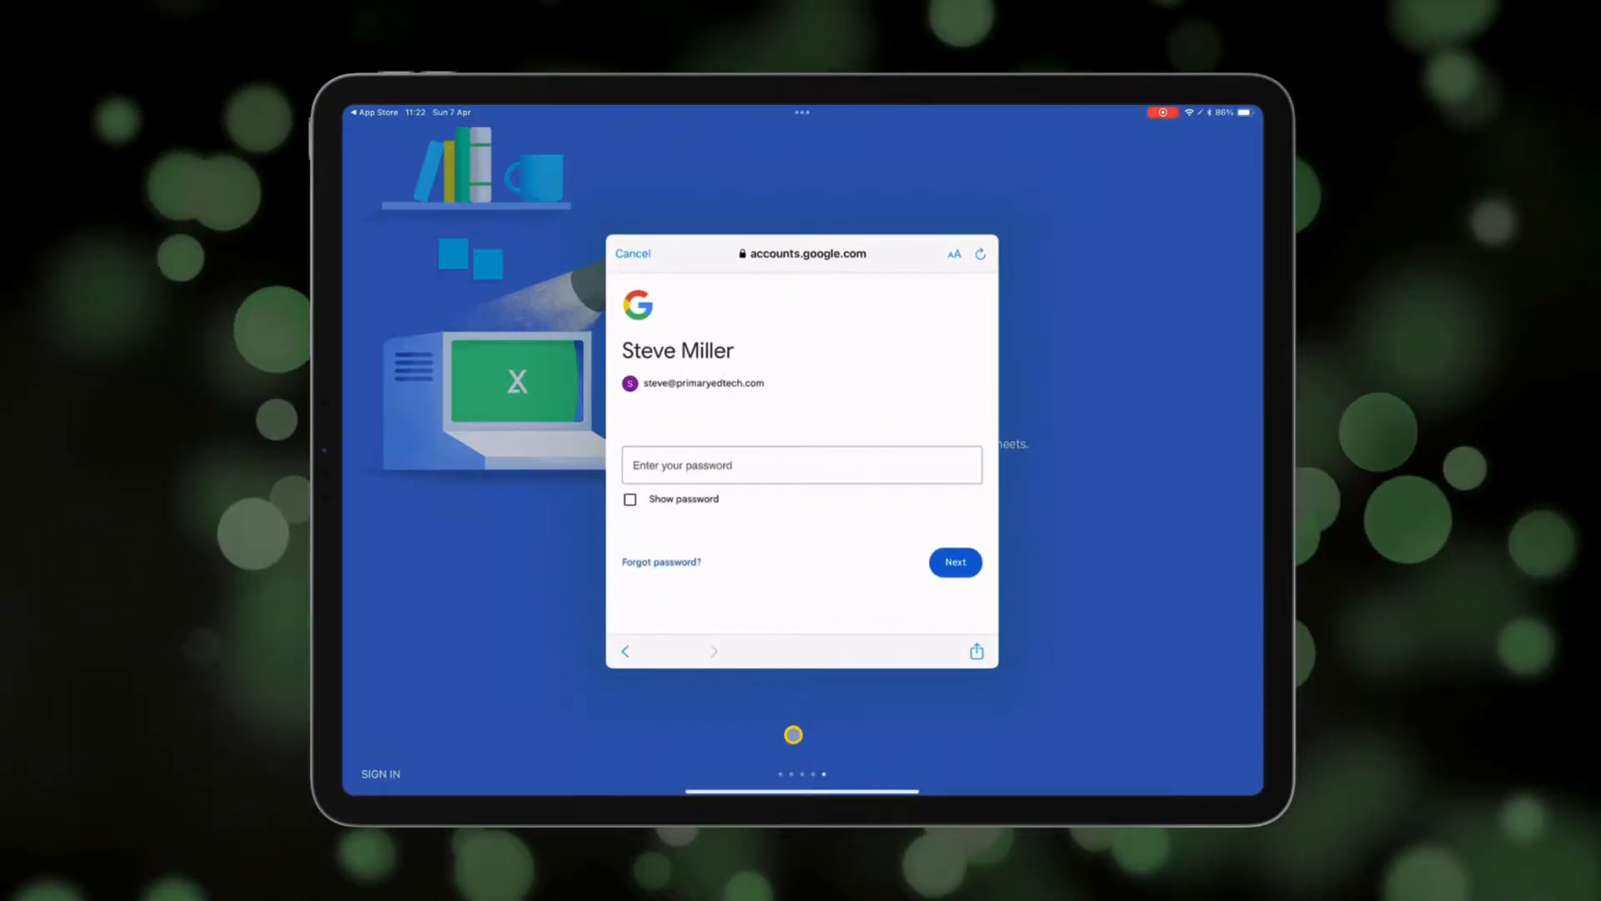
{"action": "left_click", "coordinate": [801, 465]}
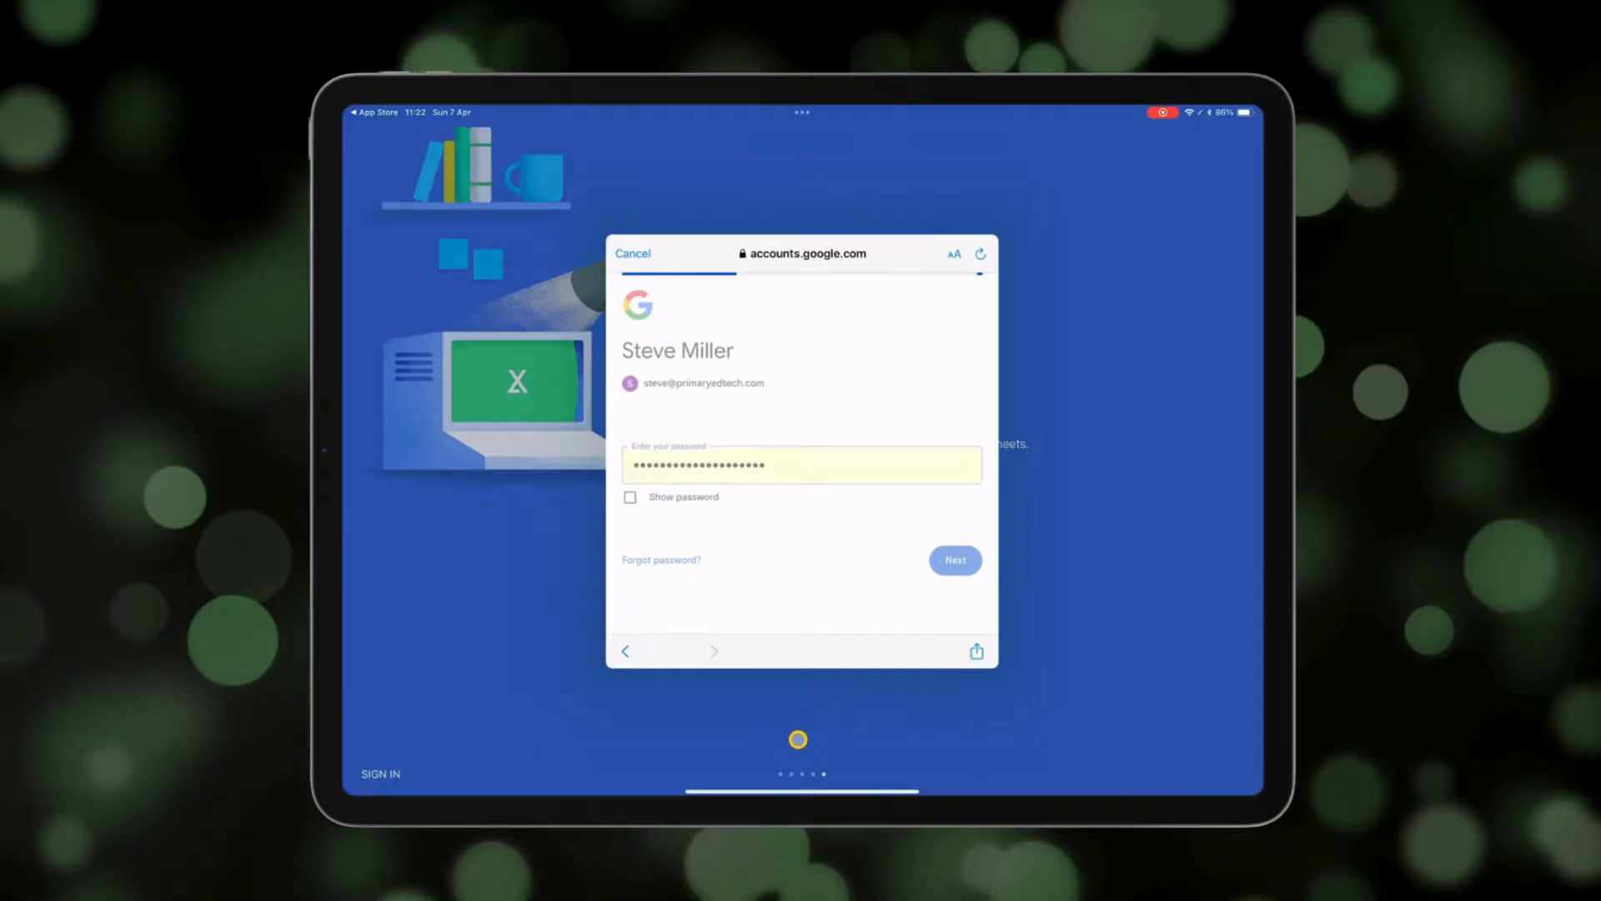
{"action": "left_click", "coordinate": [952, 561]}
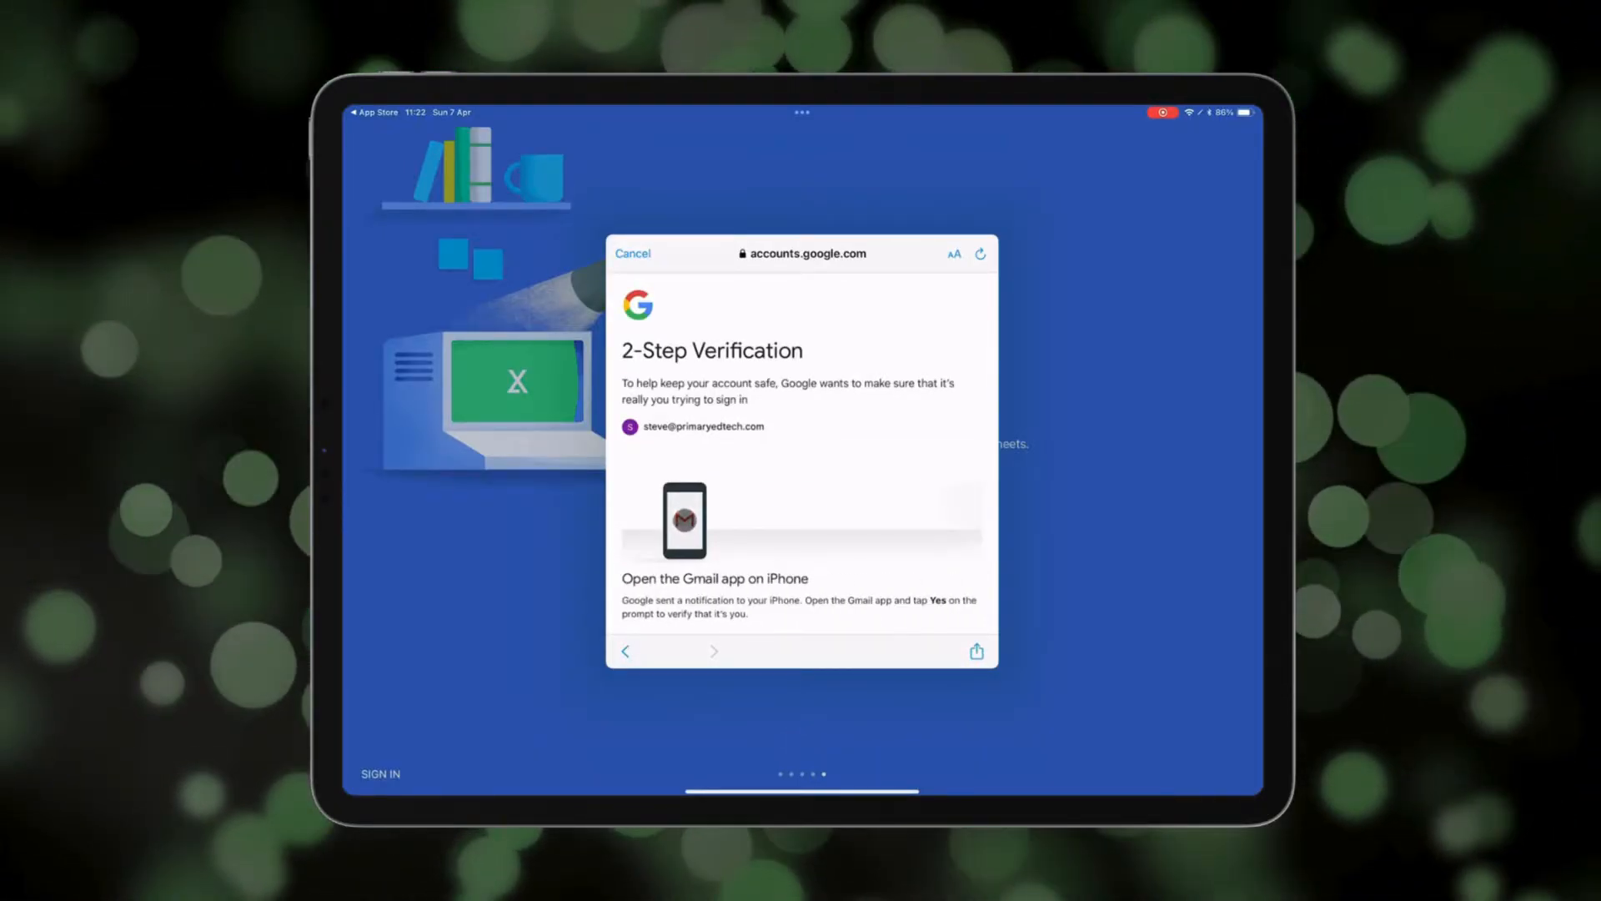
{"action": "left_click", "coordinate": [979, 253]}
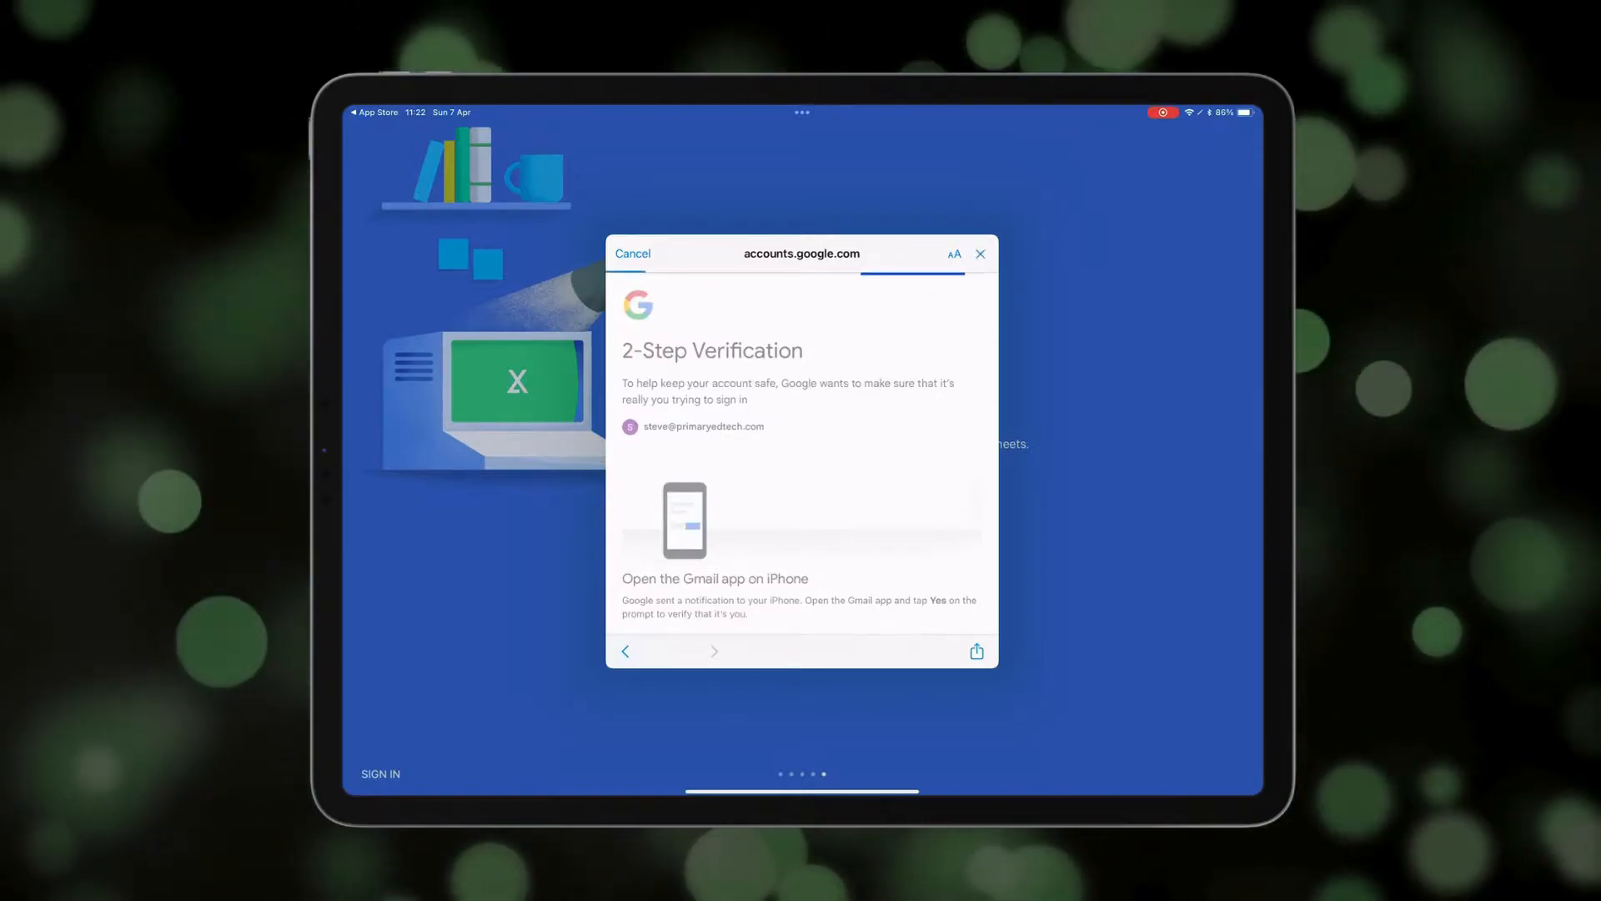
{"action": "left_click", "coordinate": [630, 253]}
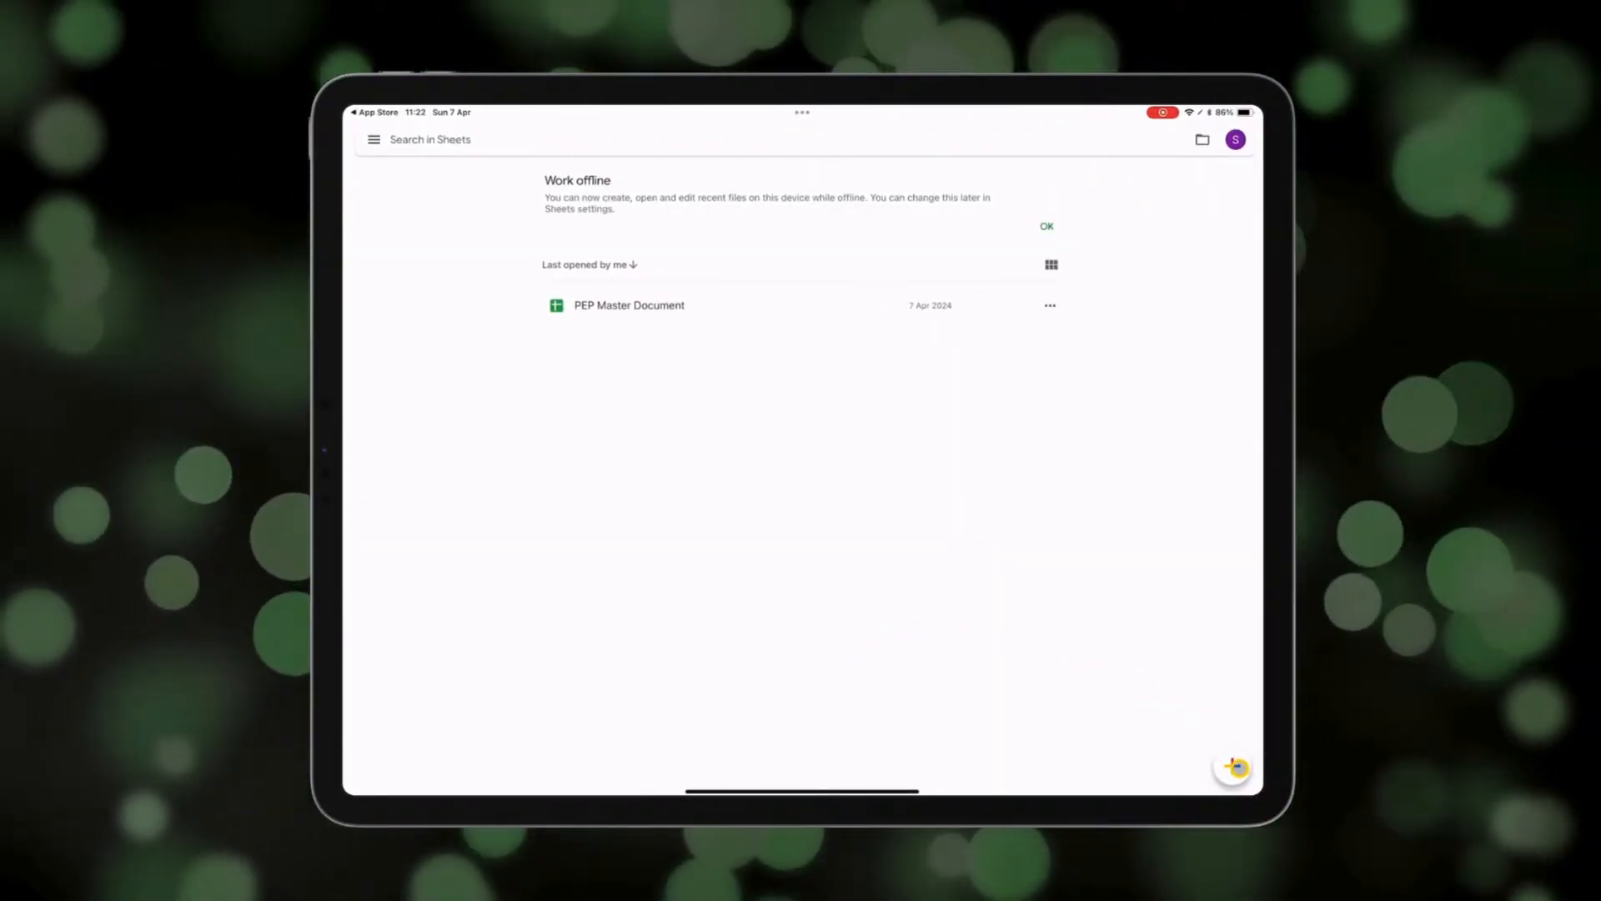
Create a new blank spreadsheet named 'New spreadsheet 1' from the + button.
{"action": "left_click", "coordinate": [1233, 768]}
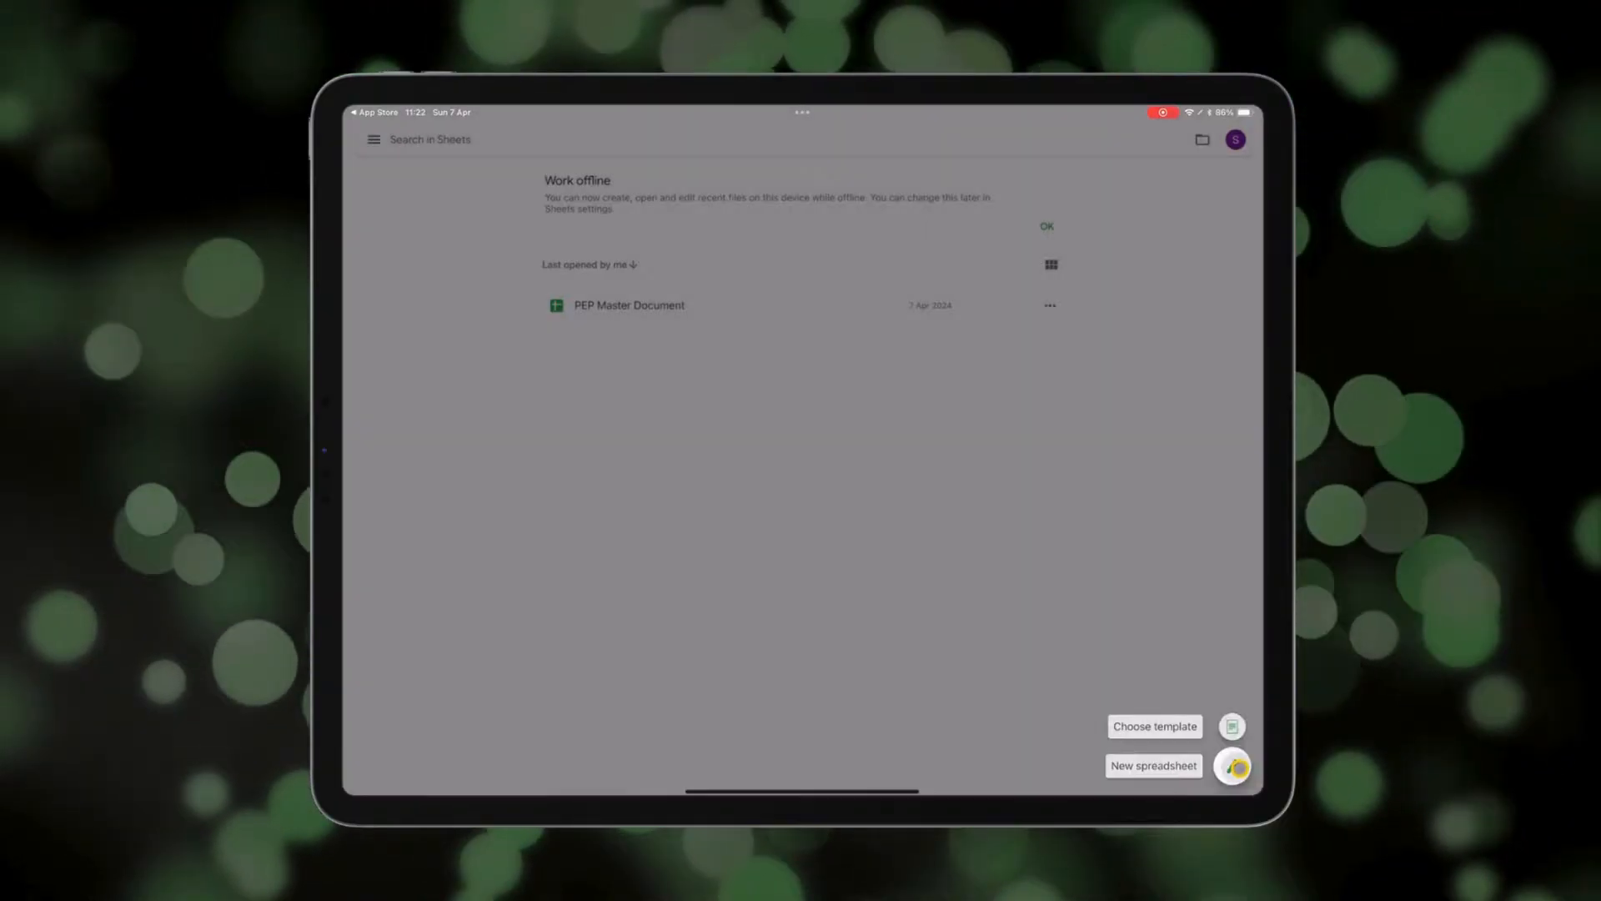
{"action": "left_click", "coordinate": [1152, 766]}
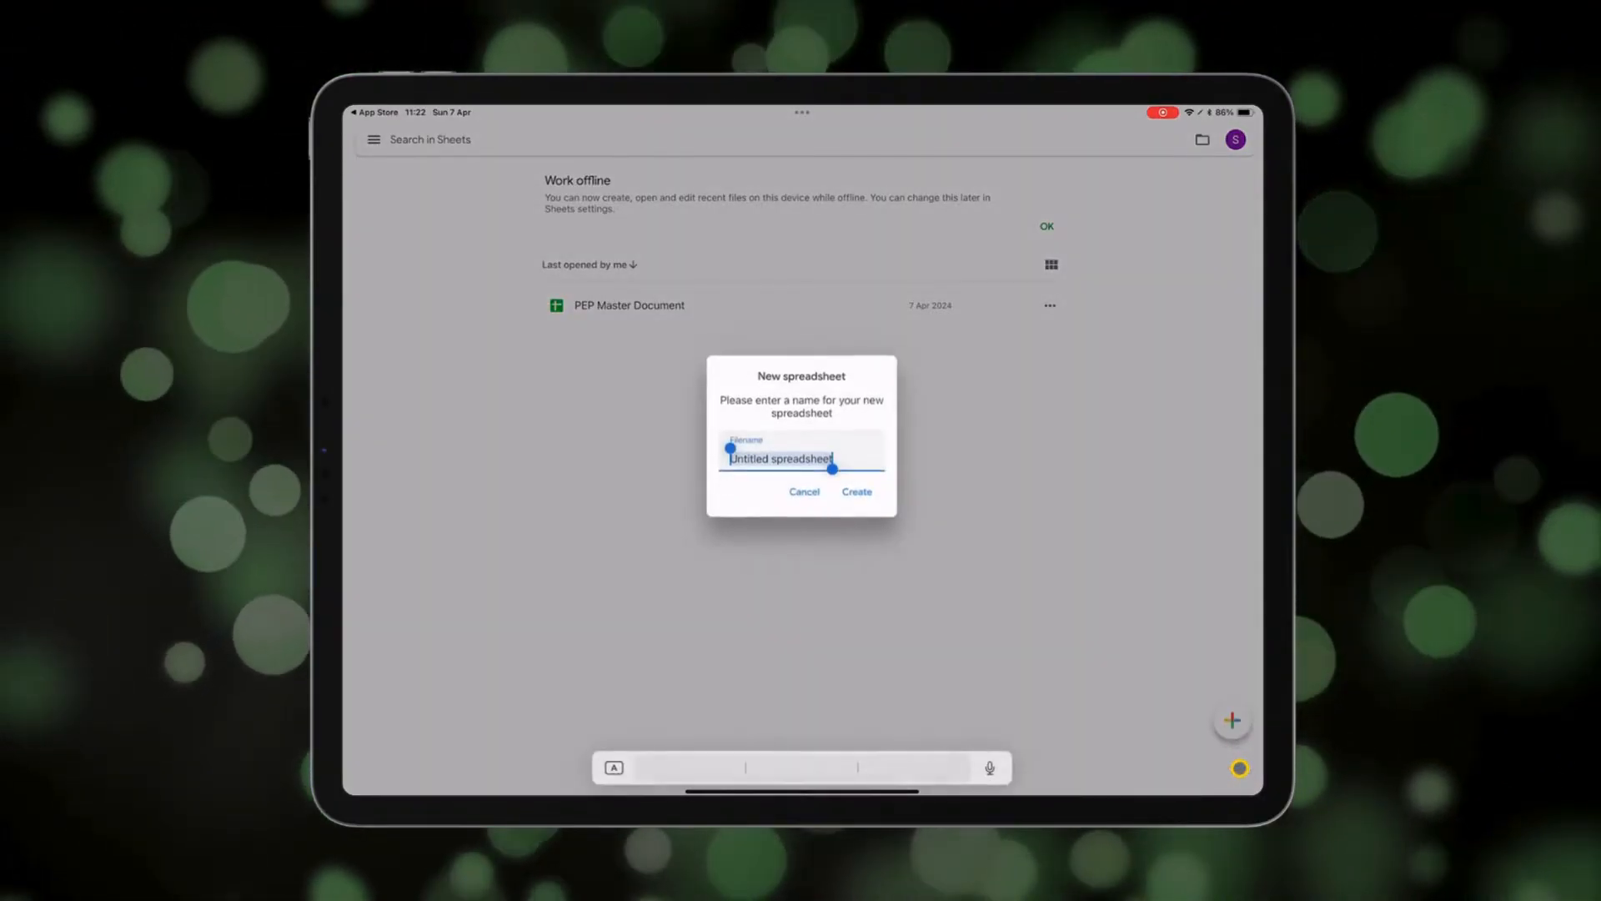
{"action": "type", "text": "New"}
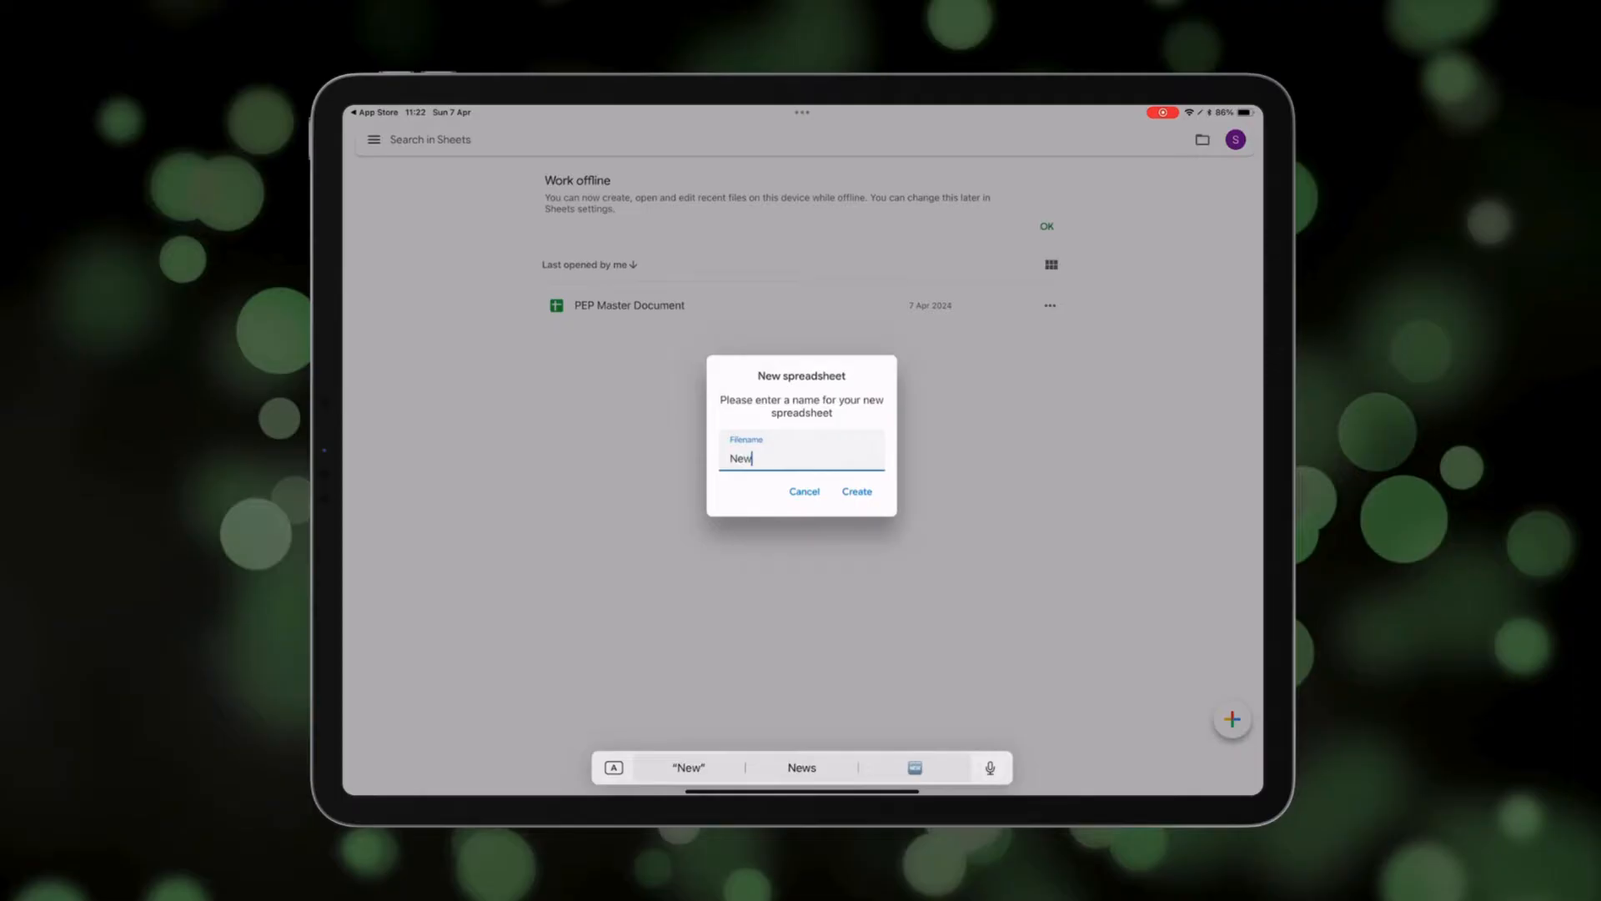
{"action": "type", "text": "spreadsheet 1"}
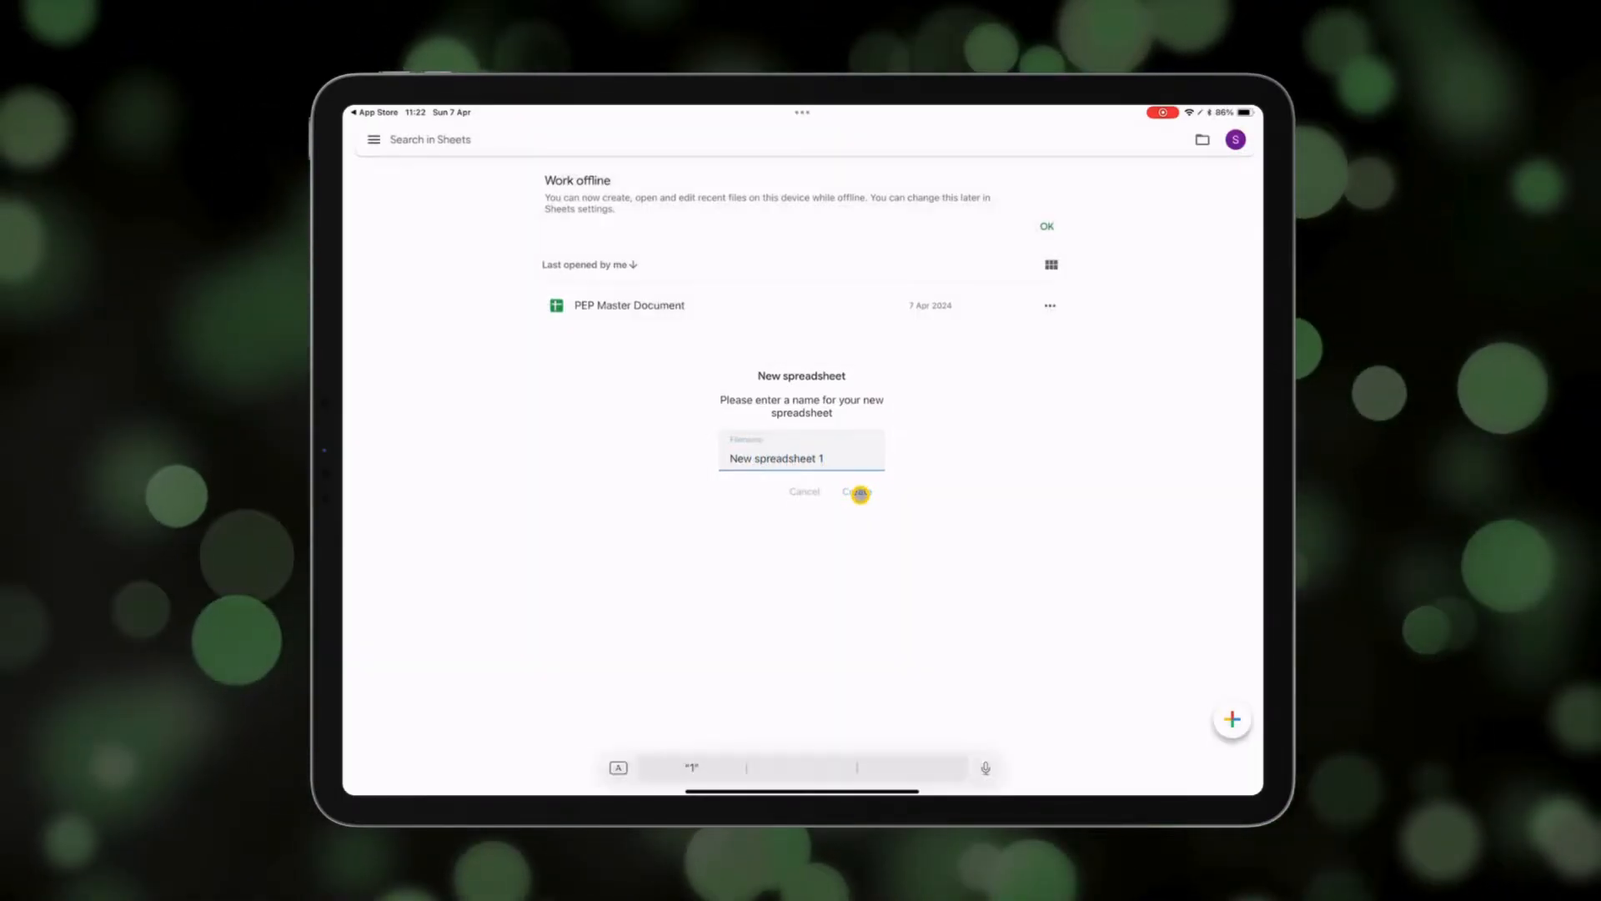
{"action": "left_click", "coordinate": [856, 490]}
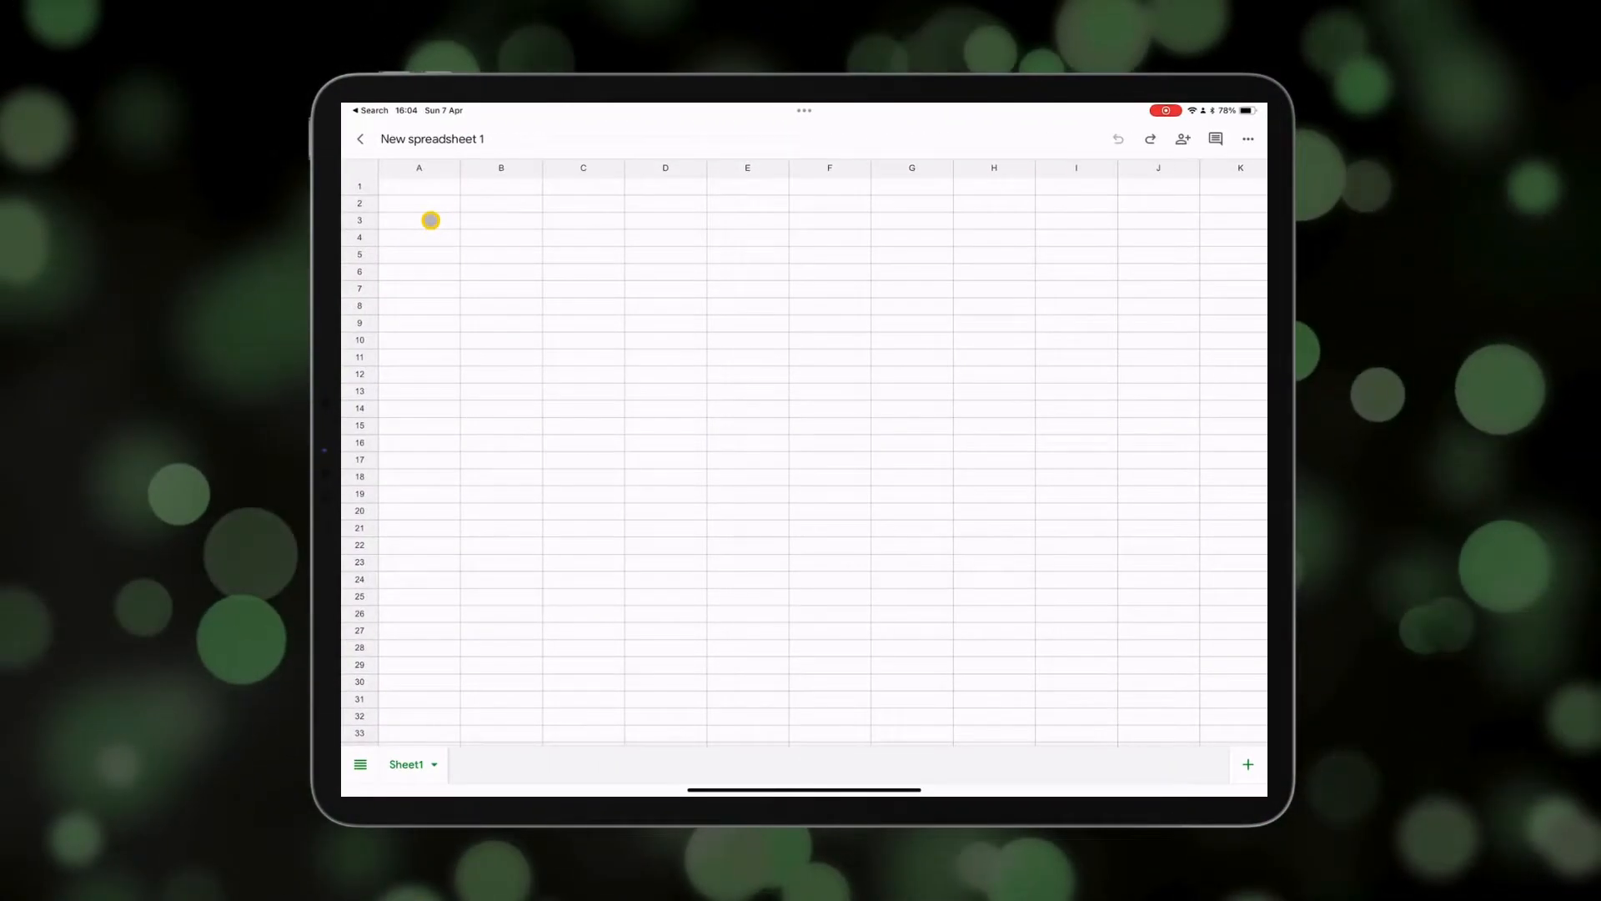
Add Sheet2 and Sheet3 beside Sheet1, then return to Sheet1.
{"action": "left_click", "coordinate": [419, 220]}
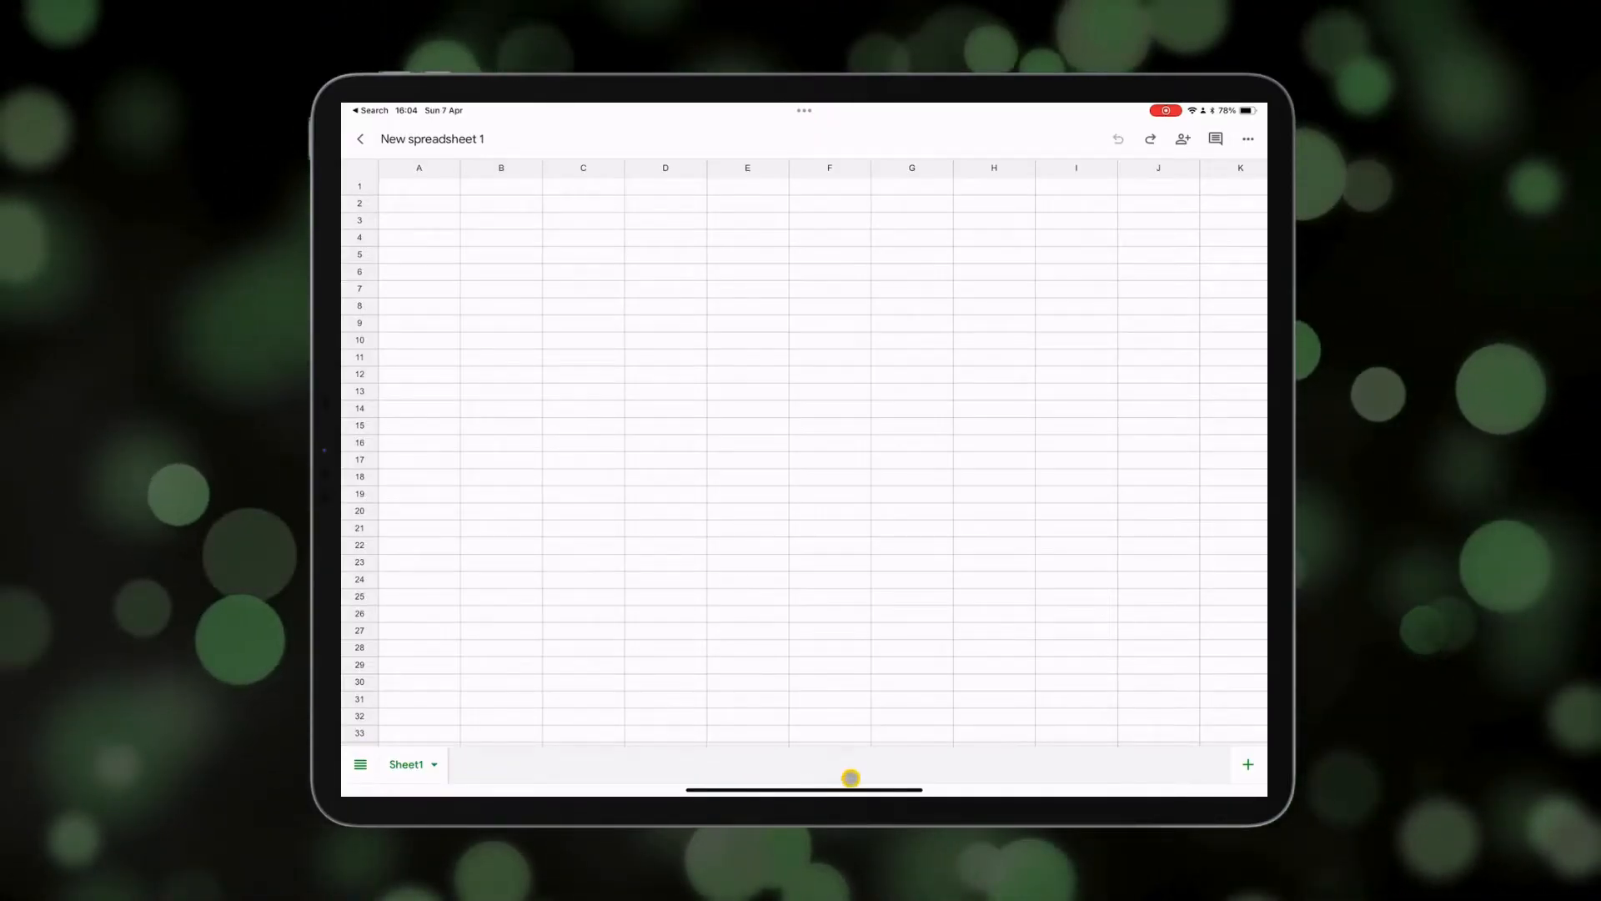
{"action": "left_click", "coordinate": [1248, 764]}
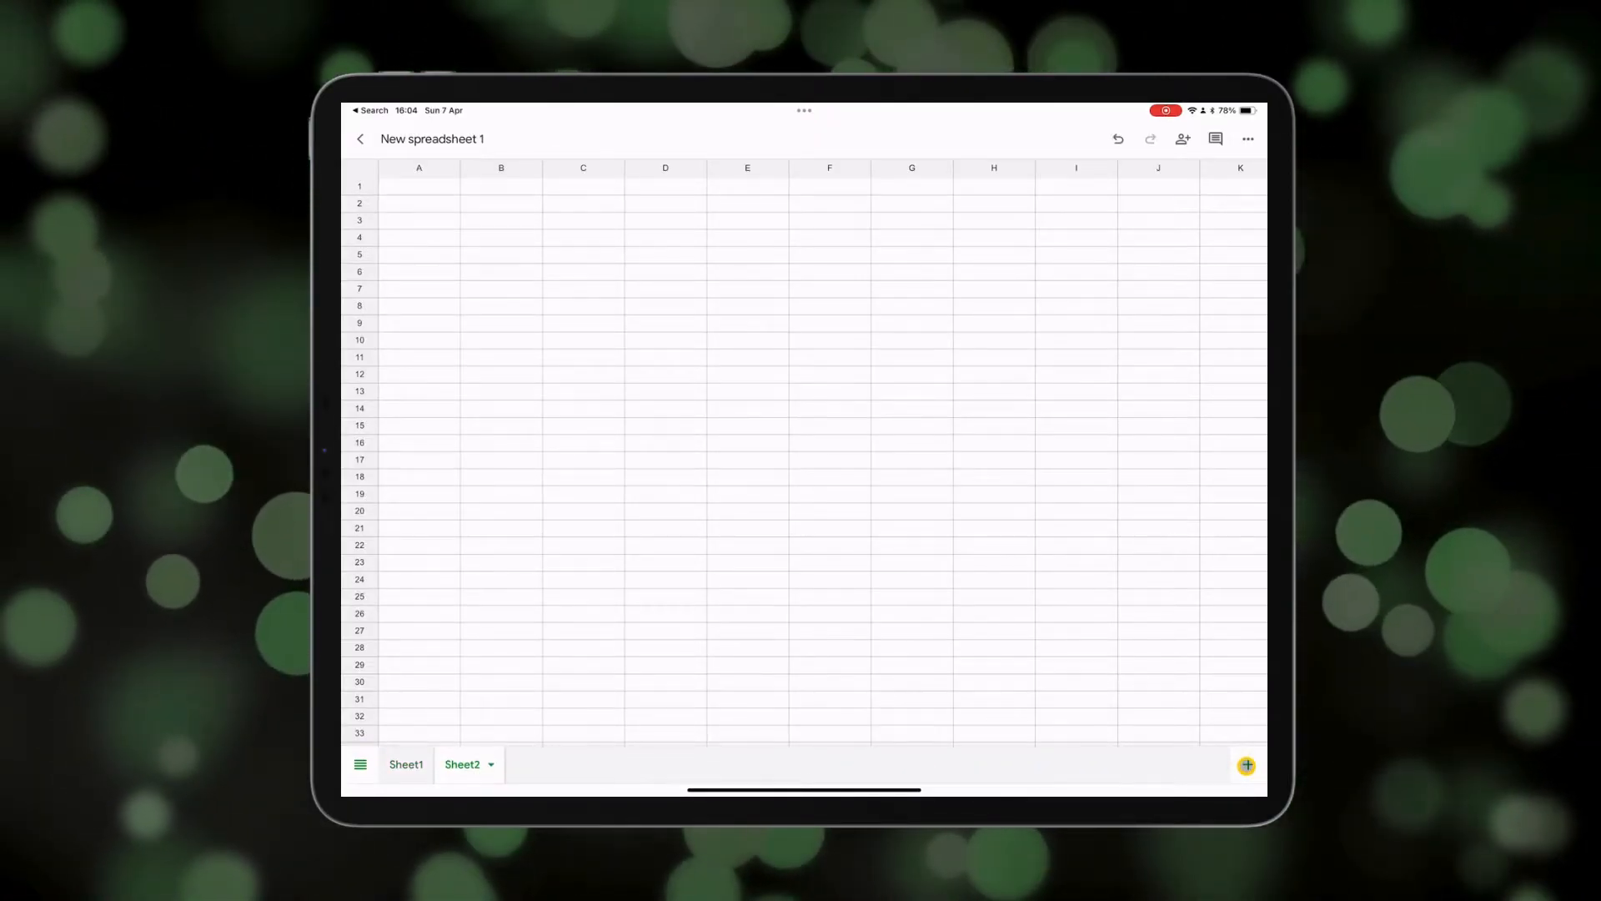
{"action": "left_click", "coordinate": [1246, 765]}
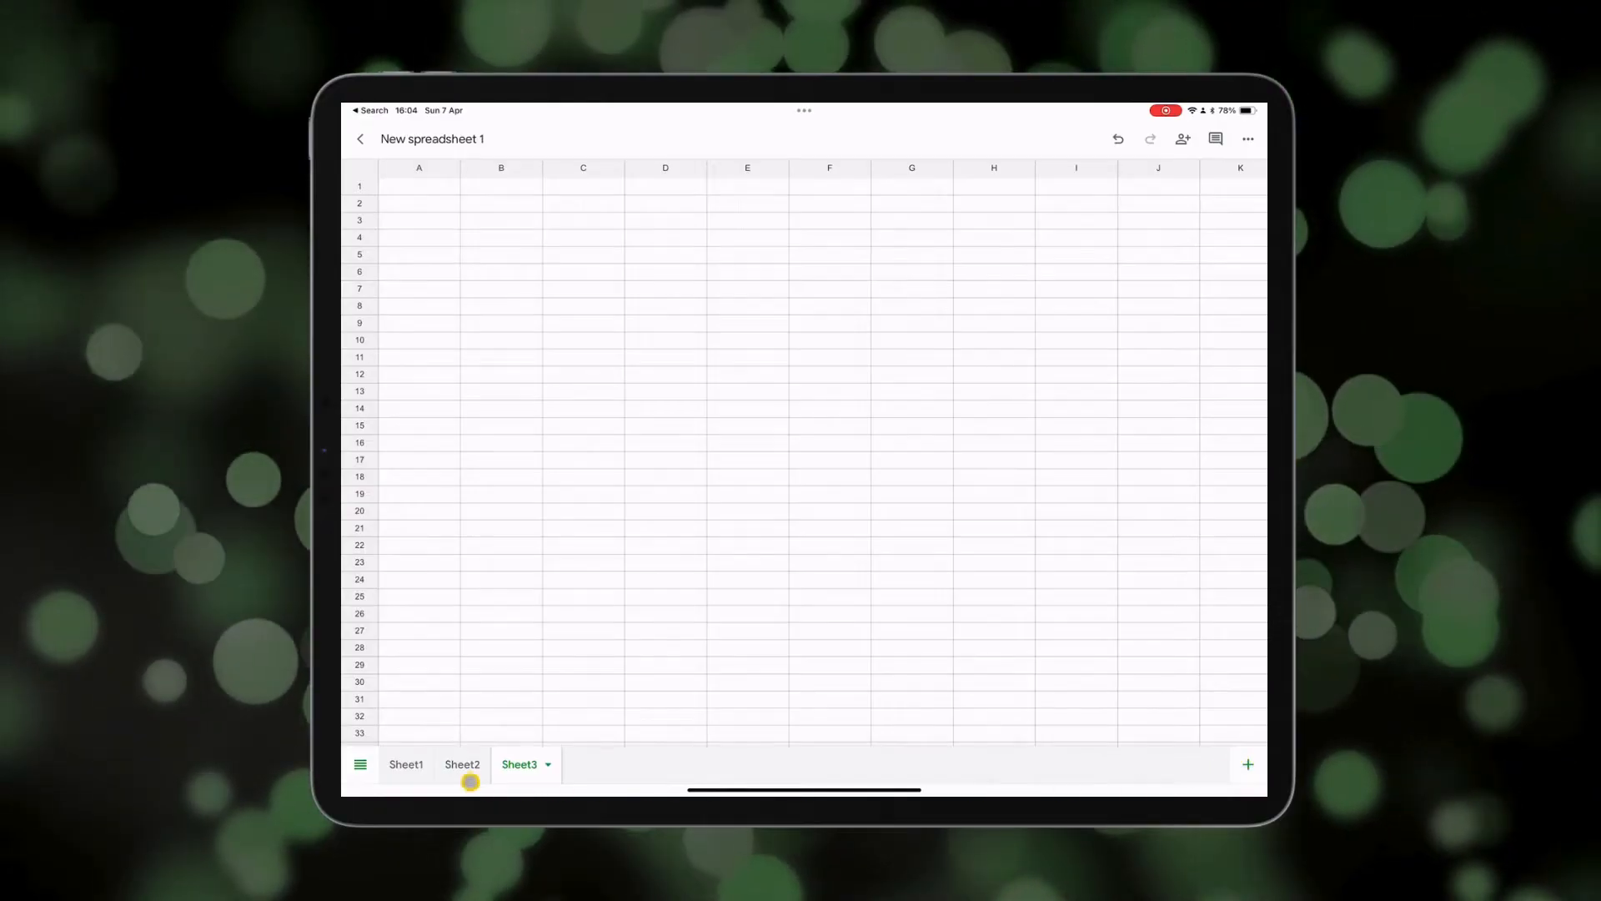
{"action": "left_click", "coordinate": [405, 764]}
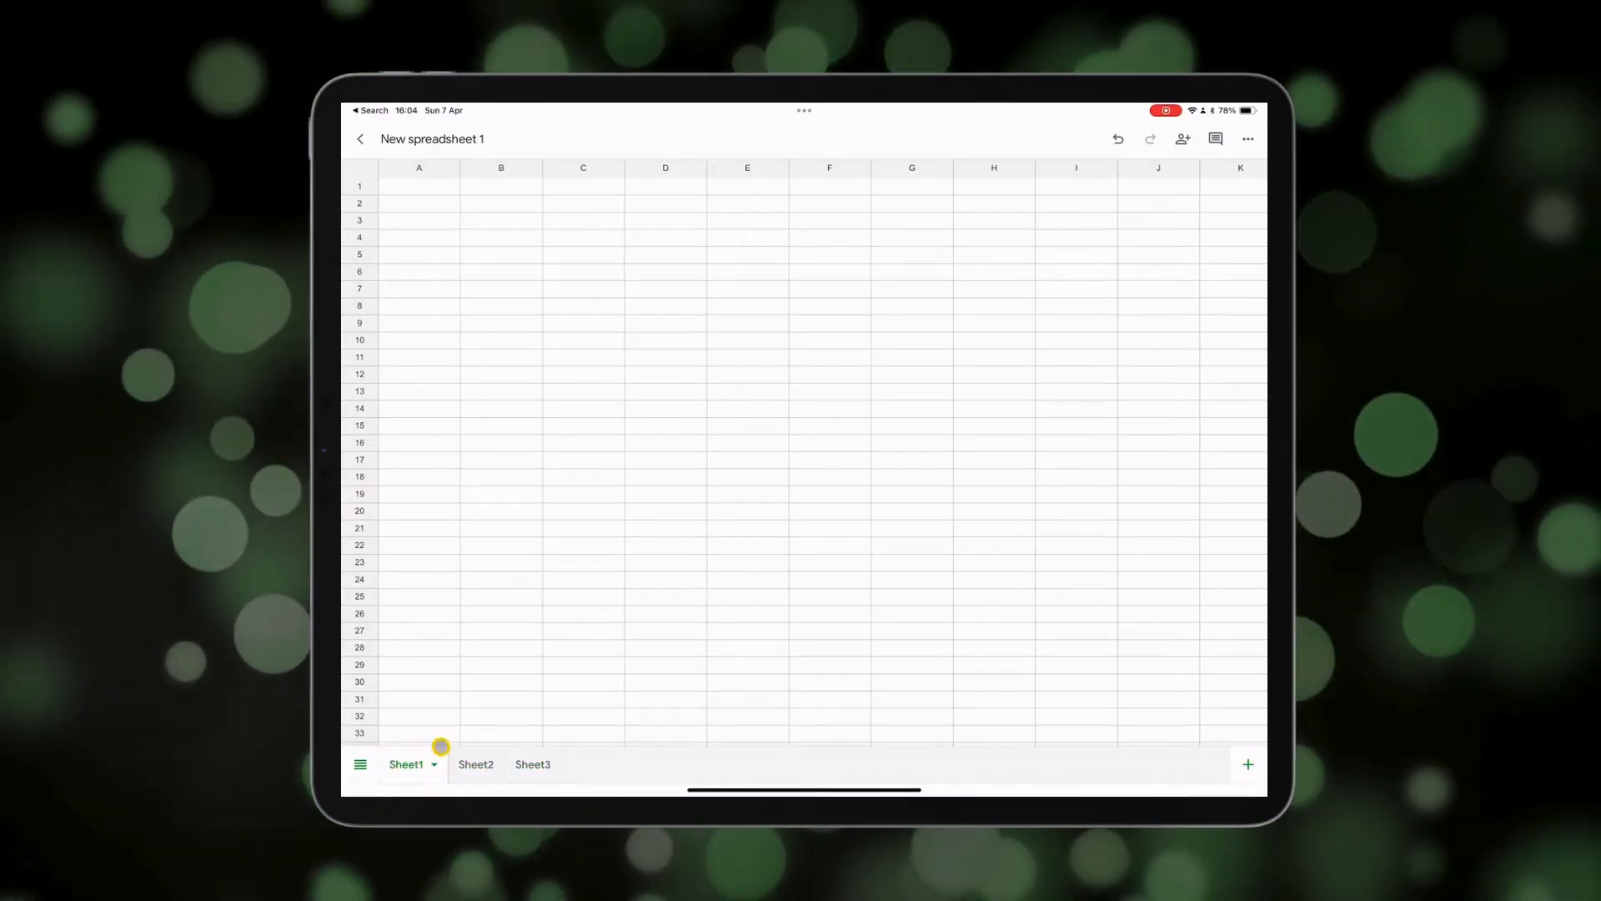
Select column A, then column C, to bring up the cell formatting toolbar.
{"action": "left_click", "coordinate": [418, 166]}
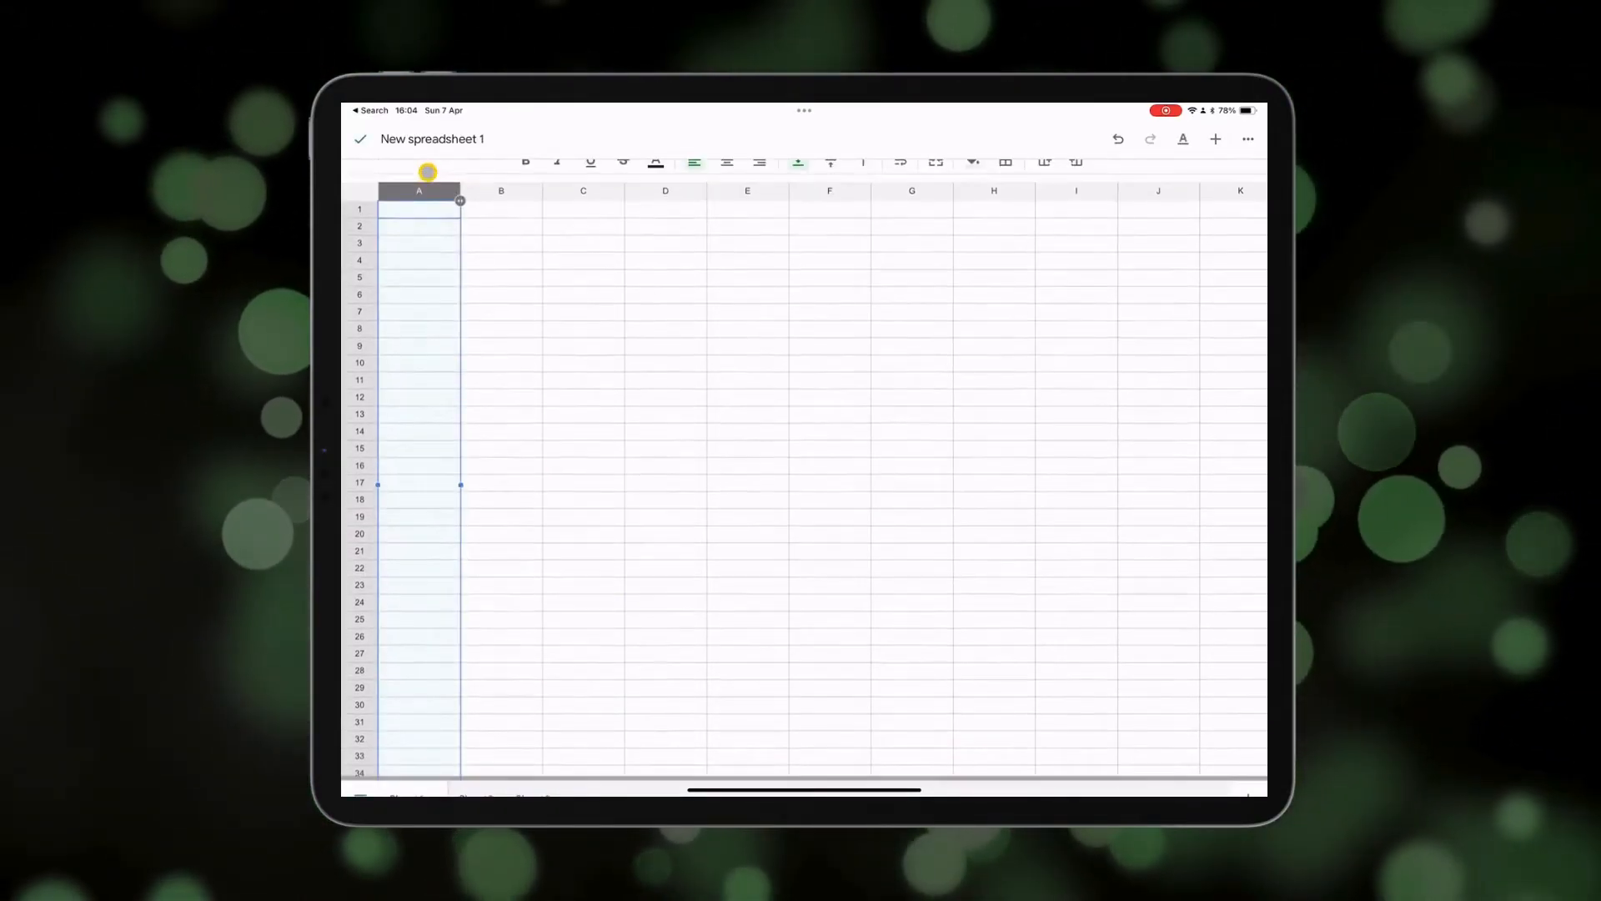
{"action": "left_click", "coordinate": [500, 190]}
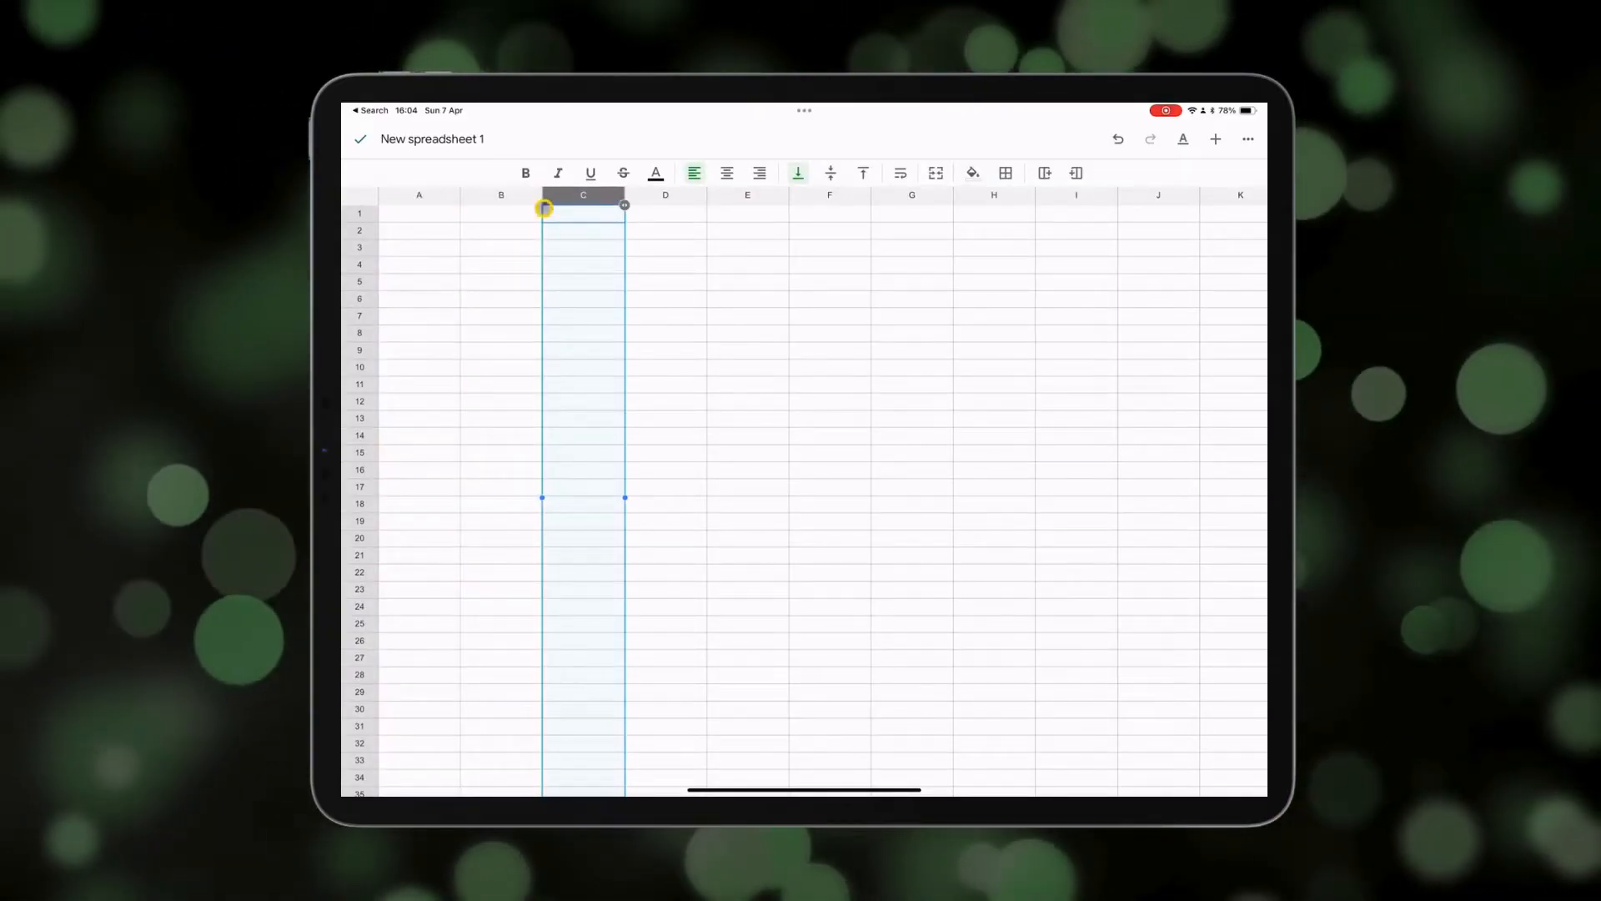
{"action": "left_click", "coordinate": [360, 213]}
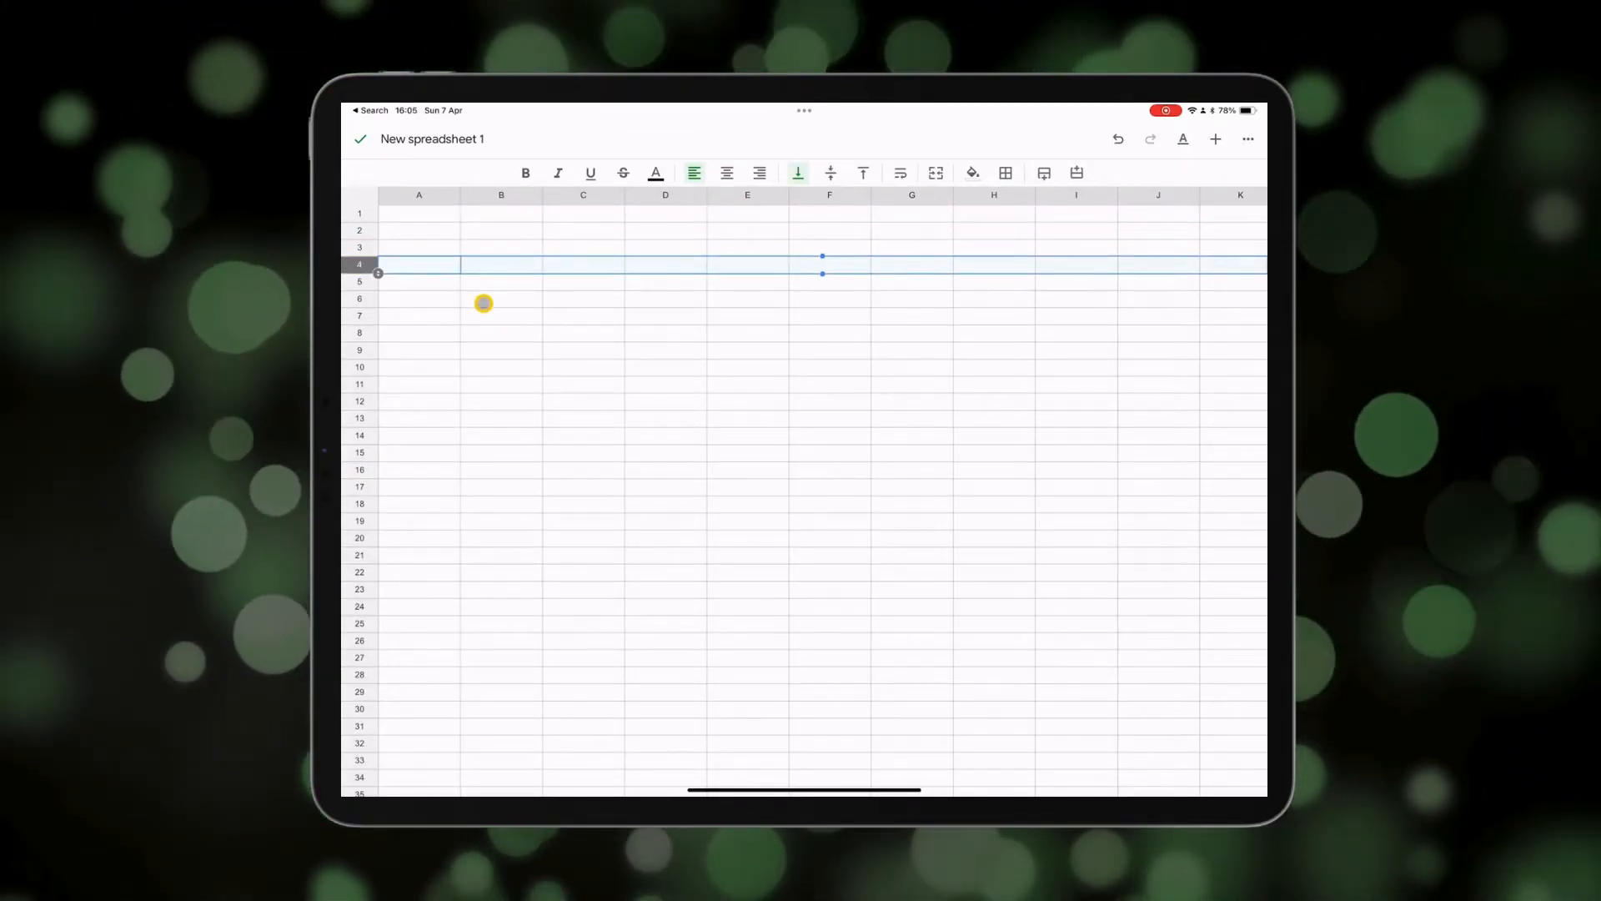
Enter the text 'B6' in cell B6 and make it bold.
{"action": "left_click", "coordinate": [500, 299]}
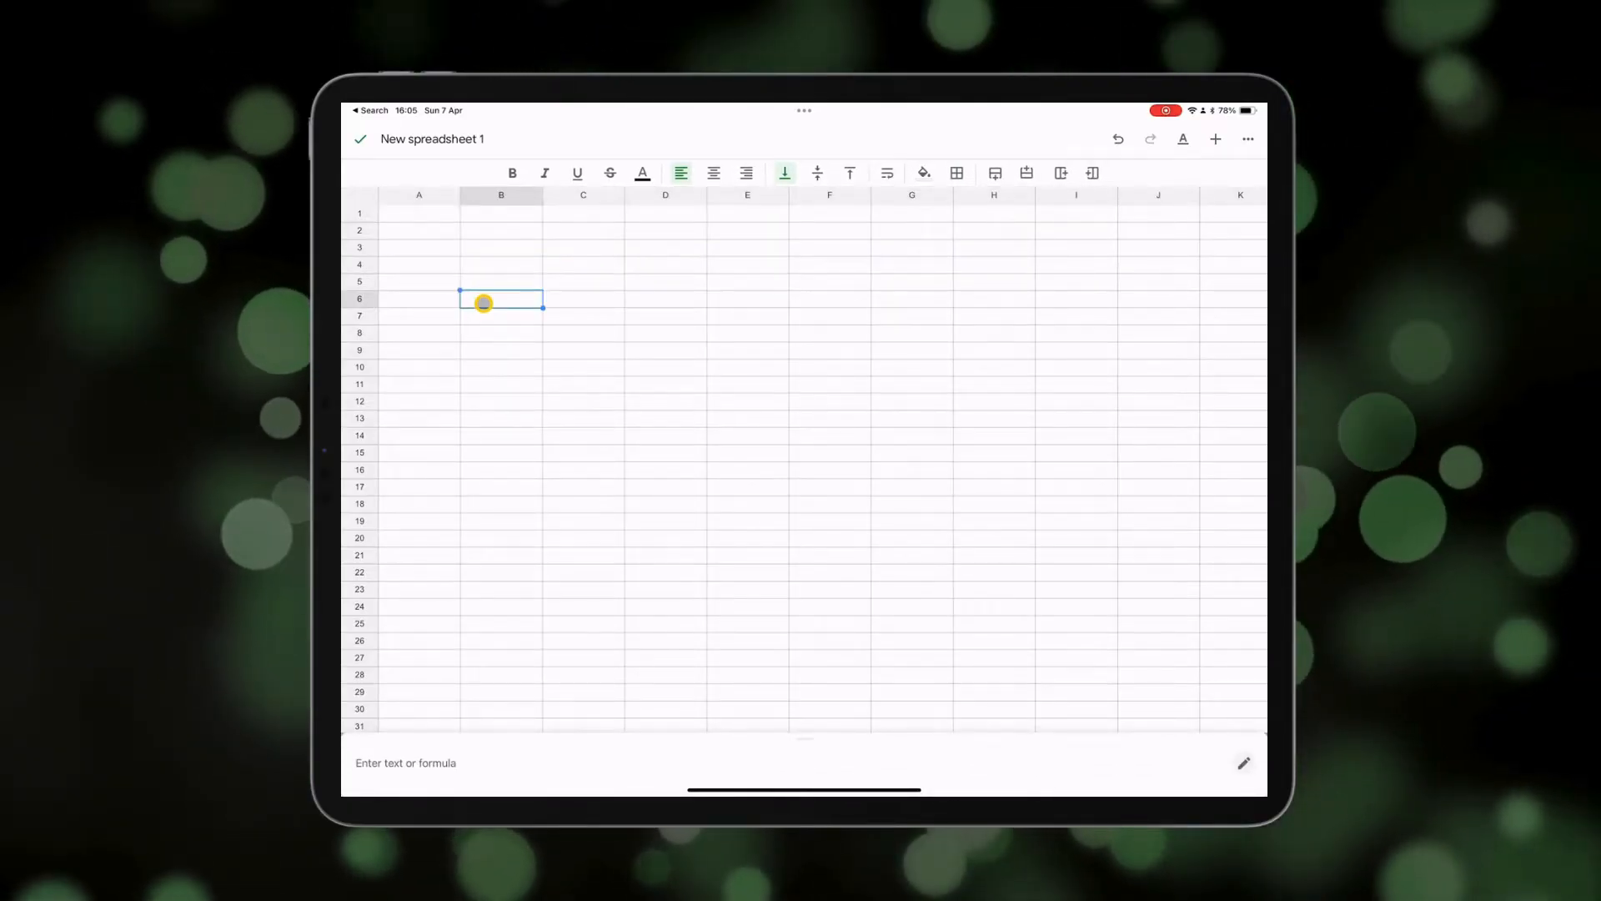
{"action": "mouse_move", "coordinate": [502, 195]}
{"action": "type", "text": "B6"}
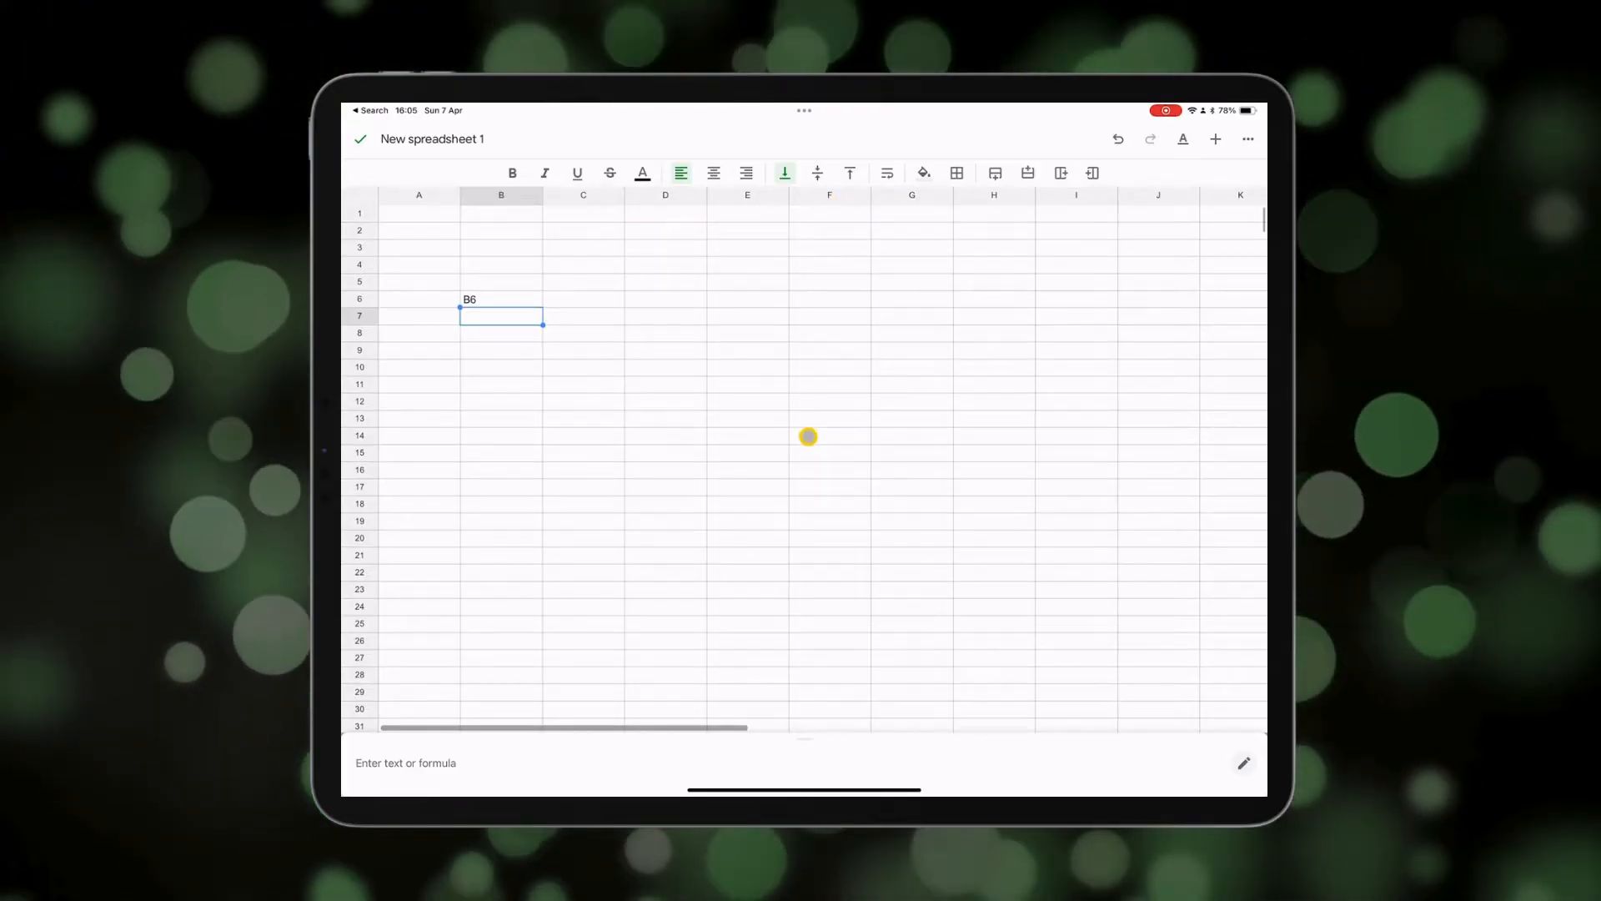
{"action": "left_click", "coordinate": [808, 435]}
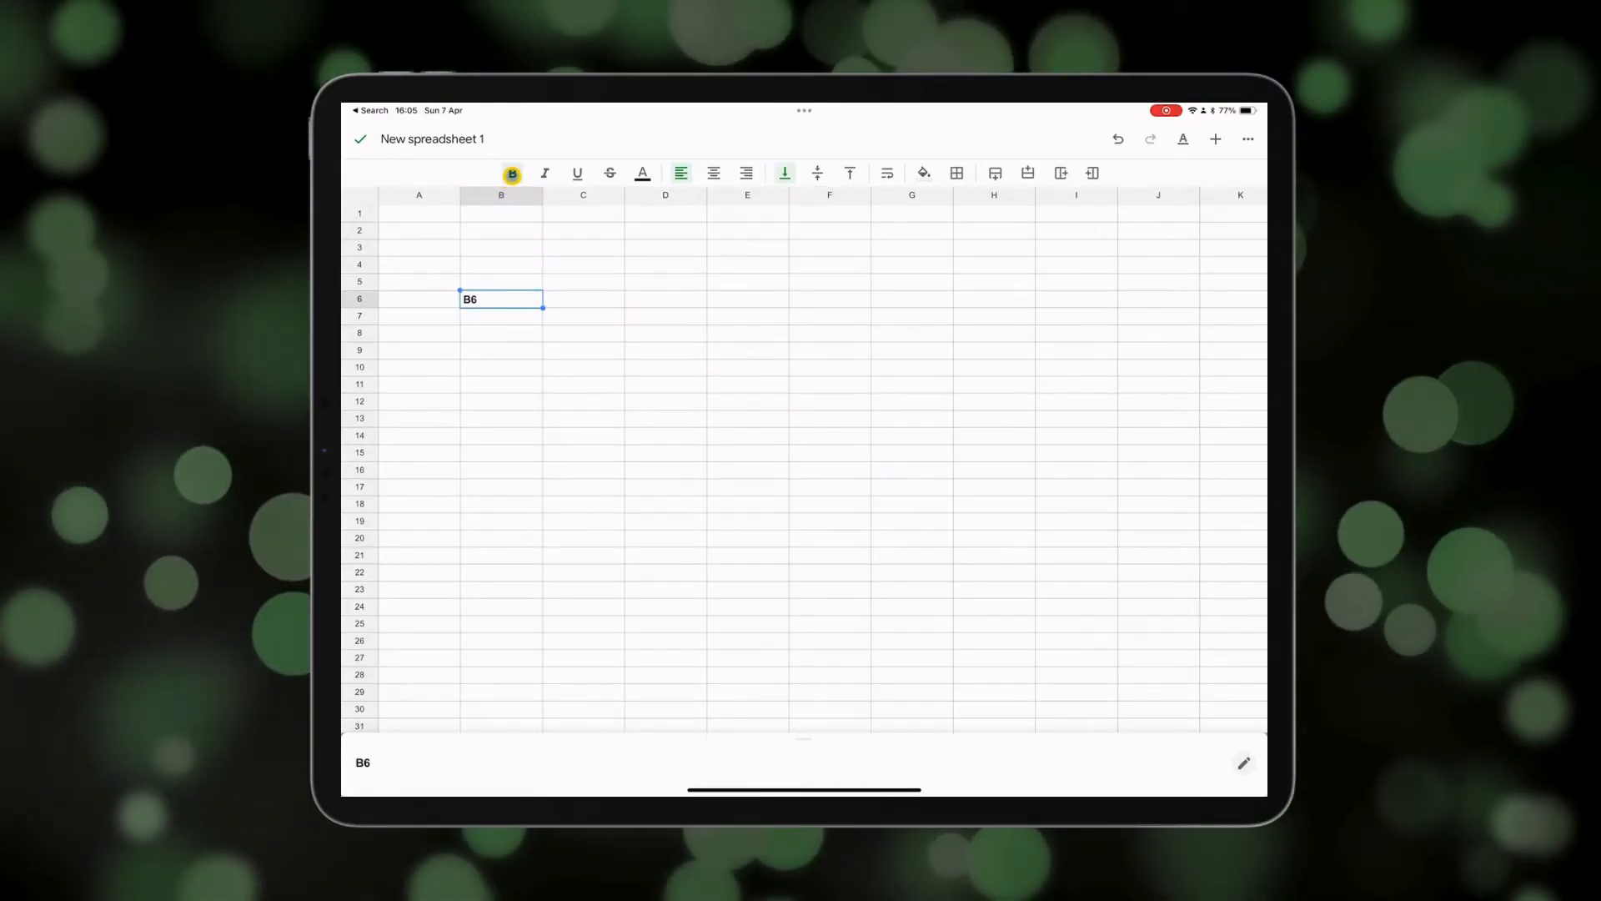
Remove bold from B6, try italic, underline and red text, then set the colour back to black.
{"action": "left_click", "coordinate": [512, 172]}
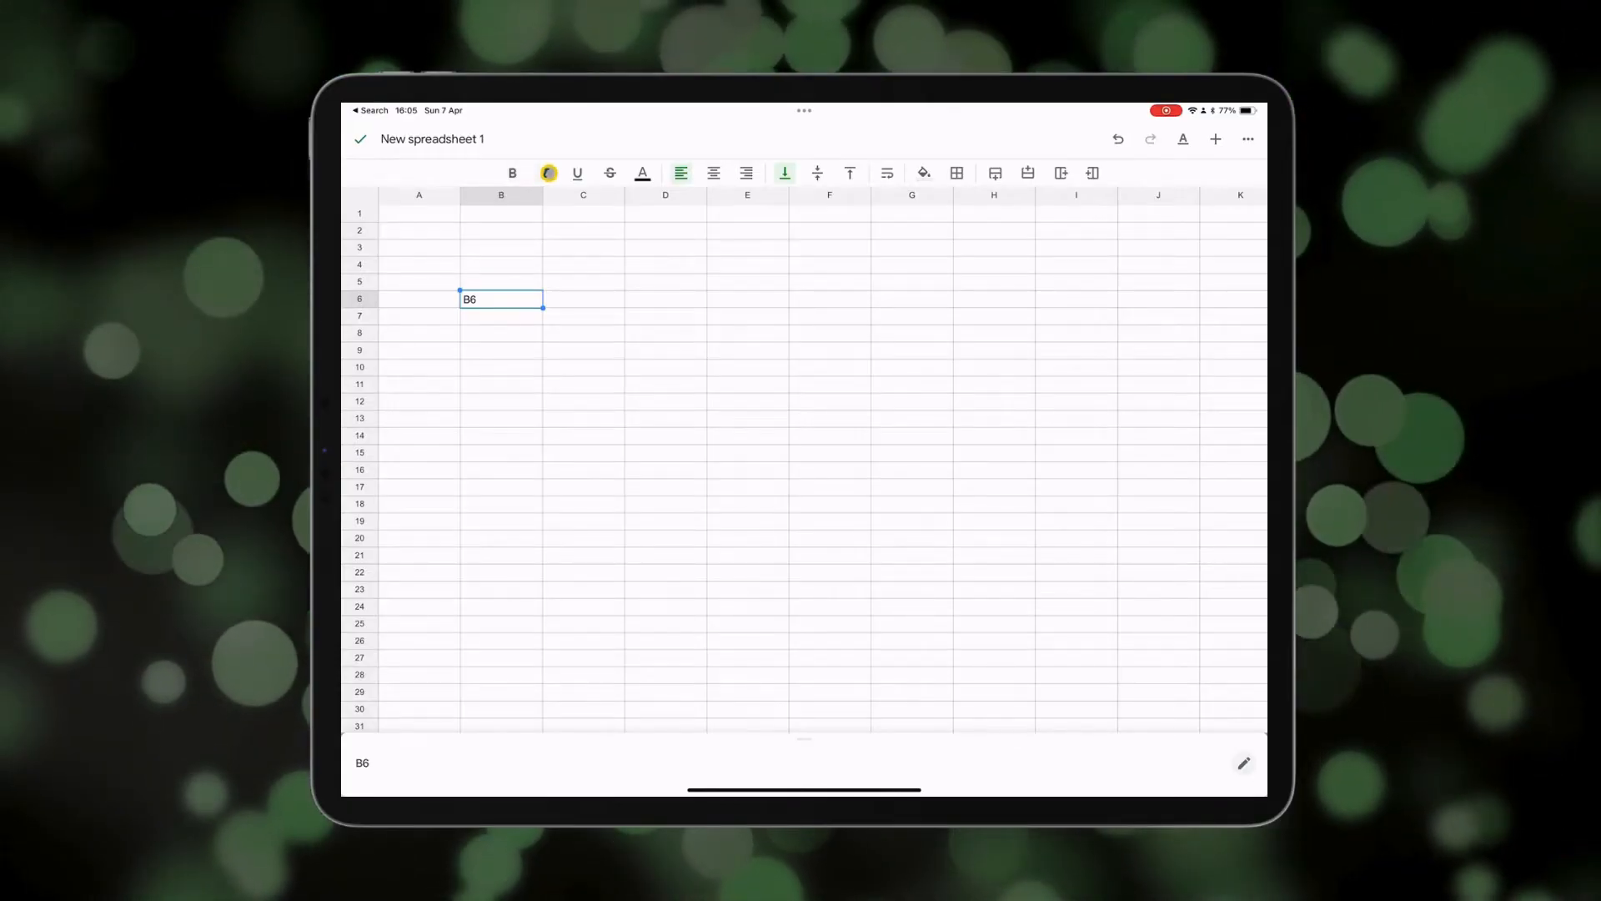
{"action": "left_click", "coordinate": [577, 172]}
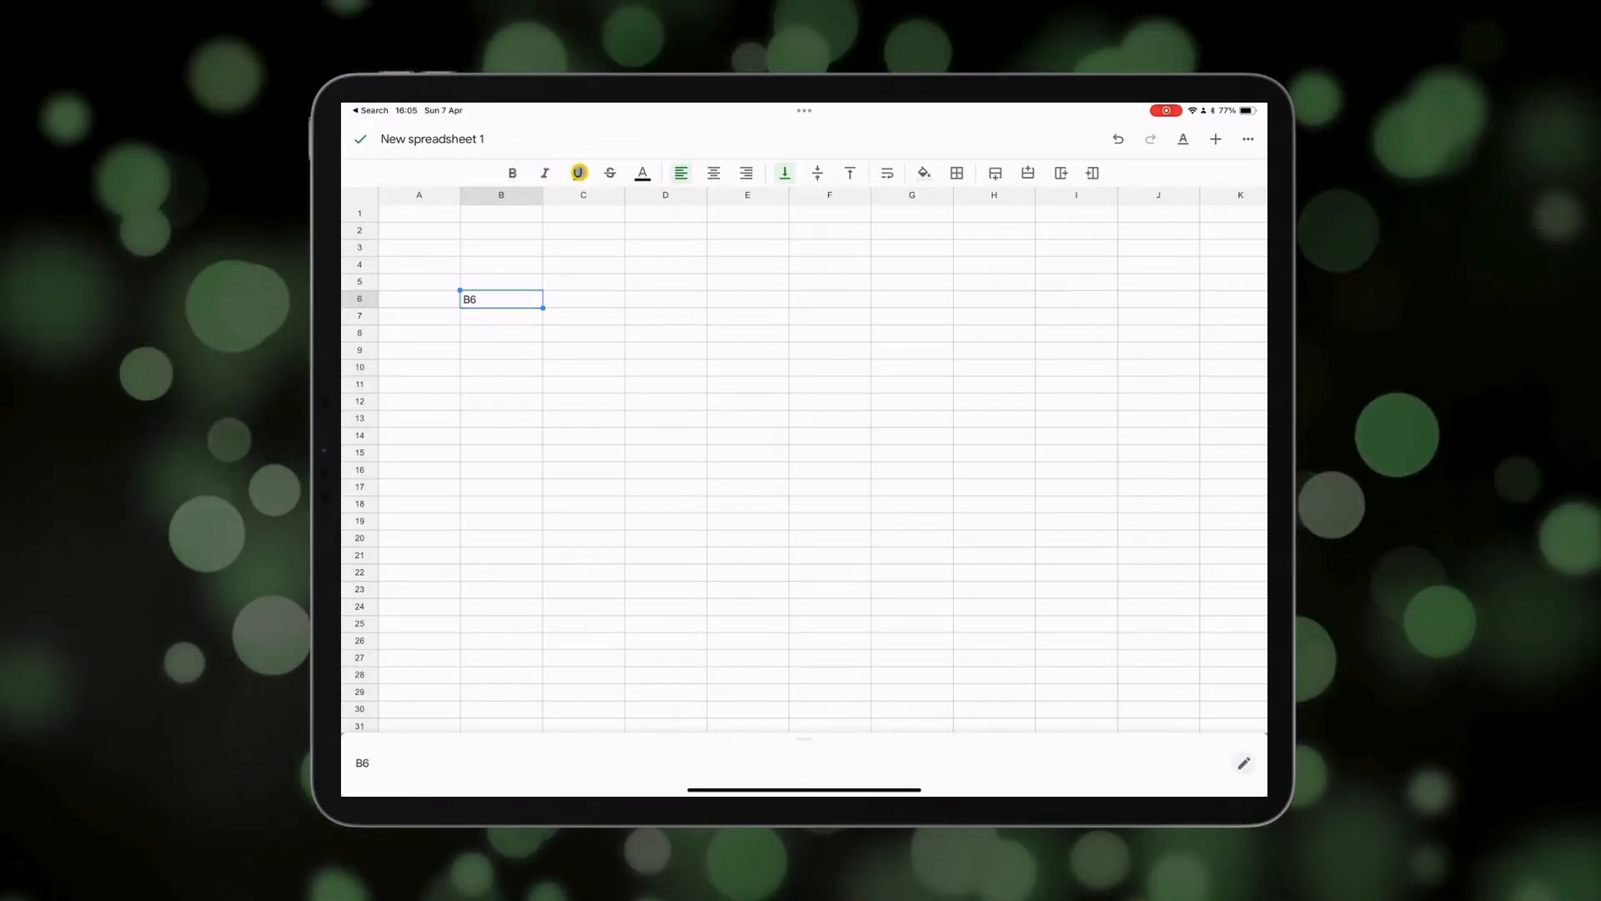
{"action": "left_click", "coordinate": [608, 172]}
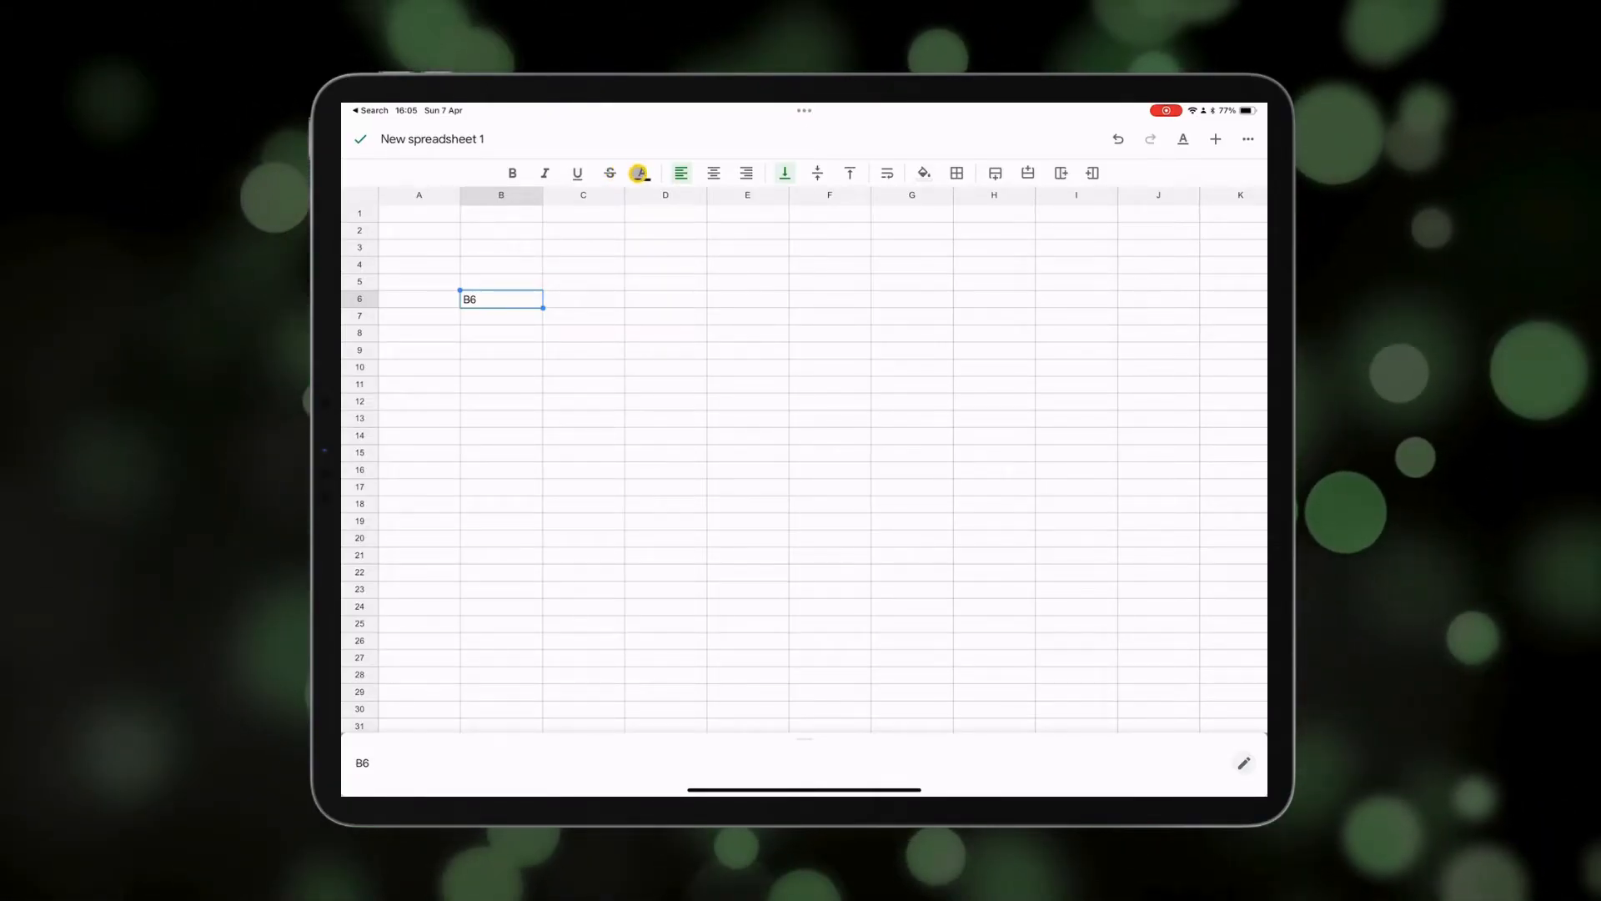
{"action": "left_click", "coordinate": [643, 172]}
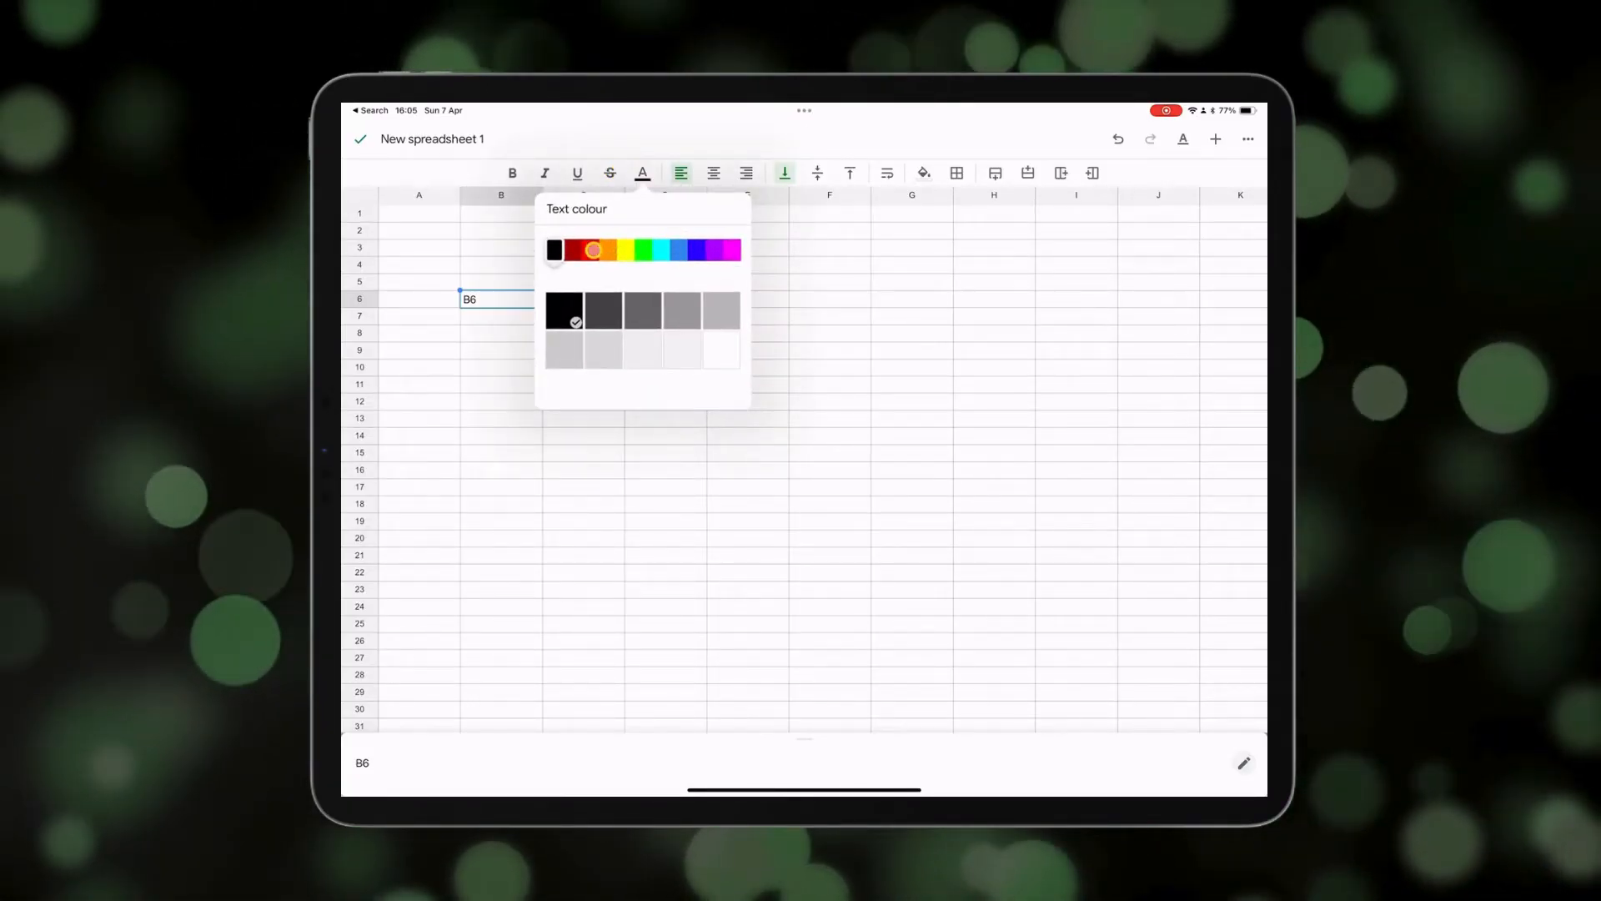
{"action": "left_click", "coordinate": [589, 250]}
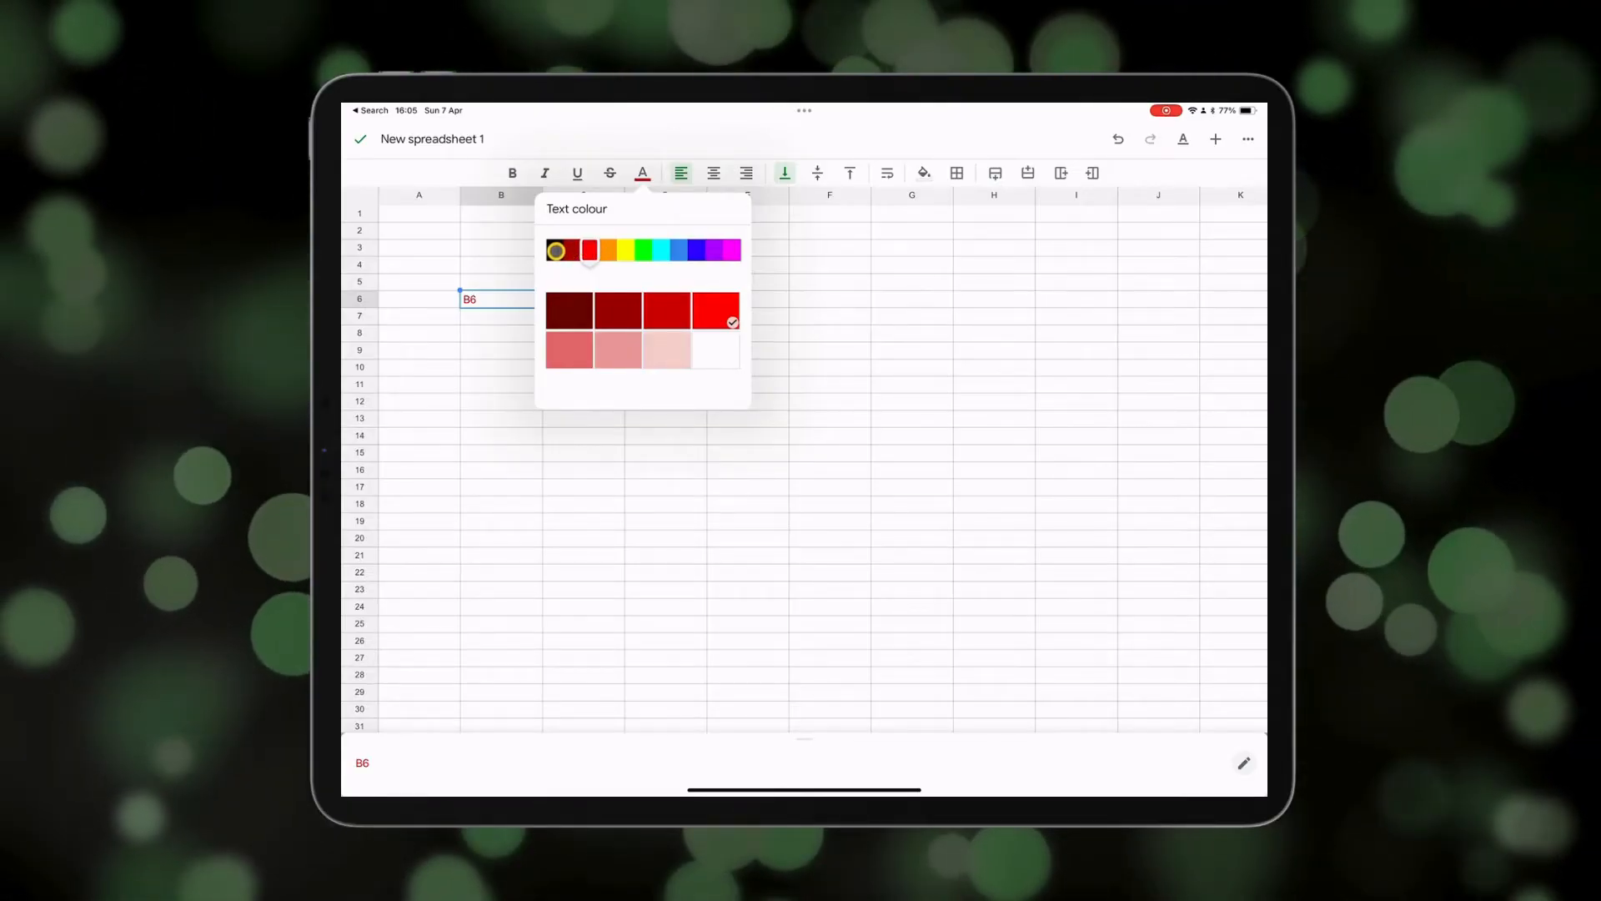
{"action": "left_click", "coordinate": [559, 250]}
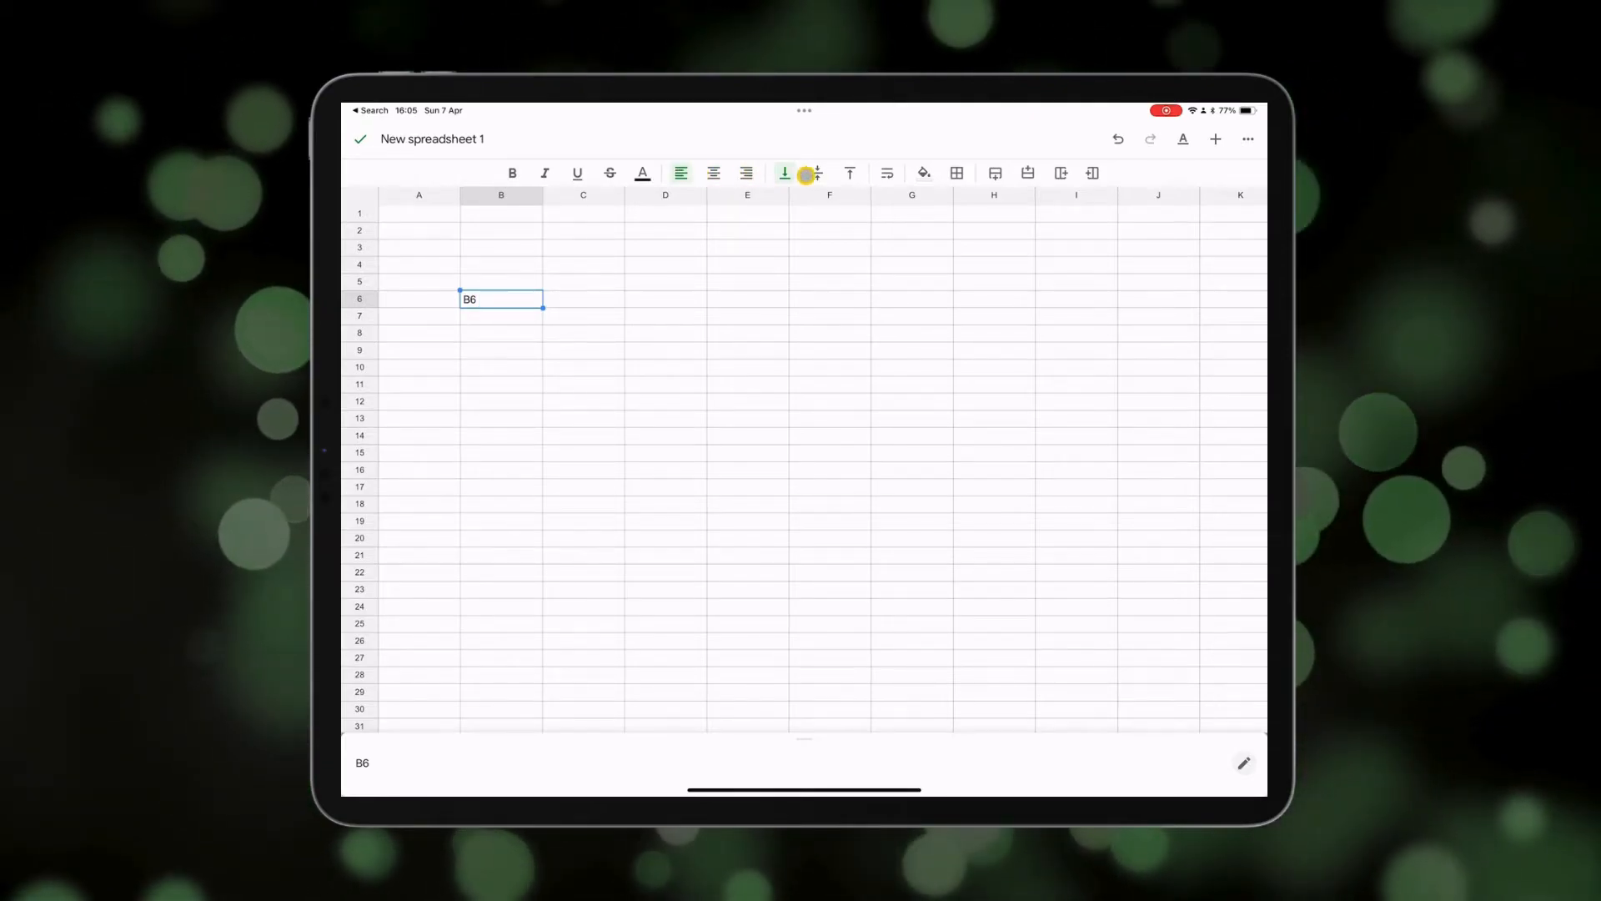
Enlarge row 6, then set the B6 label's vertical alignment to middle and finally top.
{"action": "left_click", "coordinate": [359, 298]}
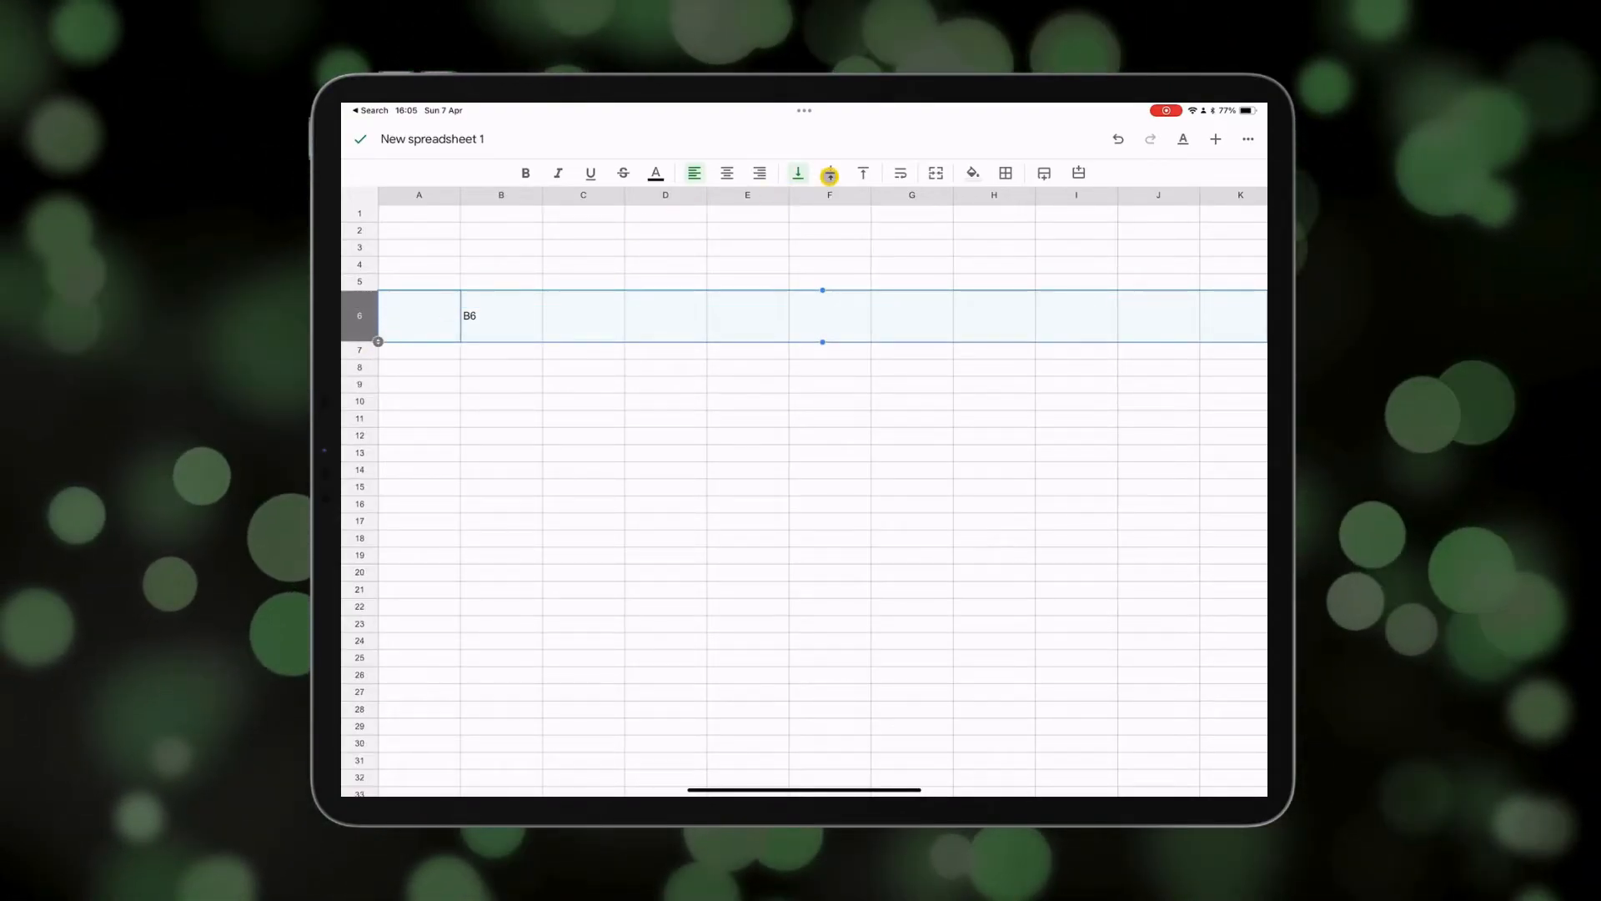
{"action": "left_click", "coordinate": [620, 315]}
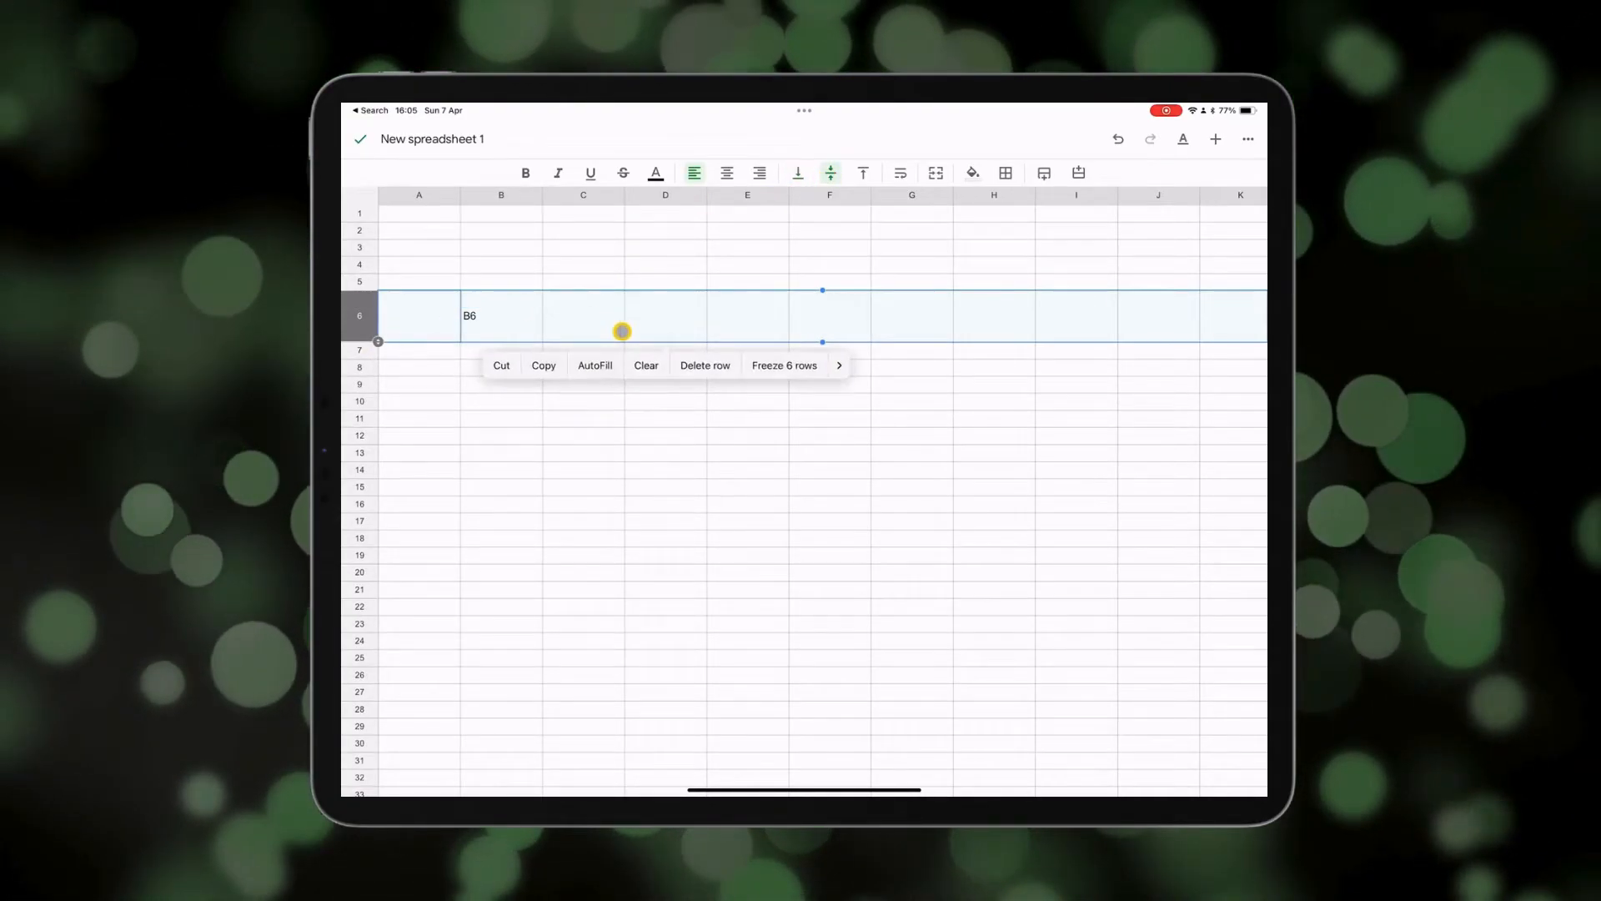
{"action": "left_click", "coordinate": [501, 316]}
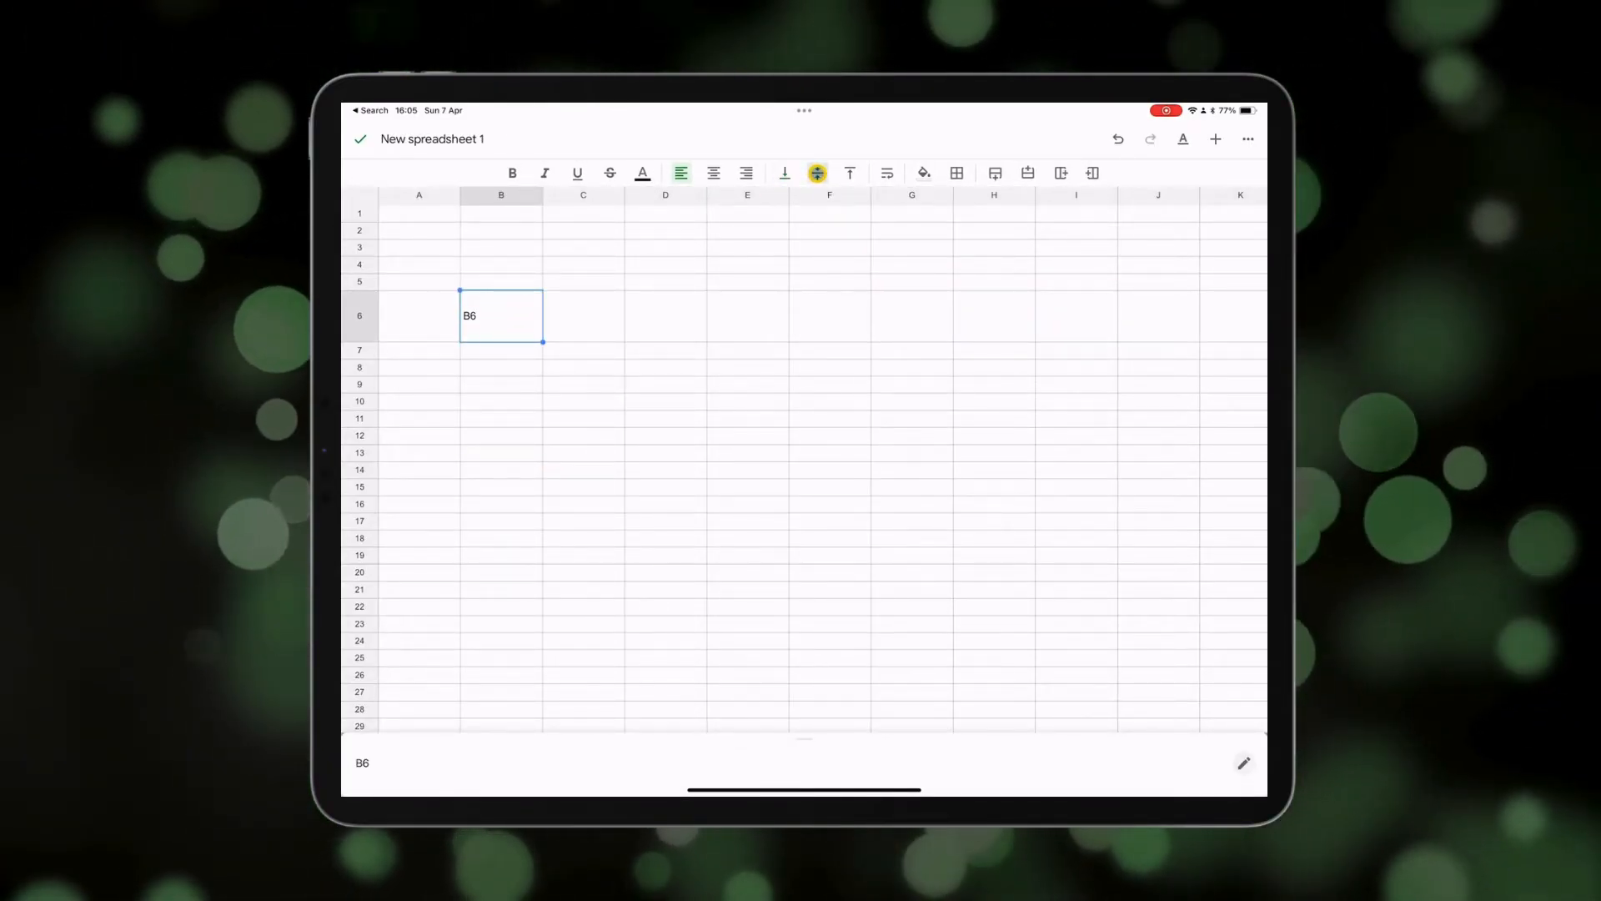
{"action": "left_click", "coordinate": [815, 172]}
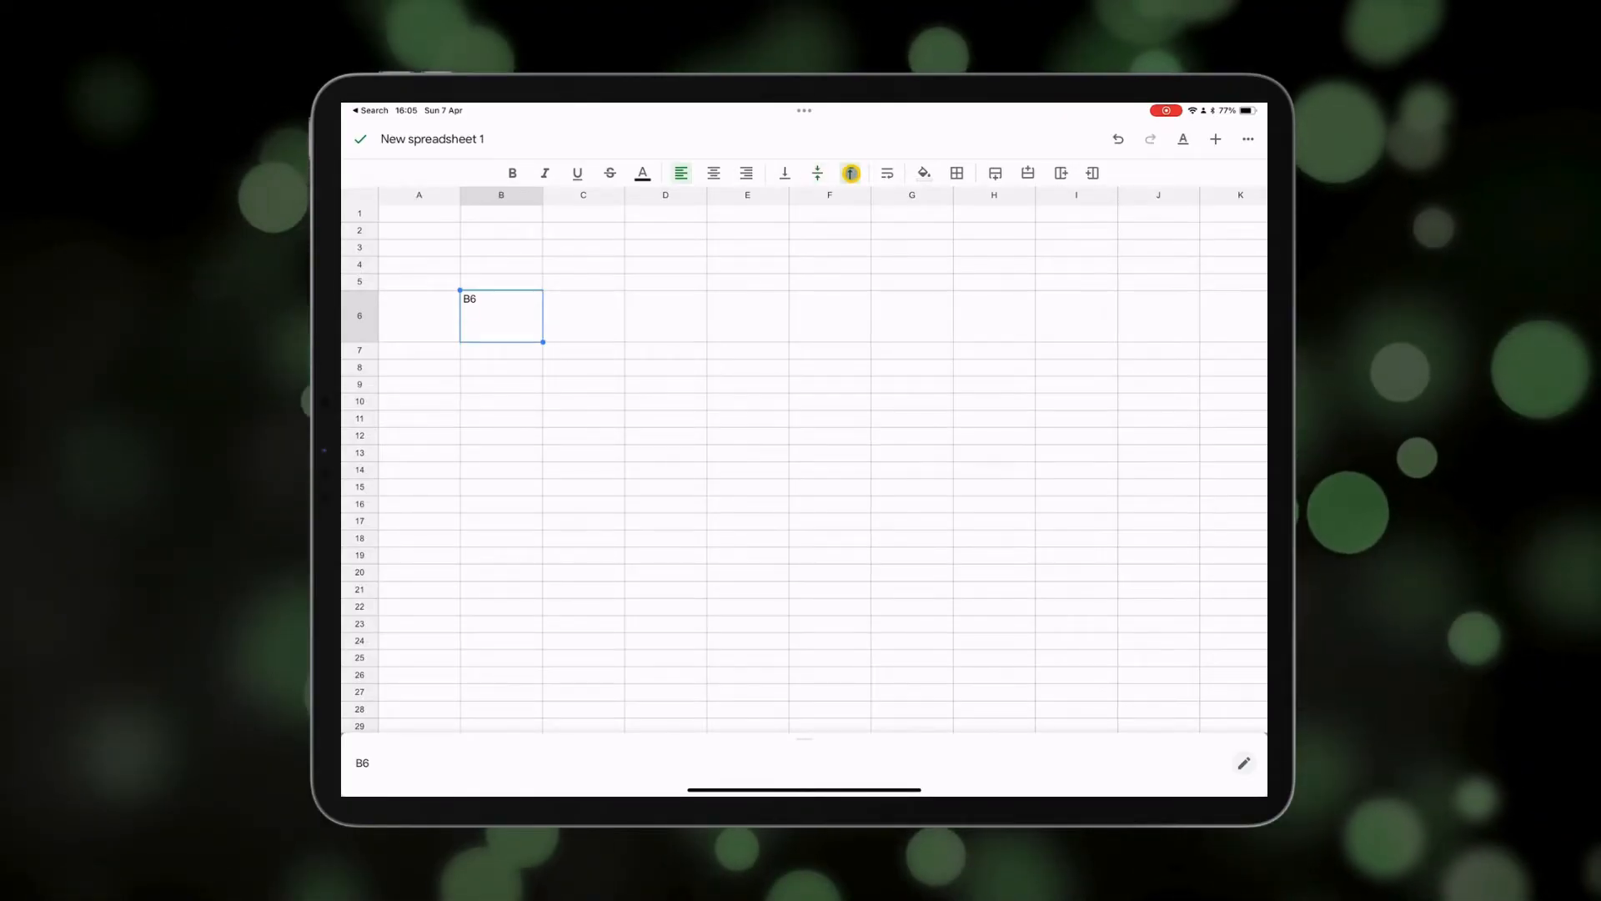
{"action": "left_click", "coordinate": [848, 171]}
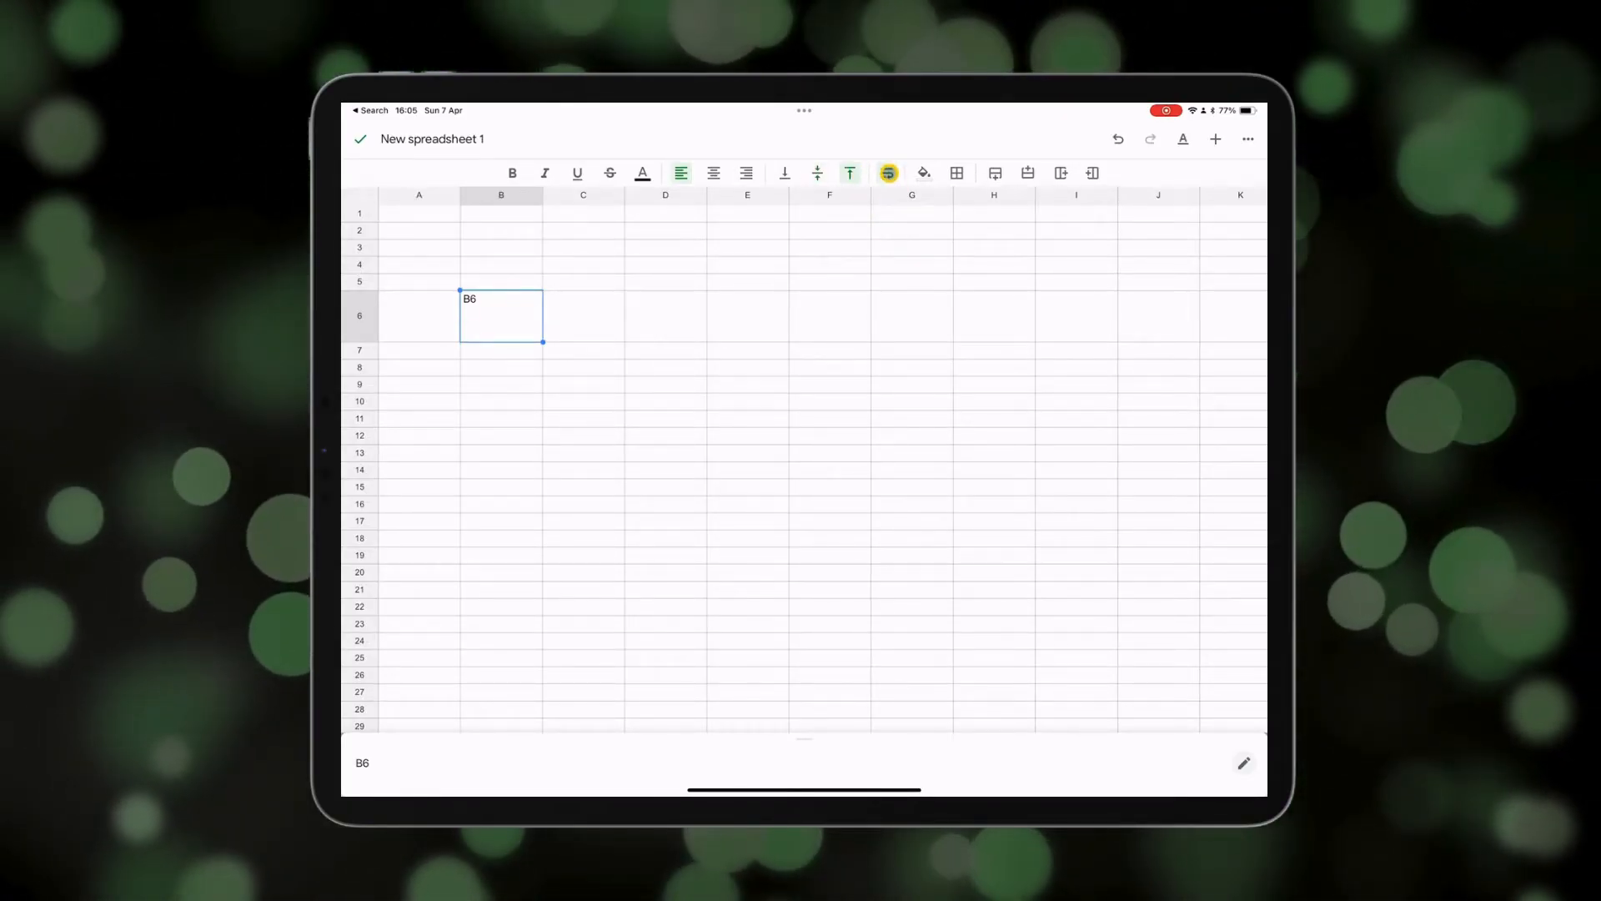
Try a yellow fill on B6 and look at the border options, leaving the cell unfilled.
{"action": "left_click", "coordinate": [922, 172]}
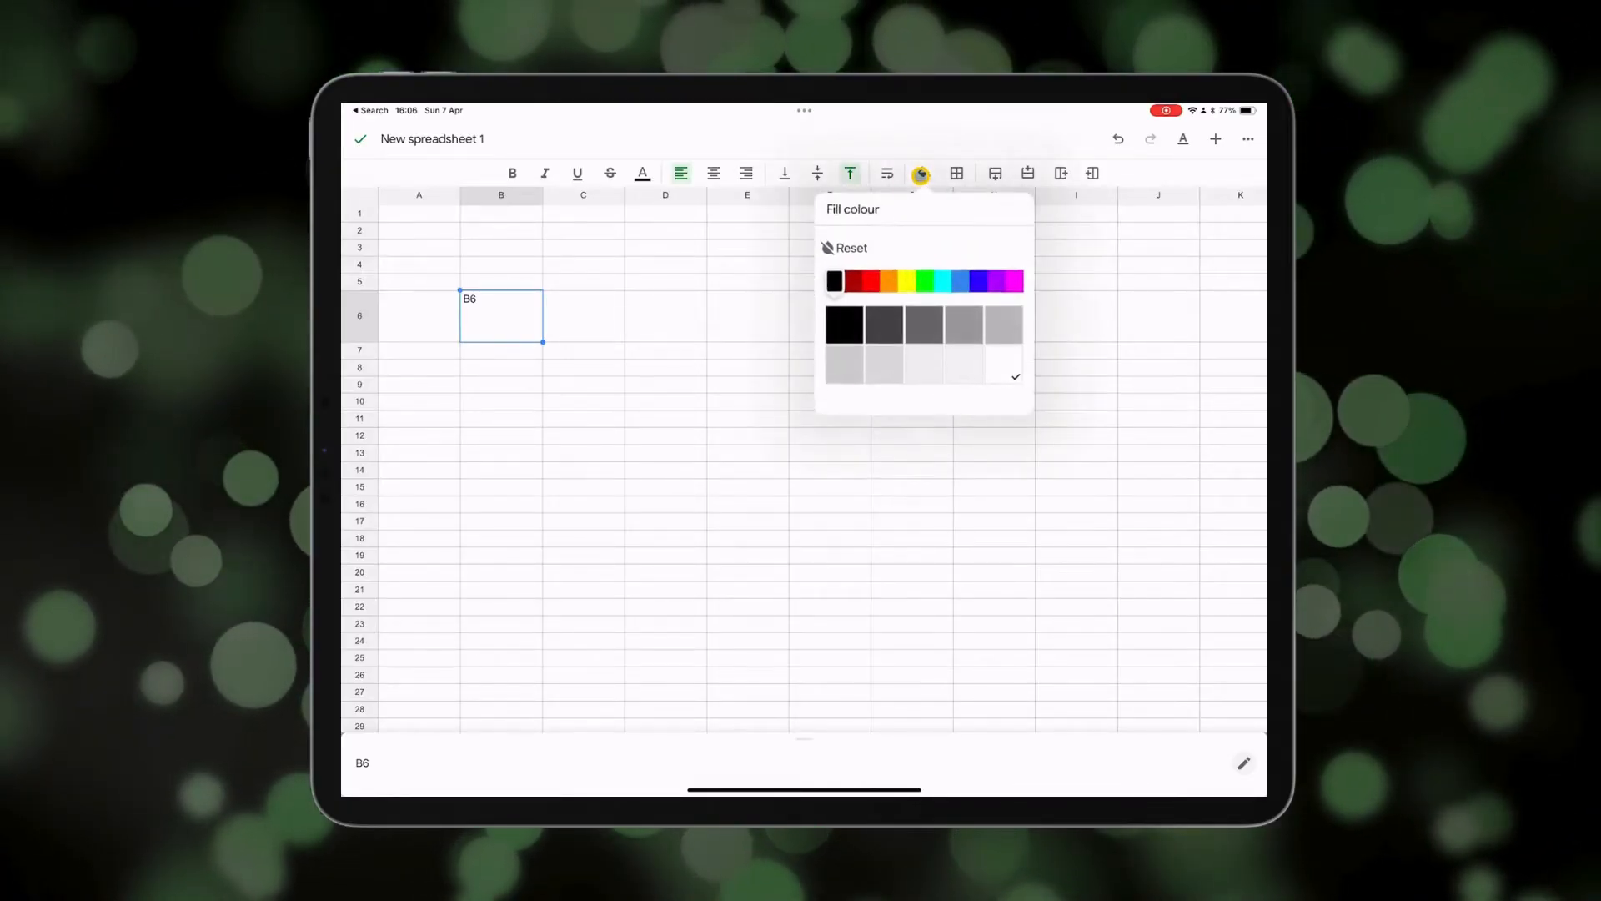
{"action": "left_click", "coordinate": [908, 280]}
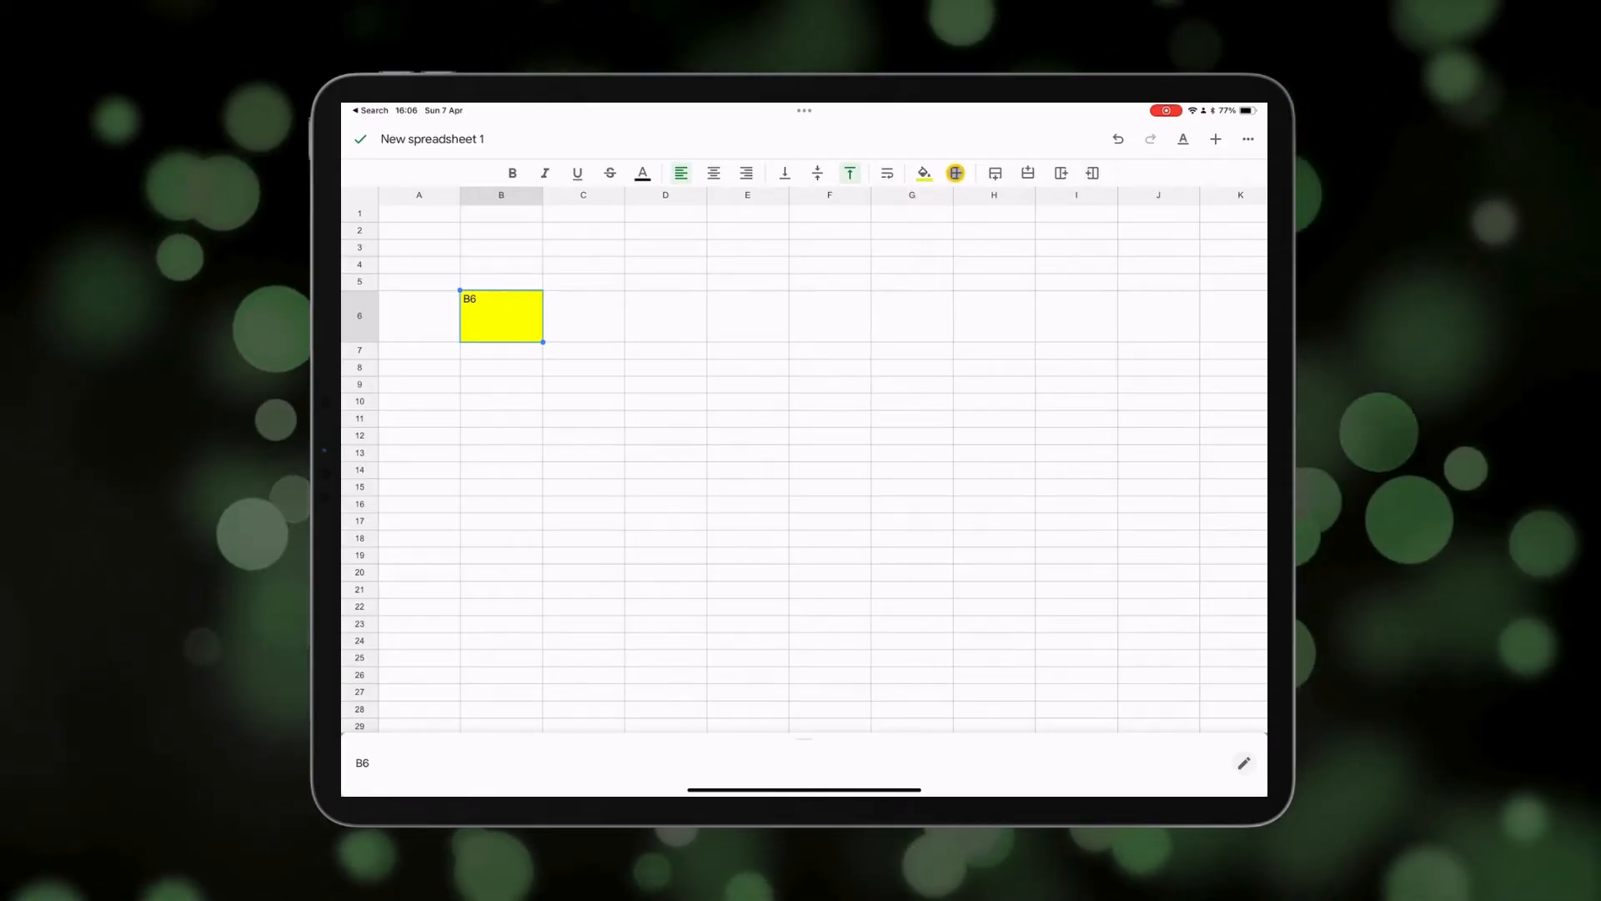
{"action": "left_click", "coordinate": [955, 172]}
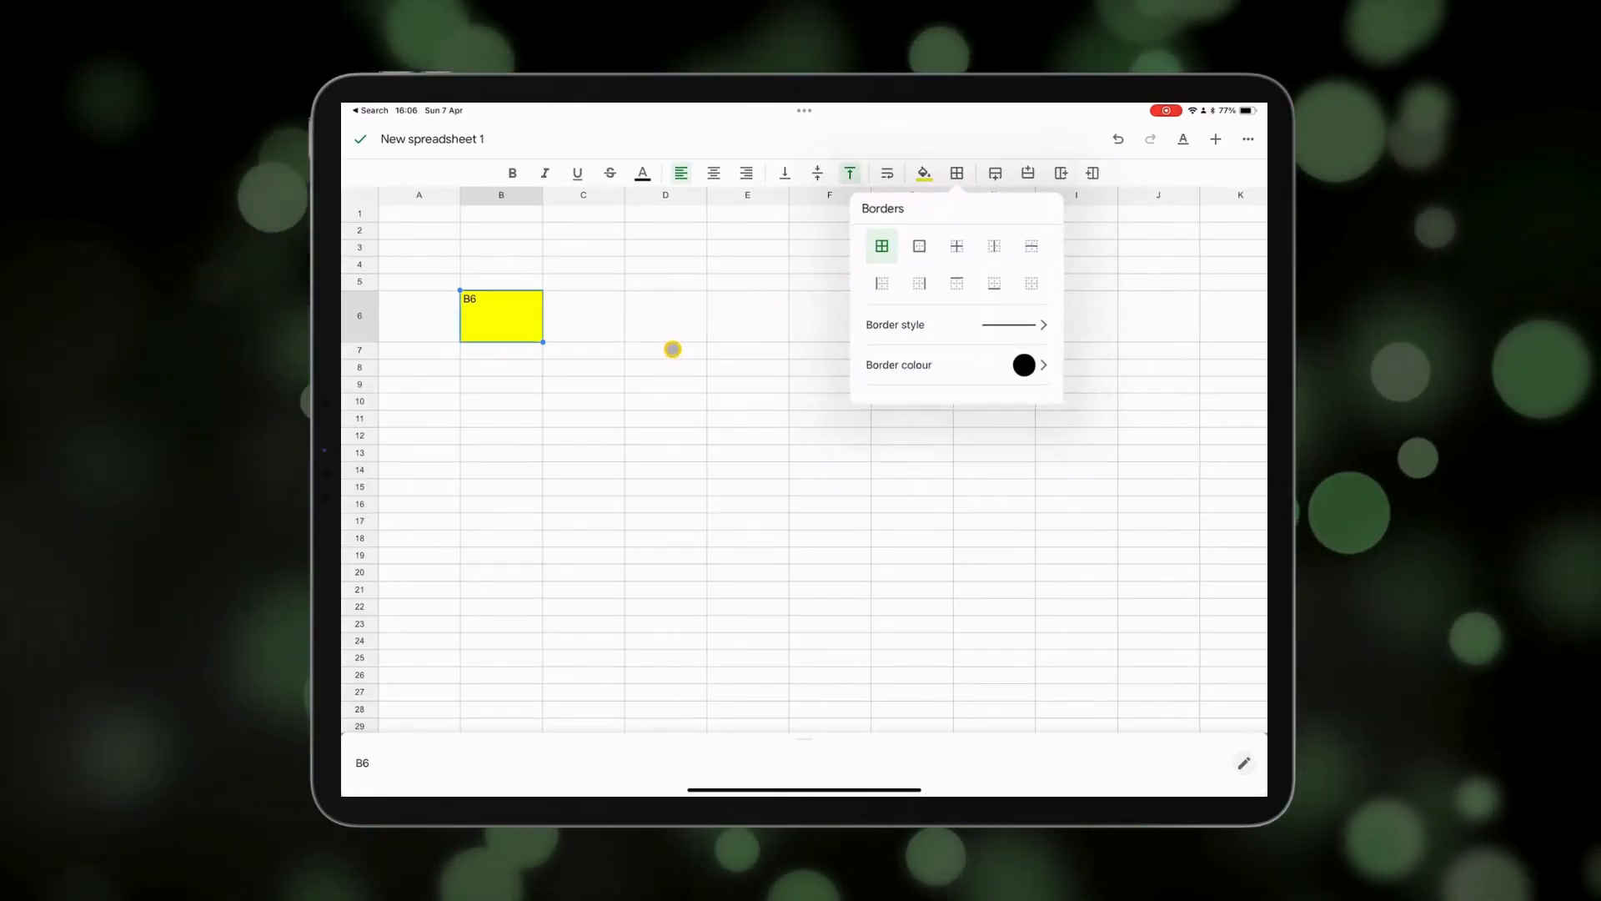
{"action": "left_click", "coordinate": [582, 435]}
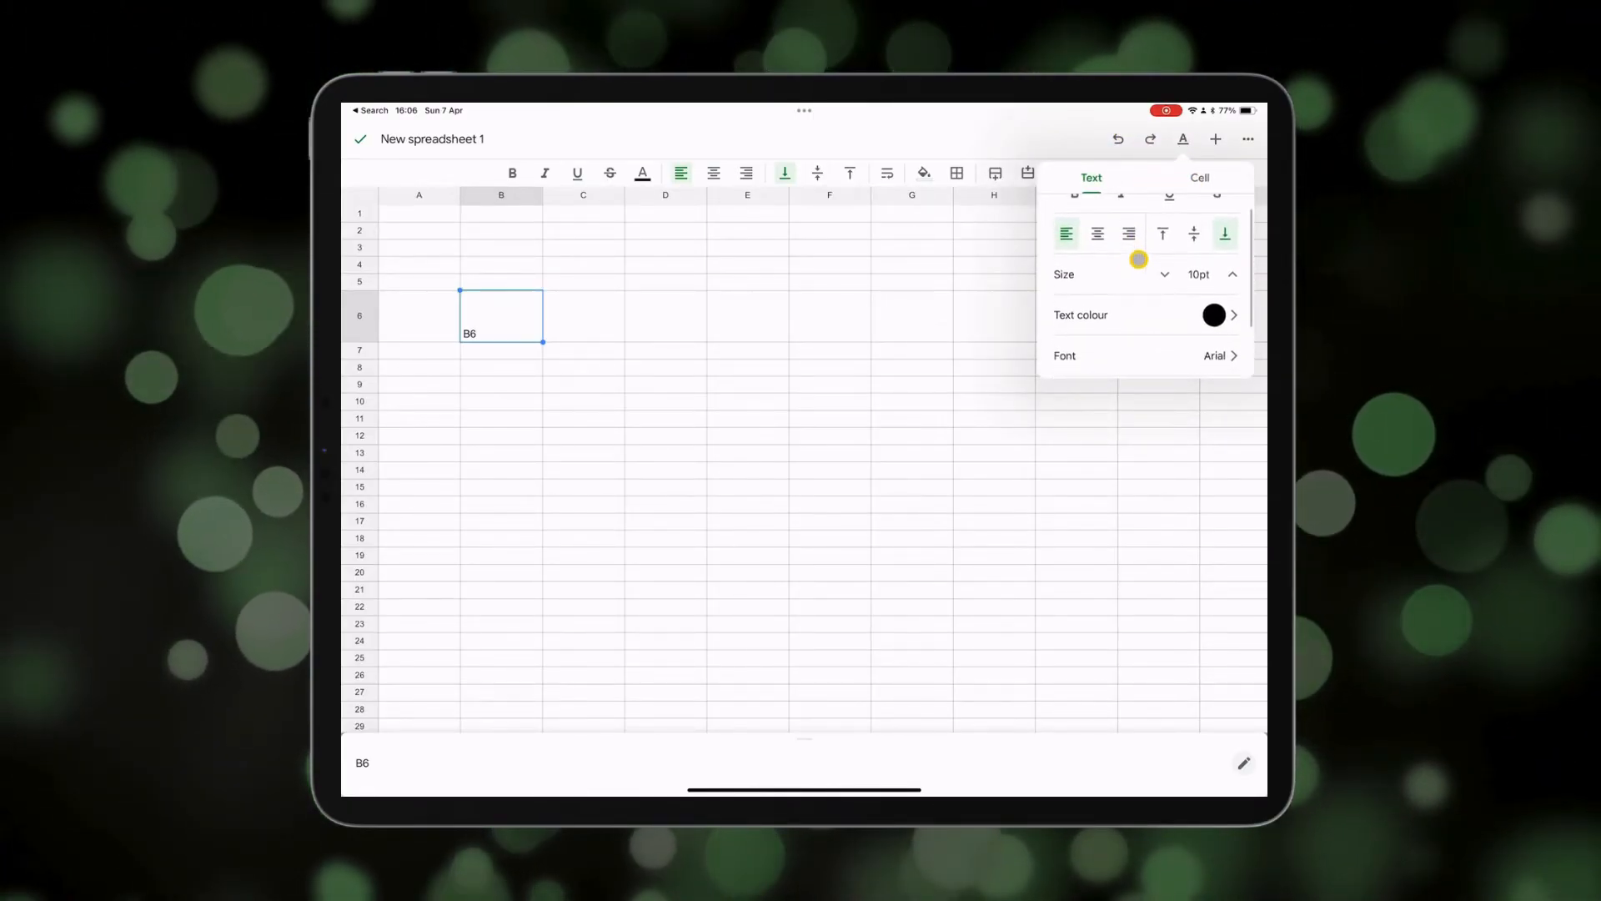
Browse the Format panel and the + Insert list, then dismiss the menus back to Sheet1.
{"action": "scroll", "scroll_direction": "up", "scroll_amount": 3}
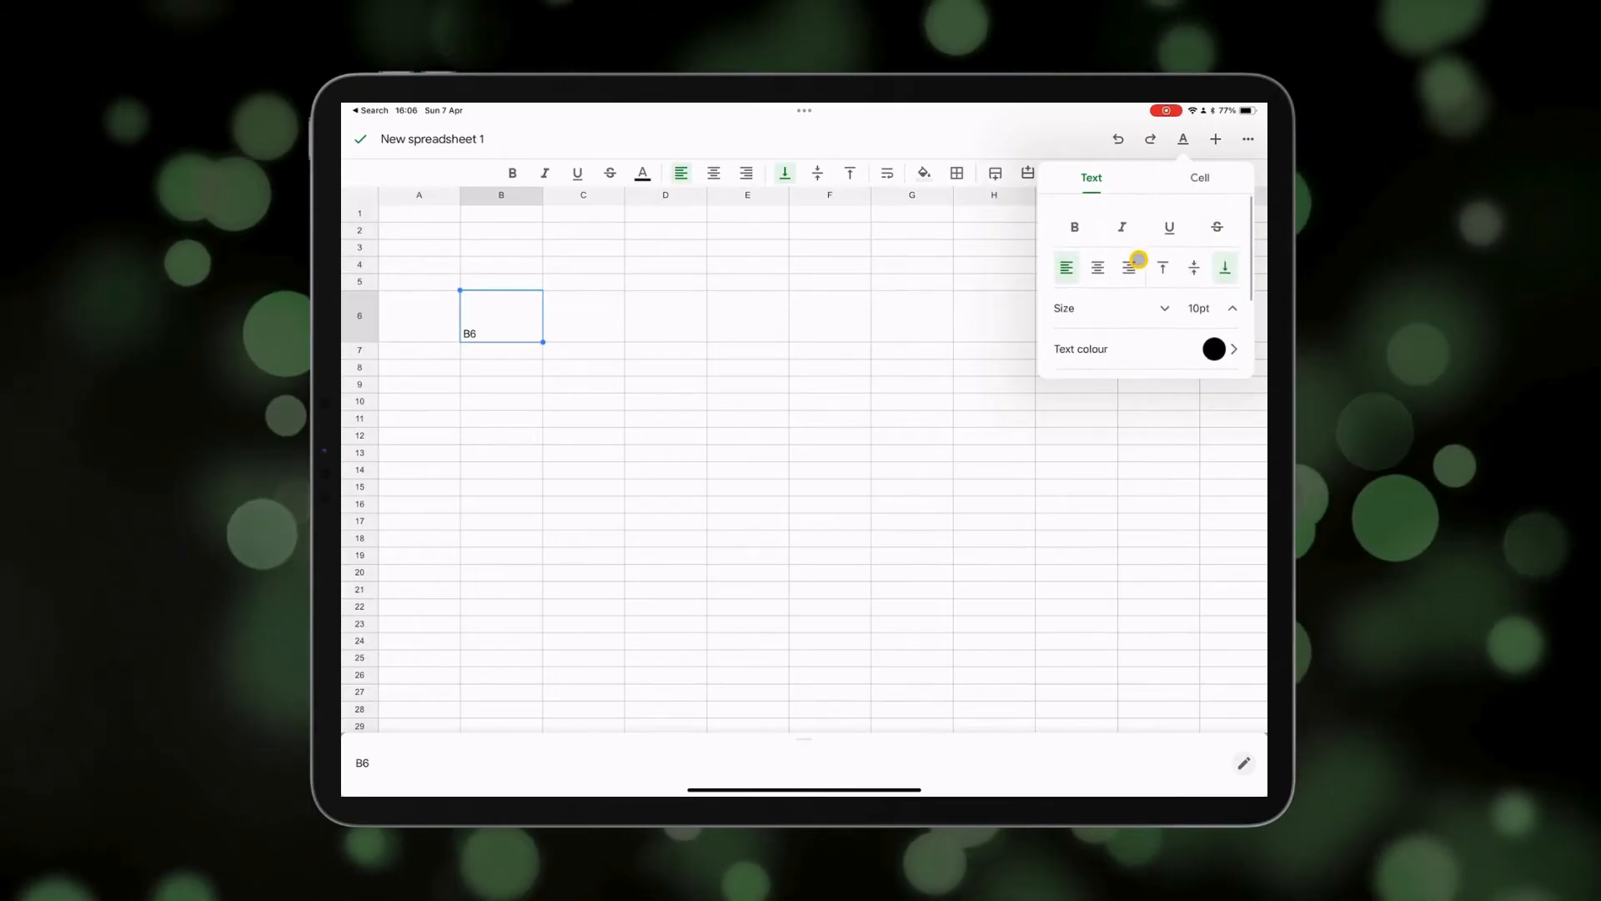
{"action": "scroll", "scroll_direction": "down", "scroll_amount": 3}
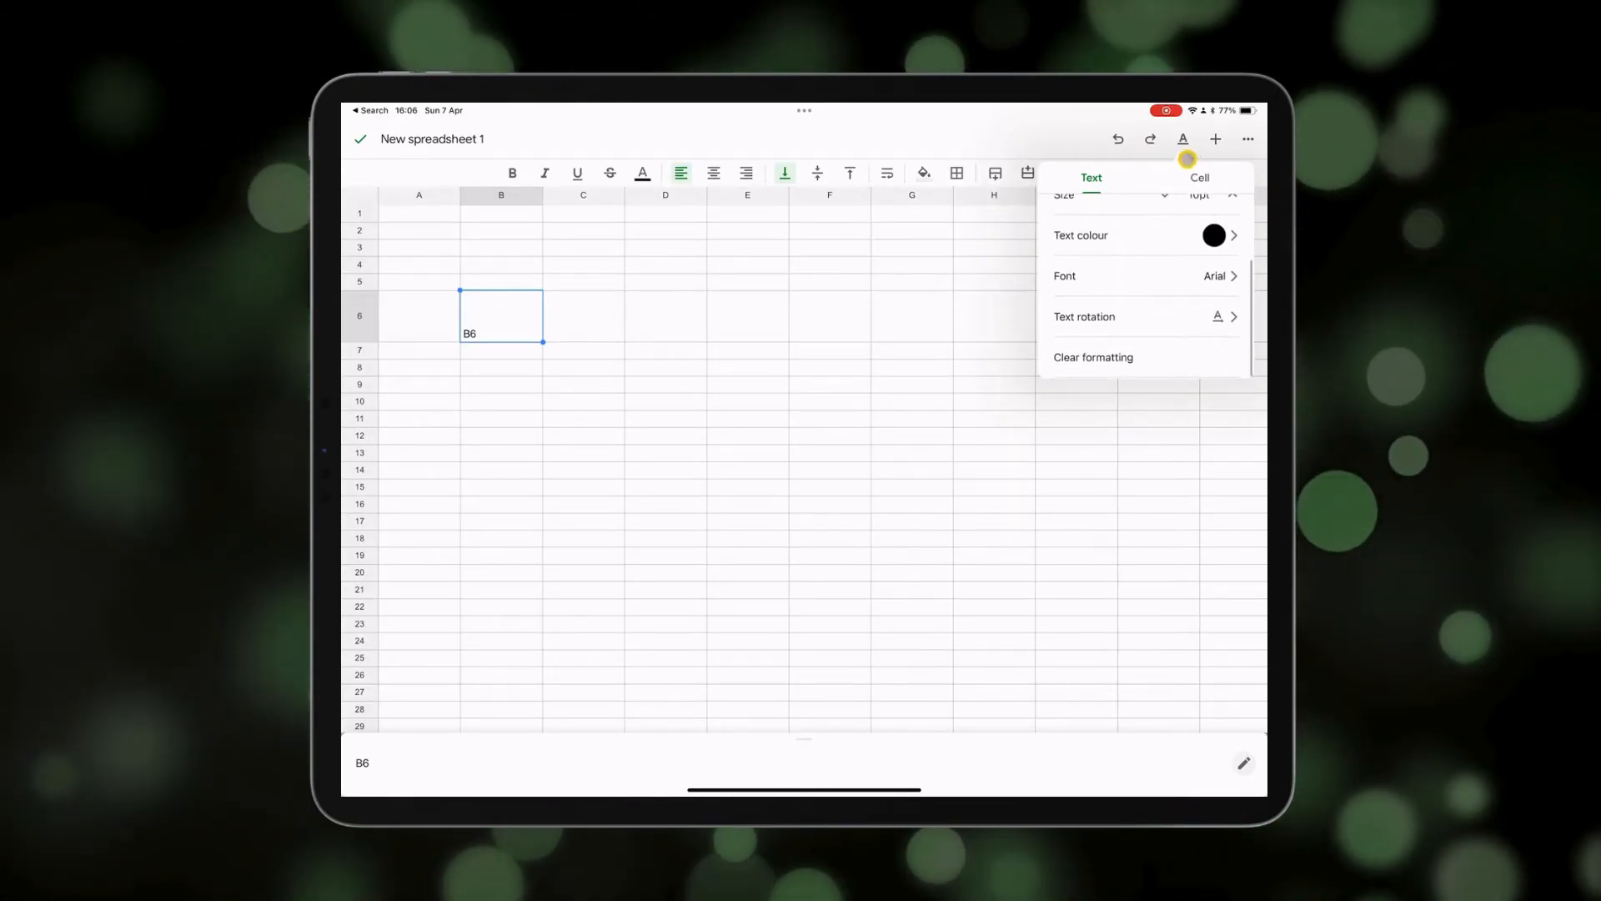
{"action": "left_click", "coordinate": [1215, 139]}
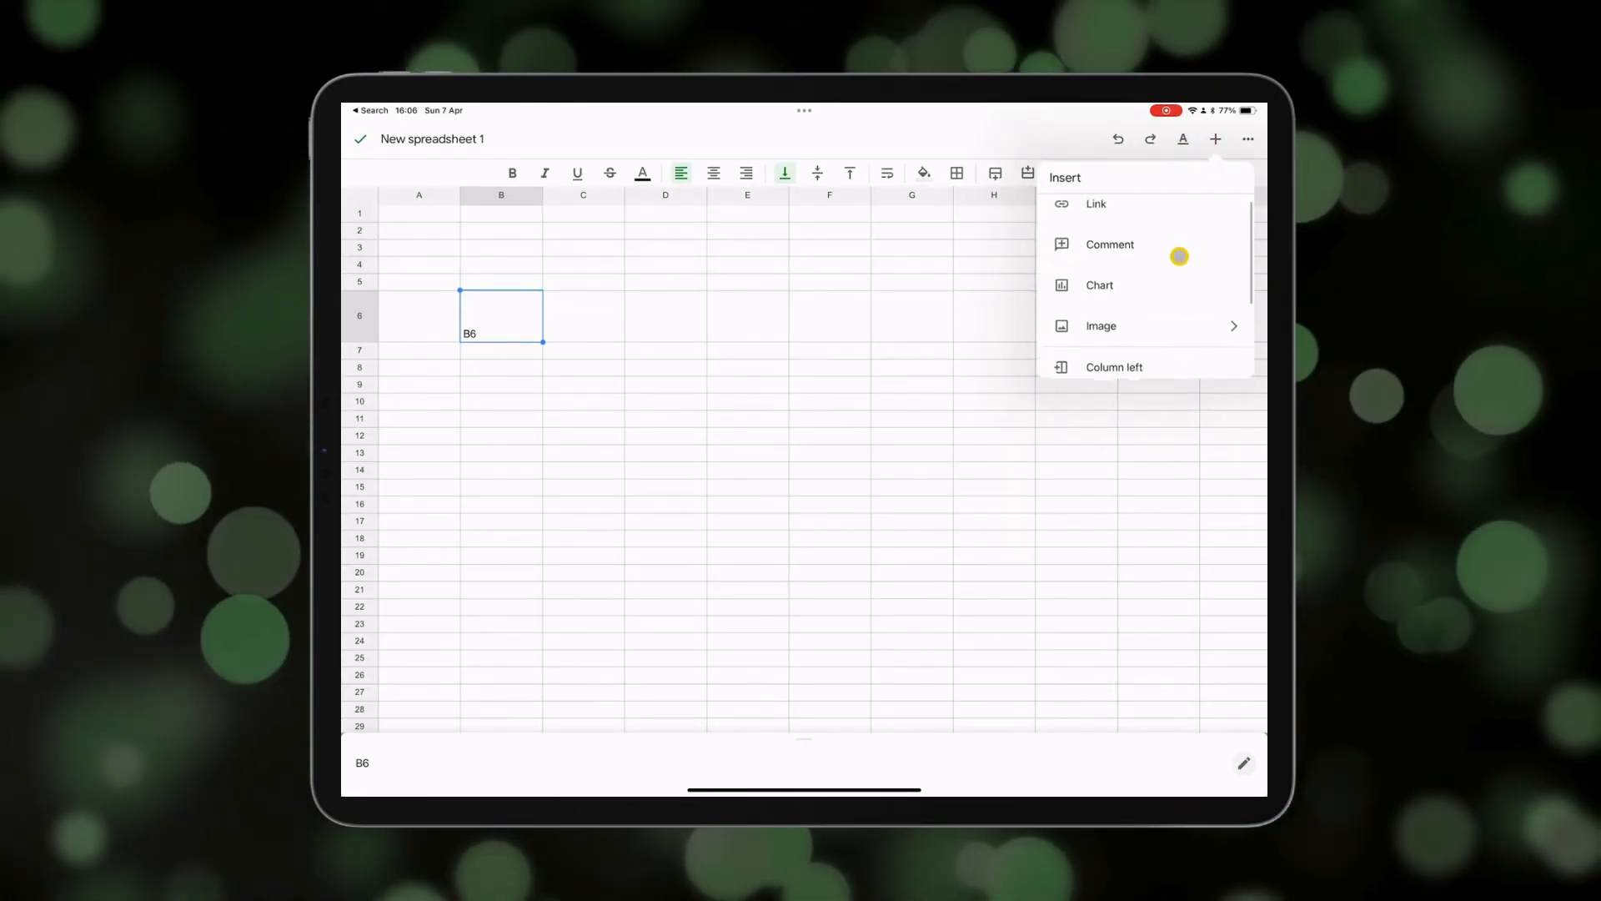
{"action": "scroll", "scroll_direction": "down", "scroll_amount": 3}
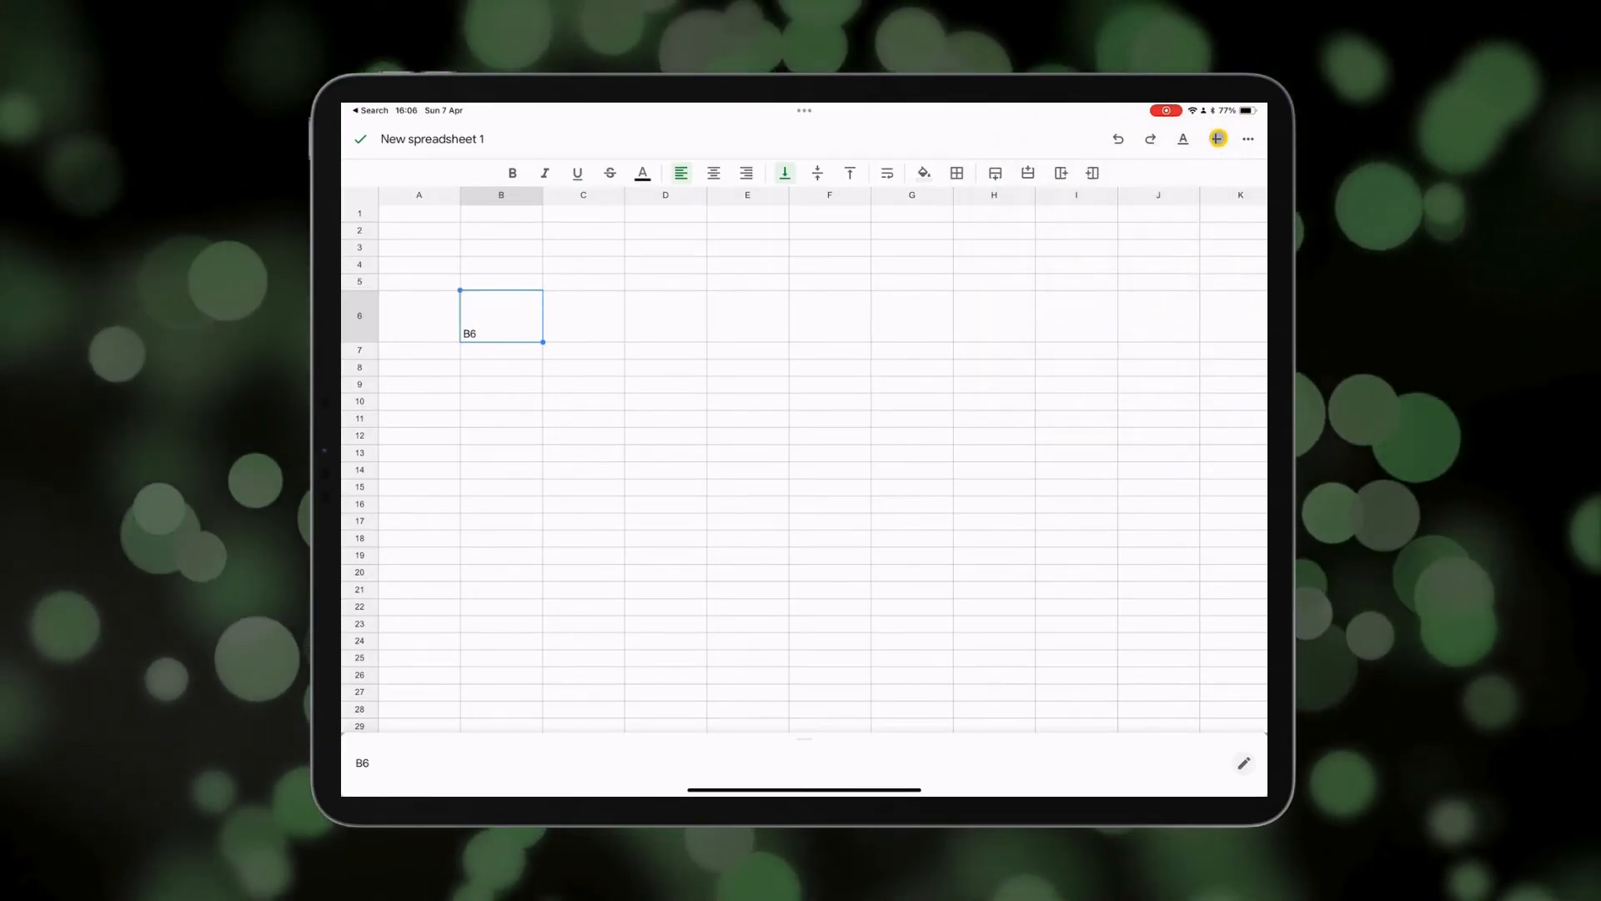
{"action": "left_click", "coordinate": [1248, 138]}
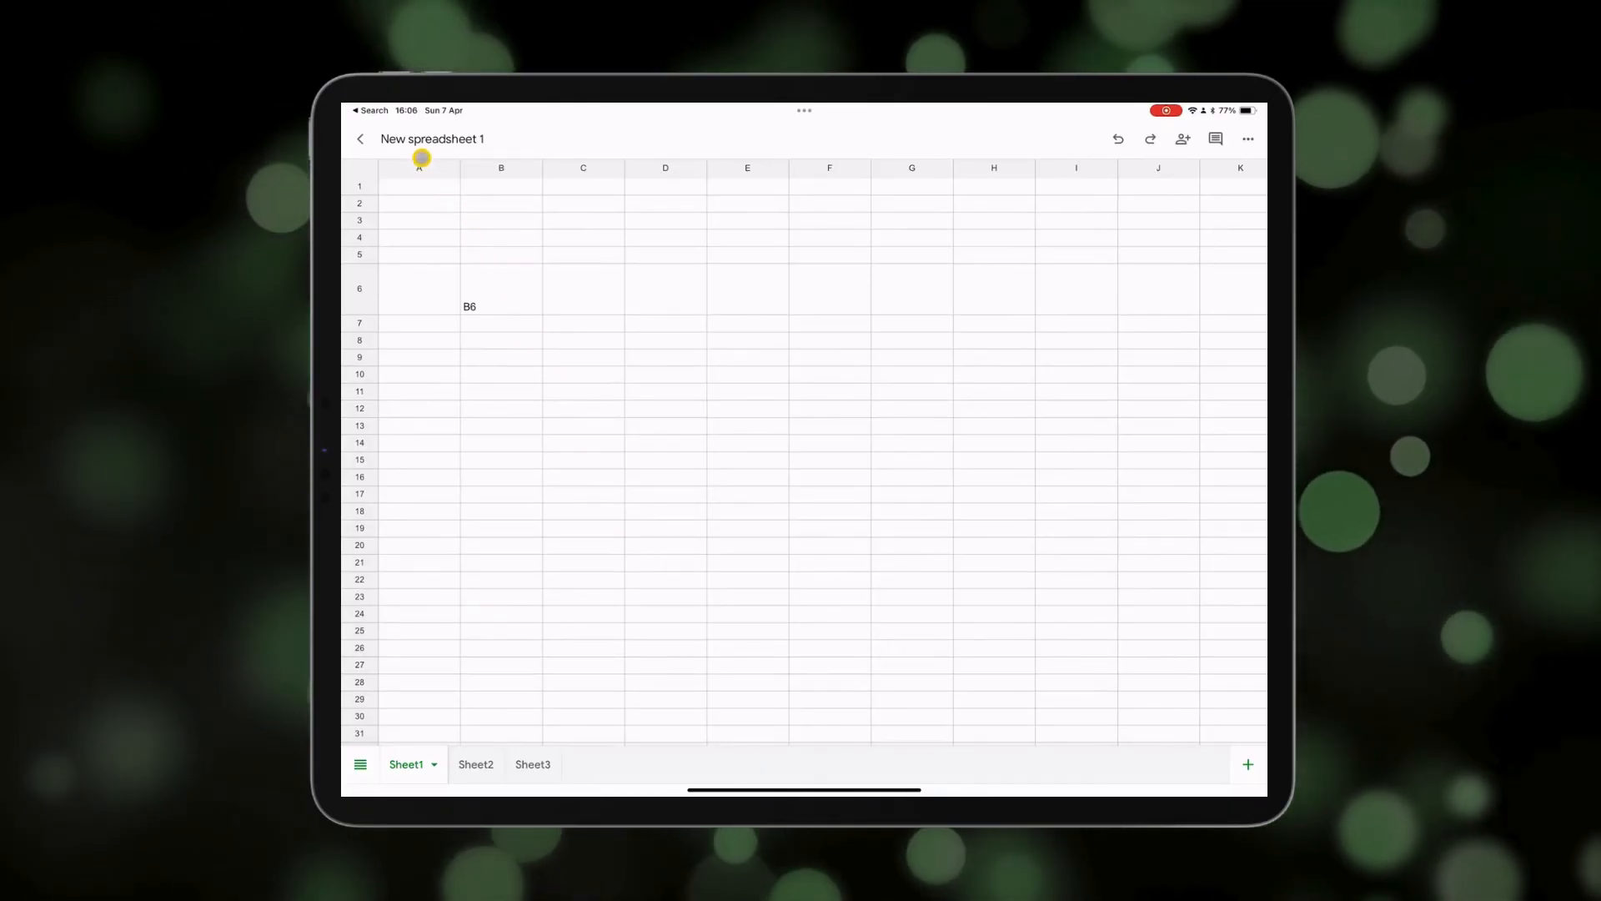
Go back to the Sheets home list and show the ⋯ options for New spreadsheet 1.
{"action": "left_click", "coordinate": [360, 139]}
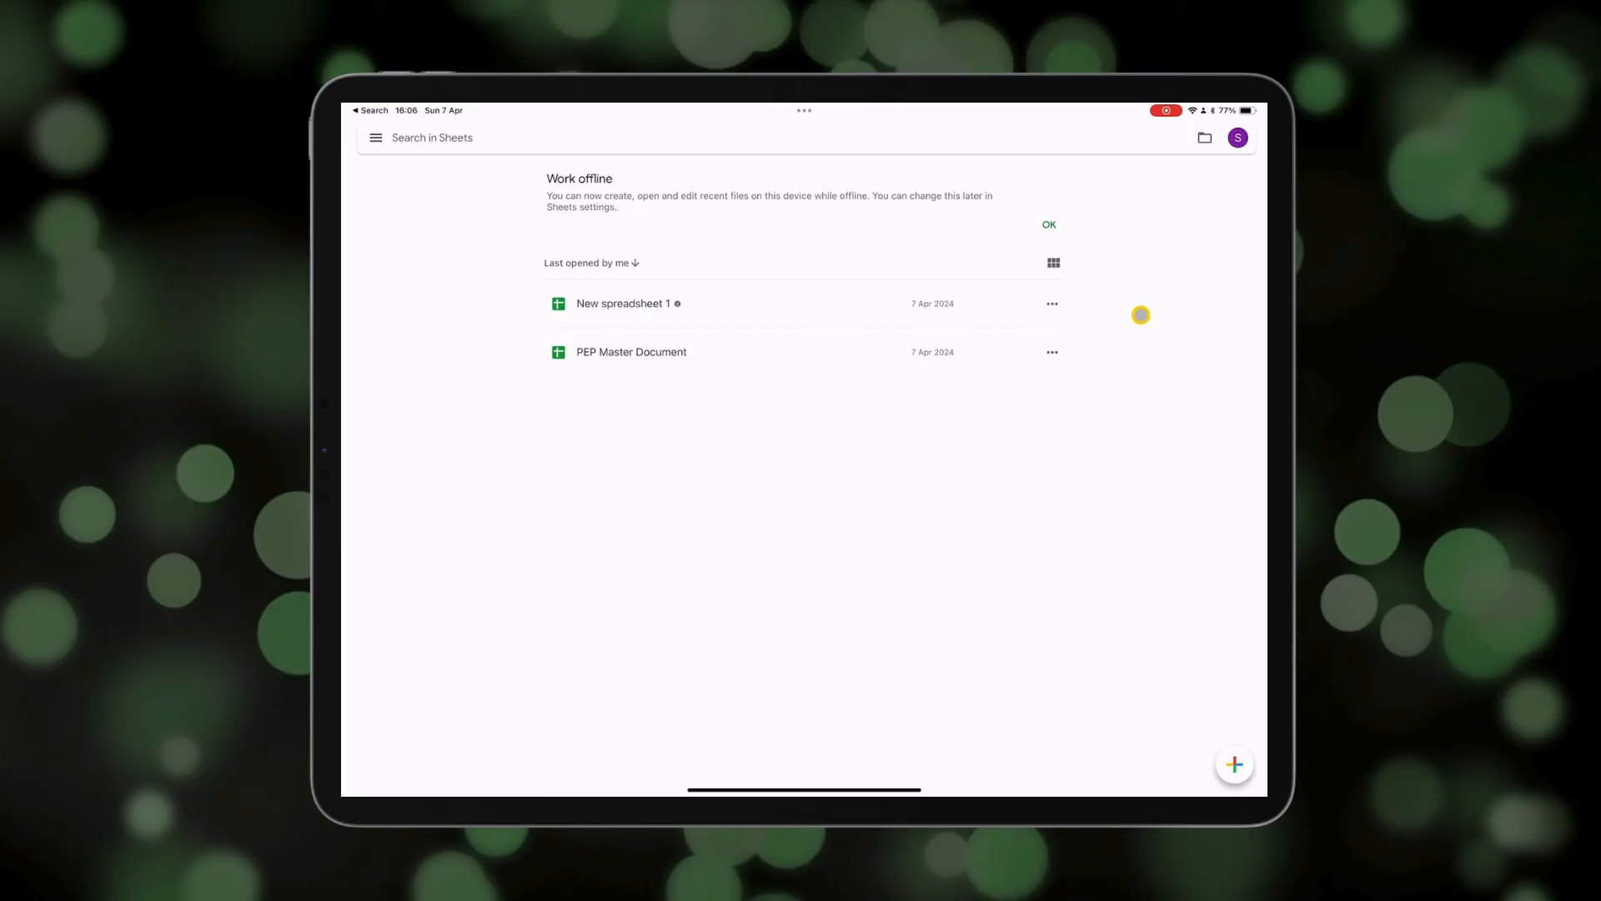
{"action": "left_click", "coordinate": [1052, 303]}
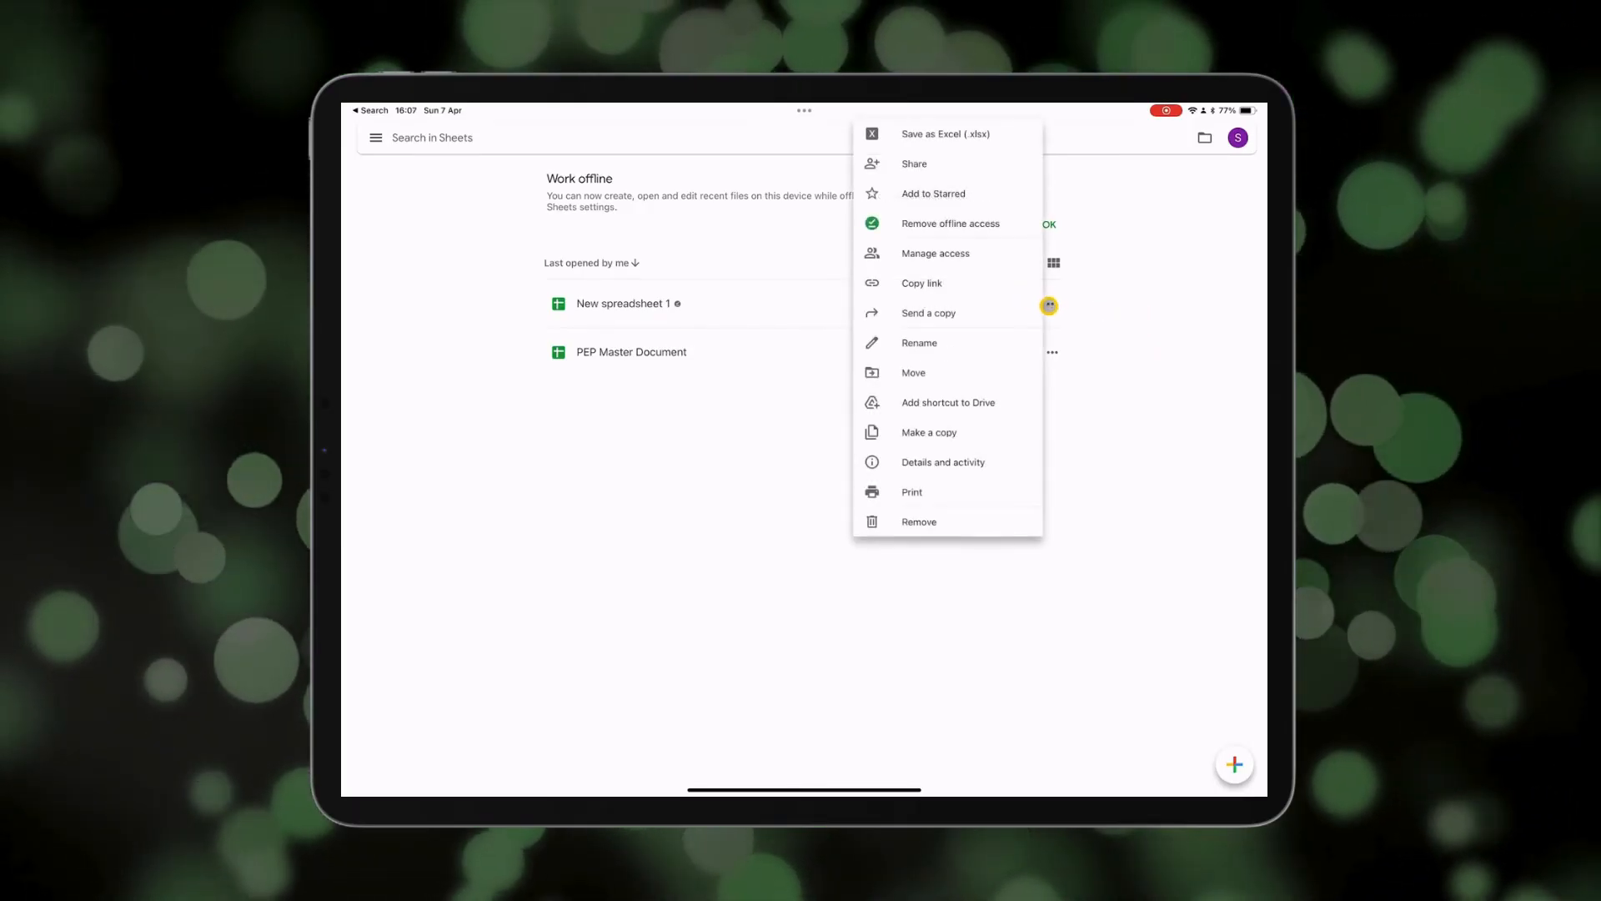